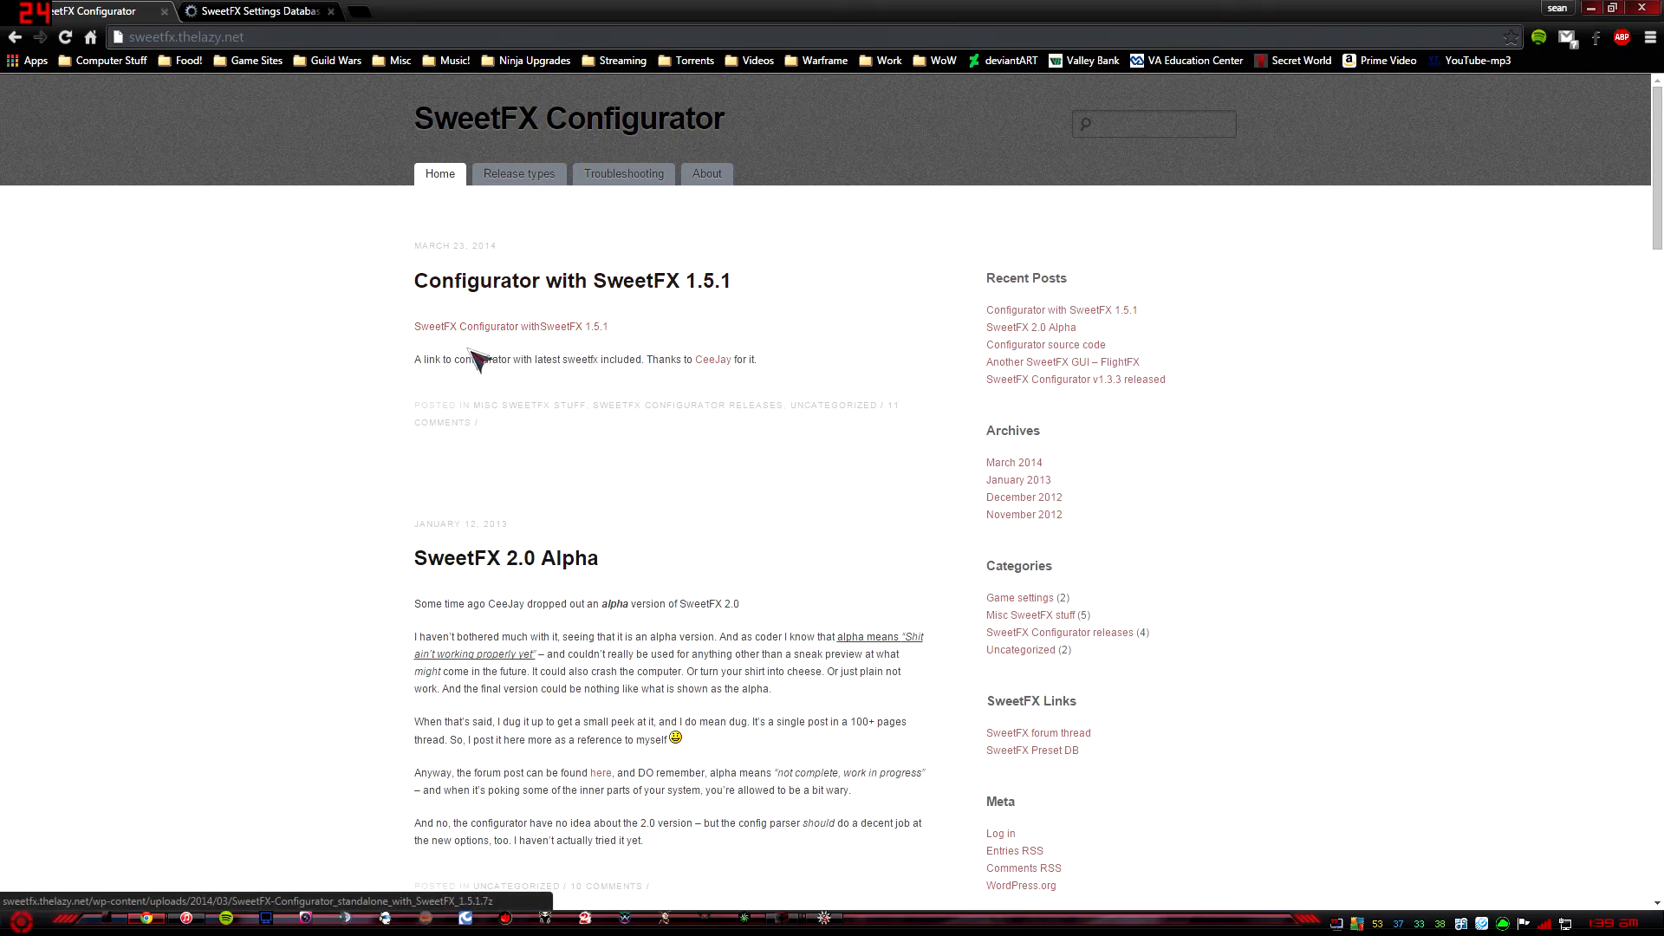
{"action": "mouse_move", "coordinate": [595, 356]}
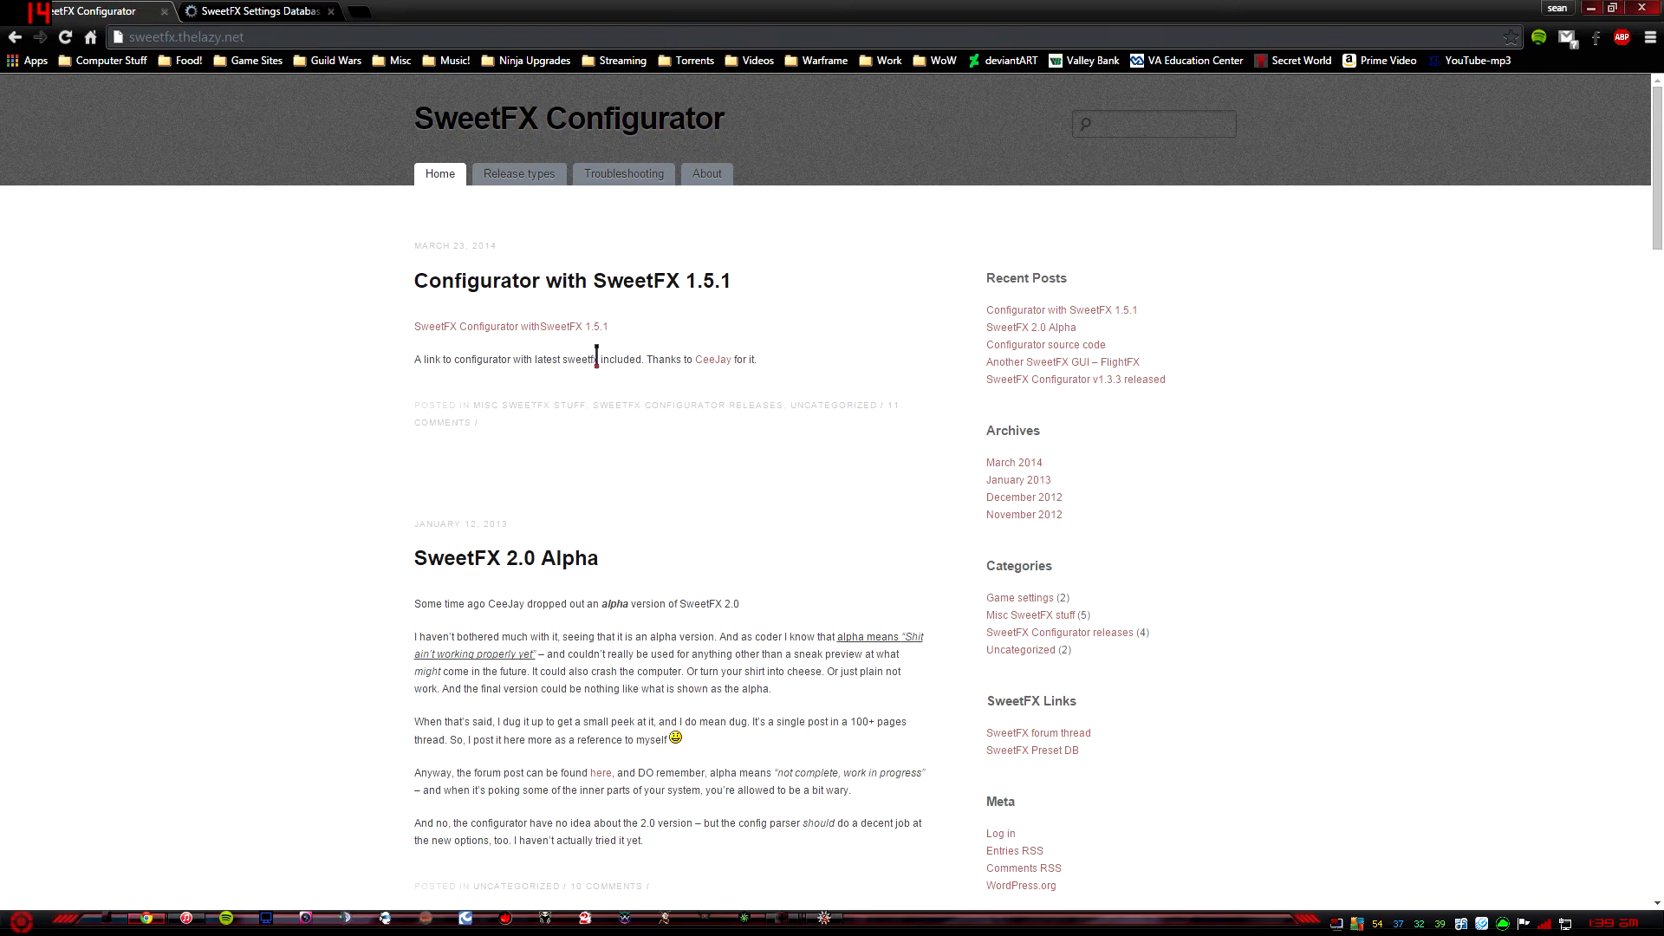
{"action": "mouse_move", "coordinate": [356, 397]}
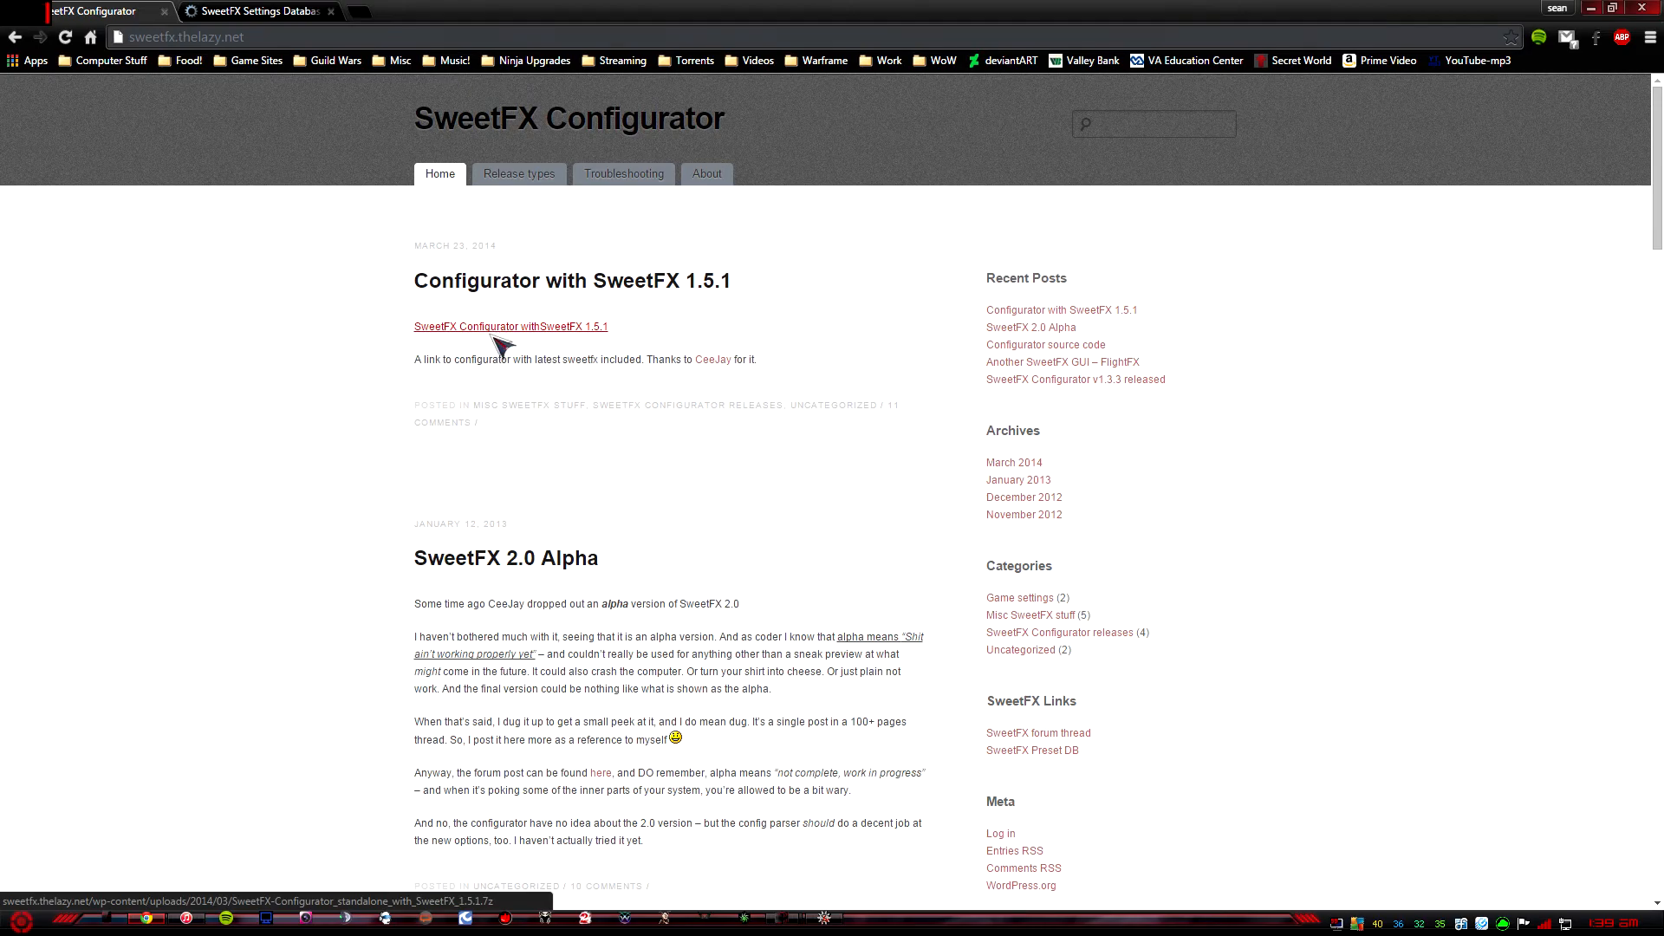
Step: Download SweetFX Configurator with SweetFX 1.5.1 from sweetfx.thelazy.net, then close the configurator window
{"action": "left_click", "coordinate": [510, 326]}
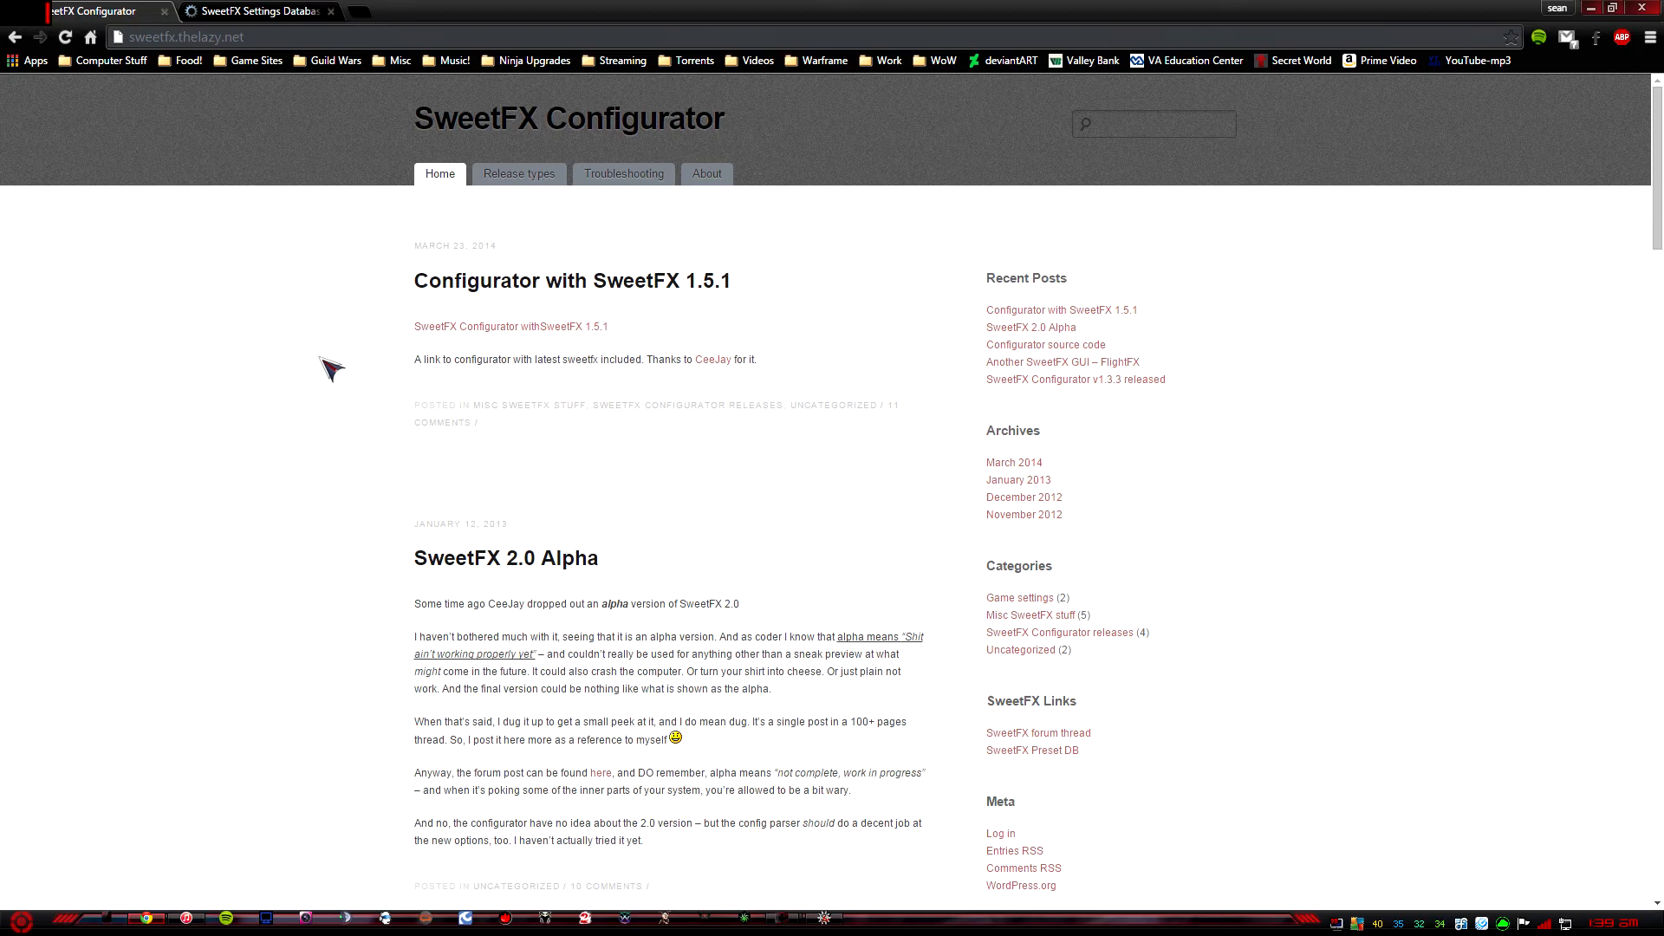
{"action": "mouse_move", "coordinate": [470, 345]}
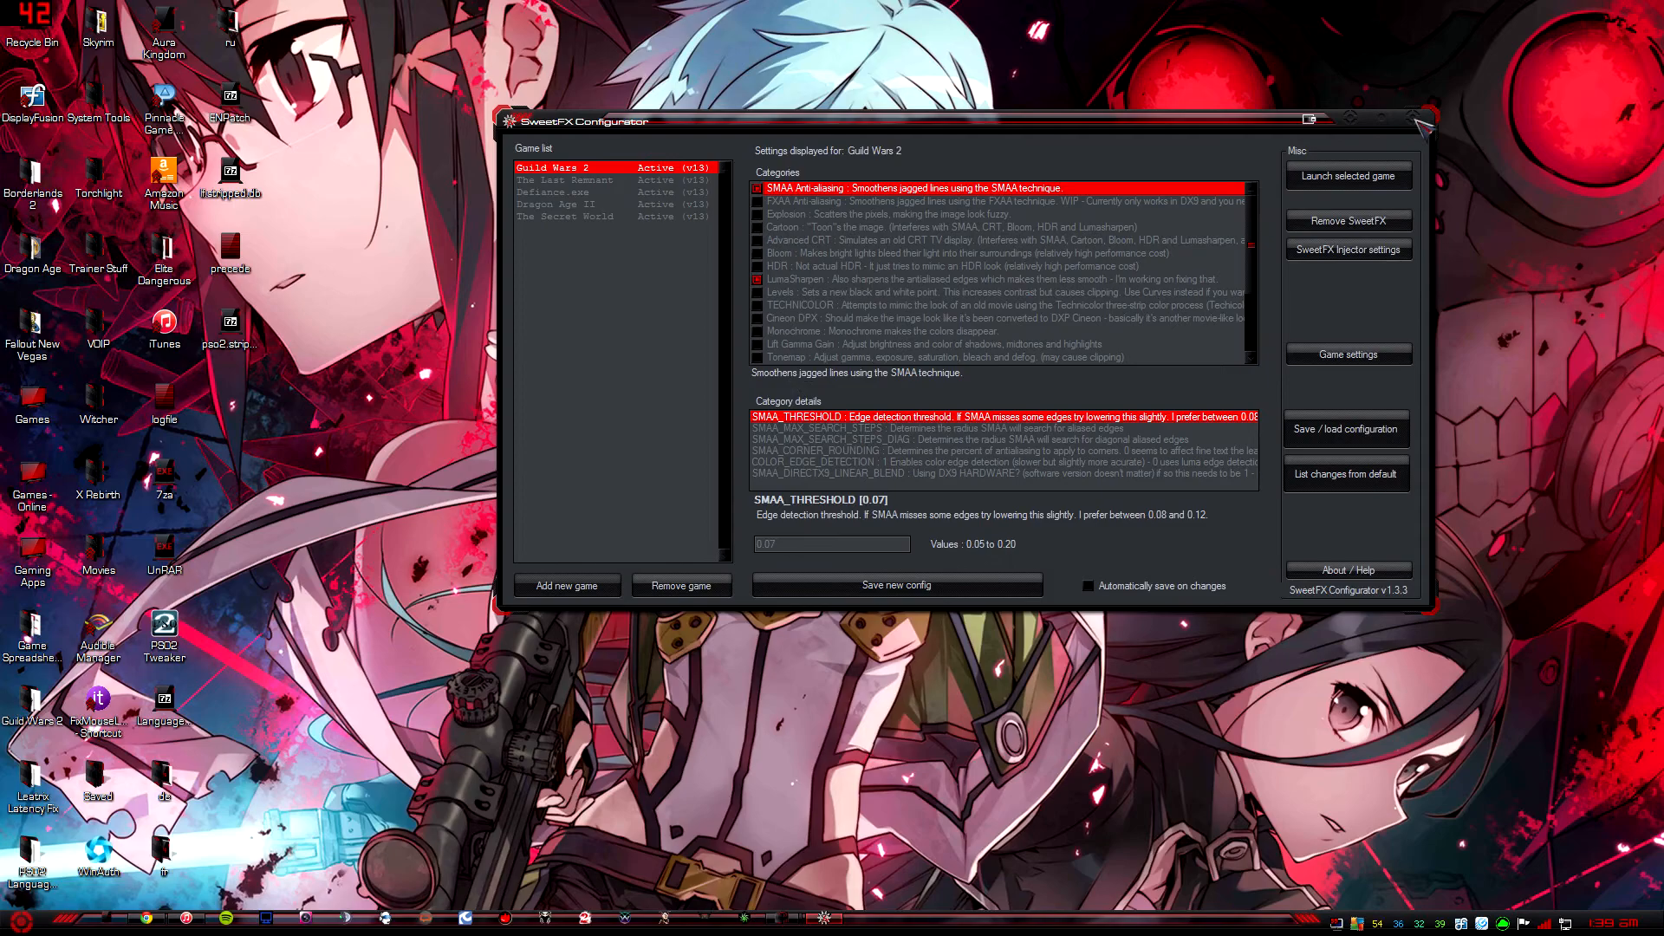
{"action": "left_click", "coordinate": [1420, 119]}
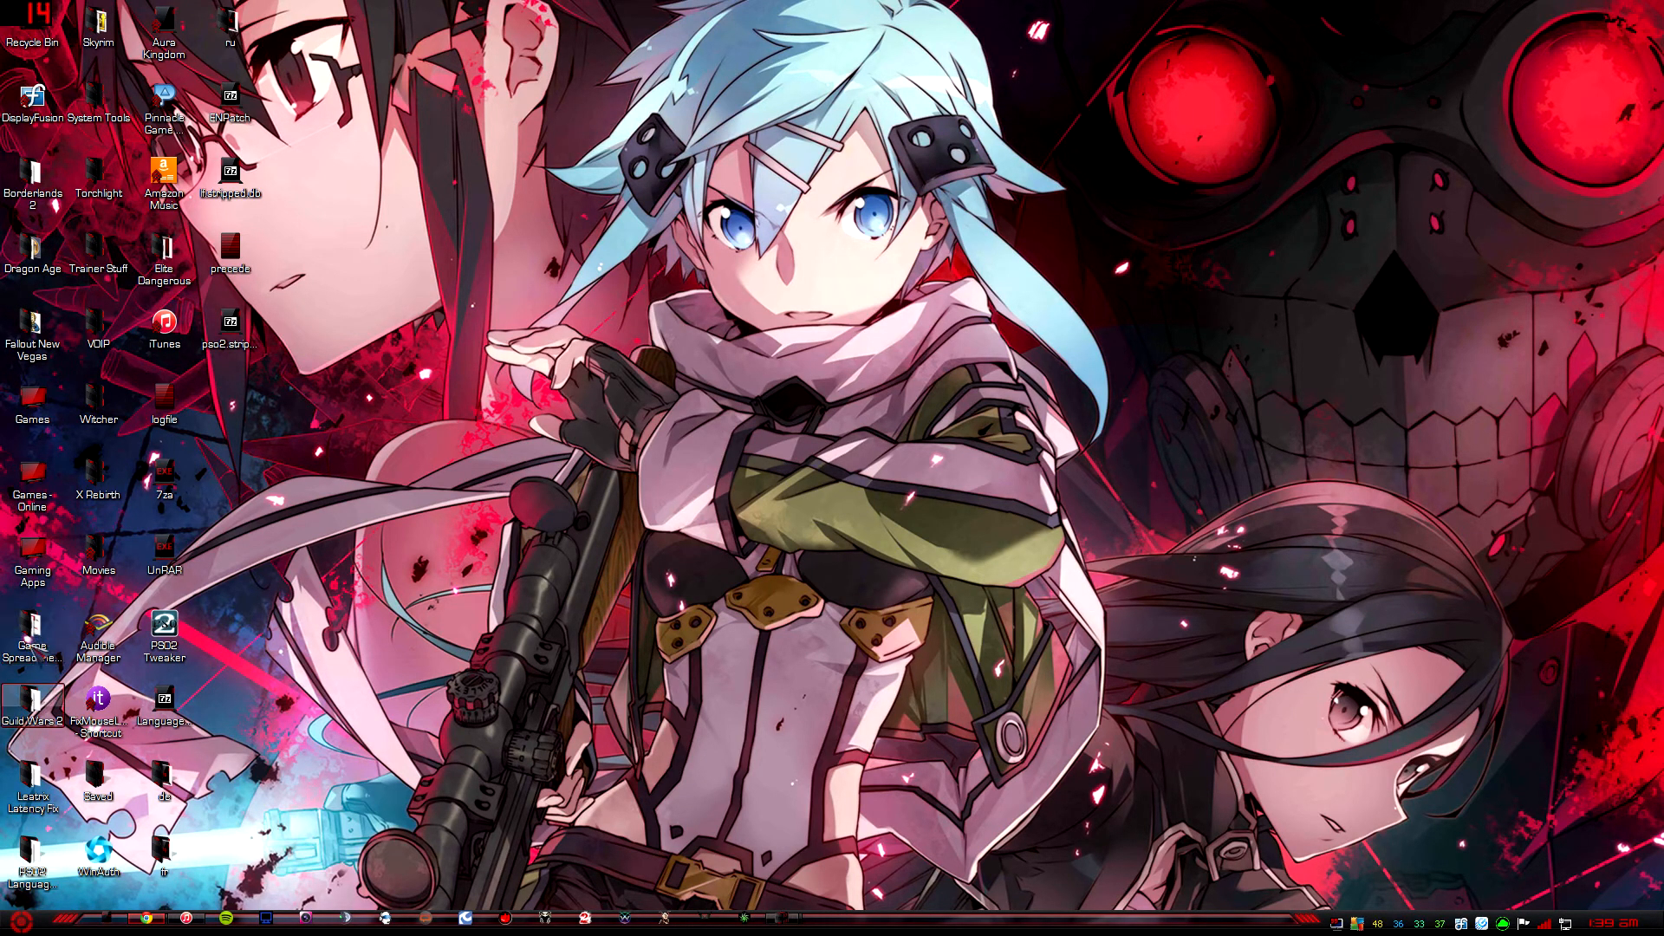
Step: Open the Gaming Apps desktop folder and select the SweetFX Config shortcut
{"action": "double_click", "coordinate": [32, 545]}
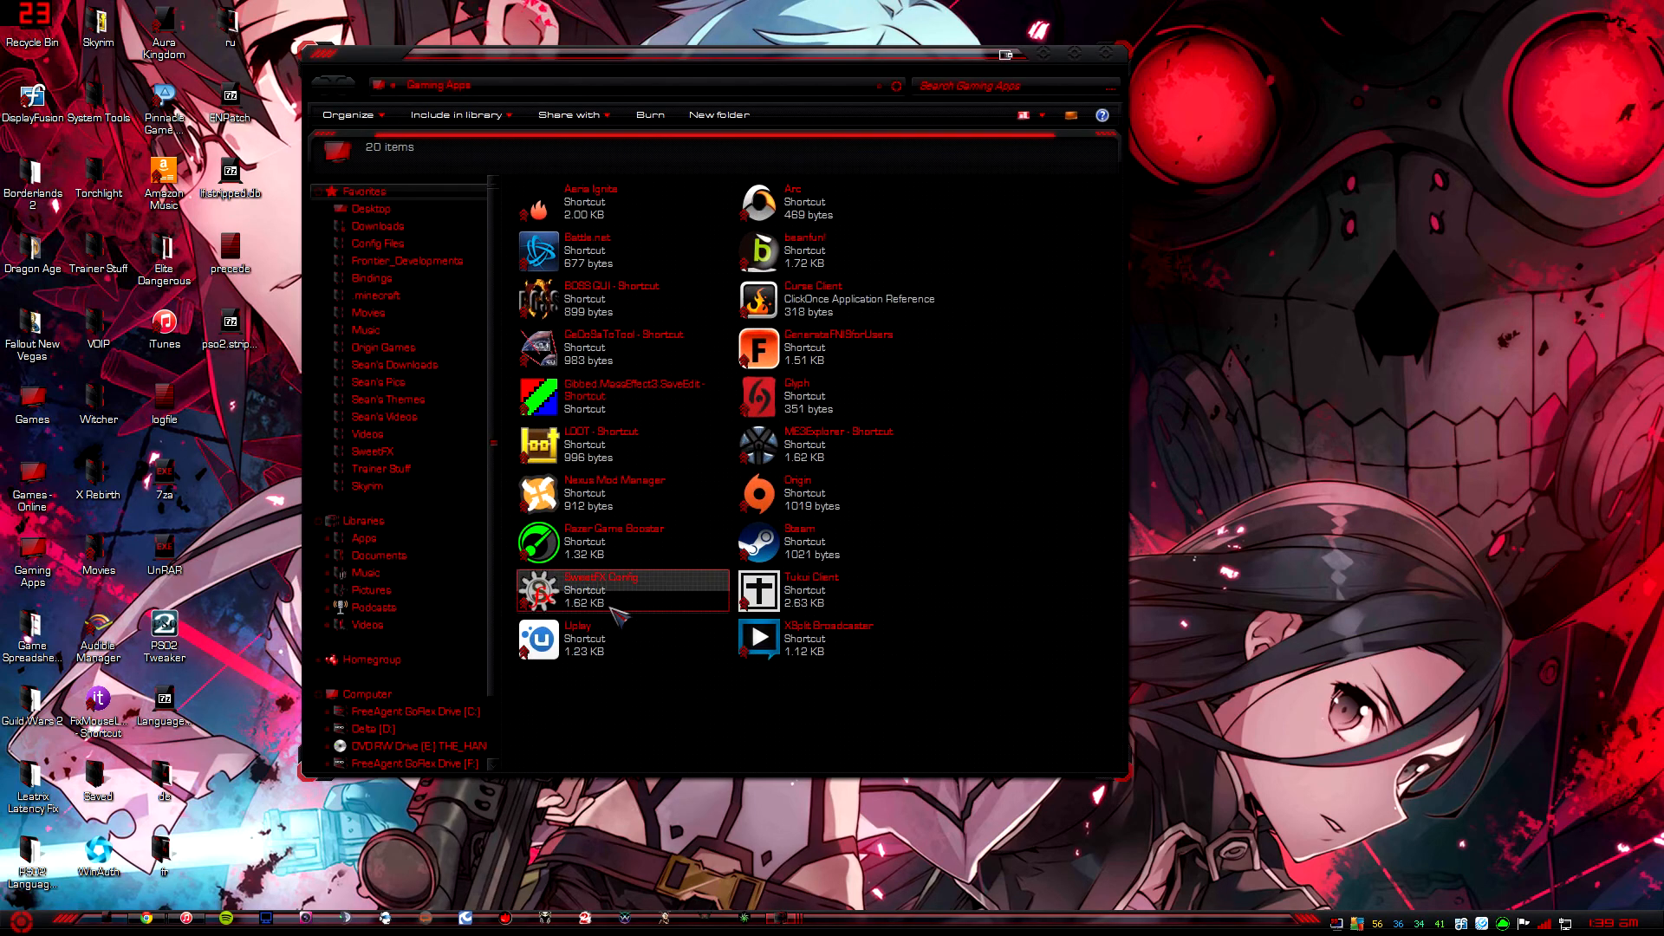
{"action": "left_click", "coordinate": [600, 590]}
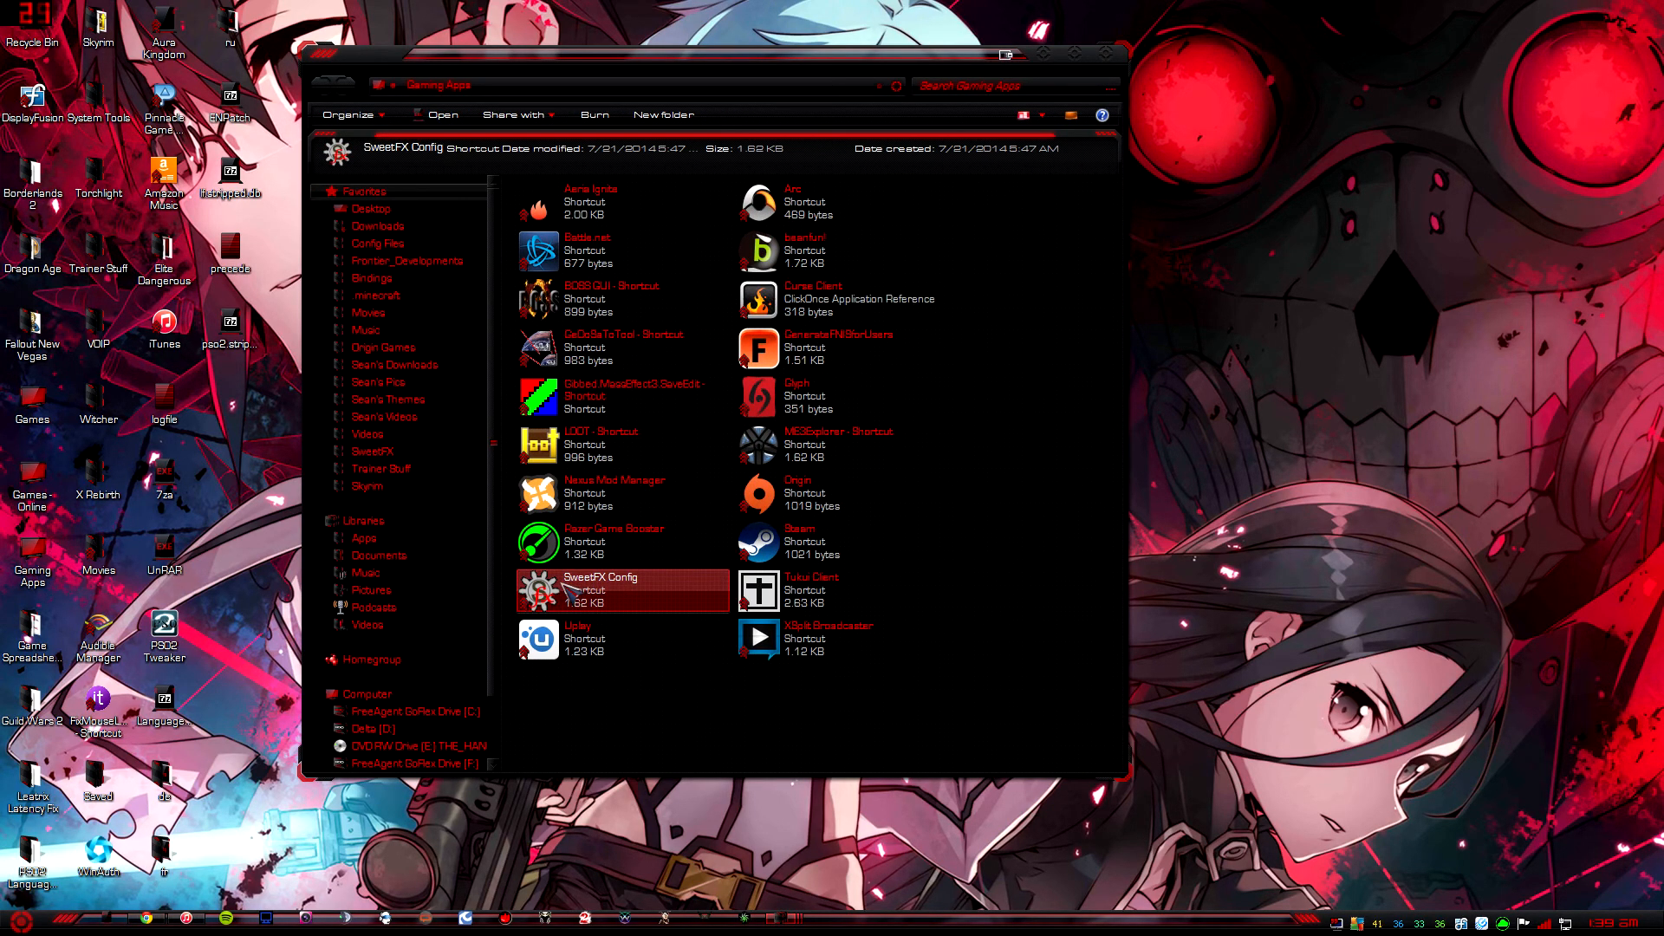
{"action": "mouse_move", "coordinate": [573, 595]}
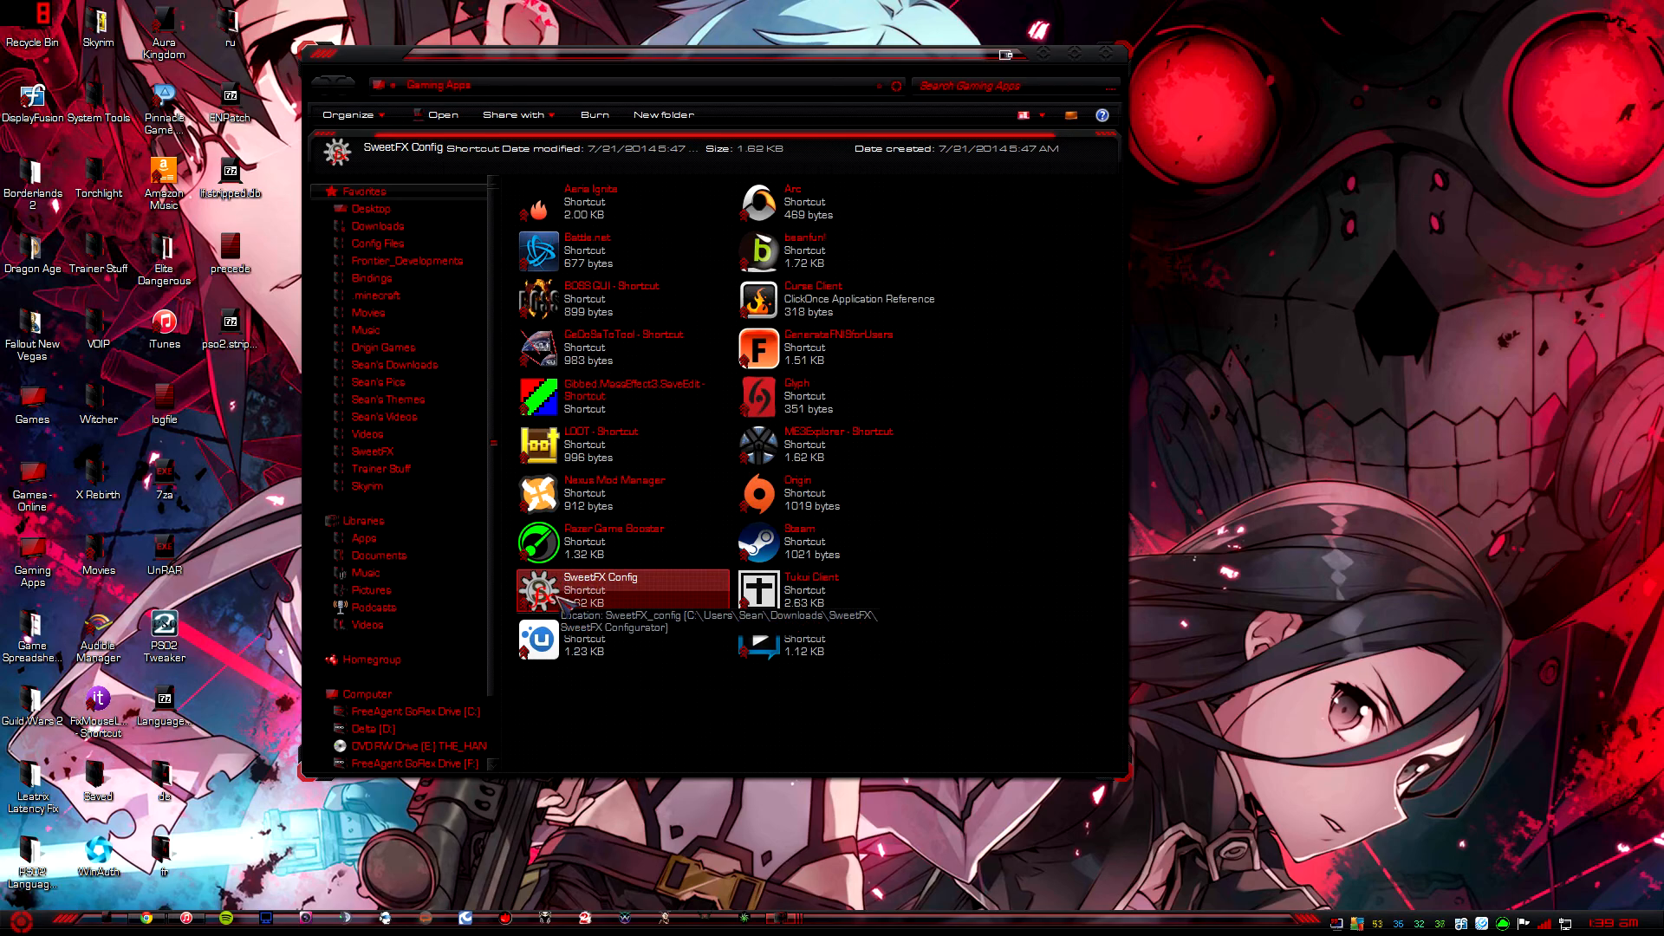
Step: Launch SweetFX Configurator from the SweetFX Config shortcut to show the Guild Wars 2 settings
{"action": "double_click", "coordinate": [600, 590]}
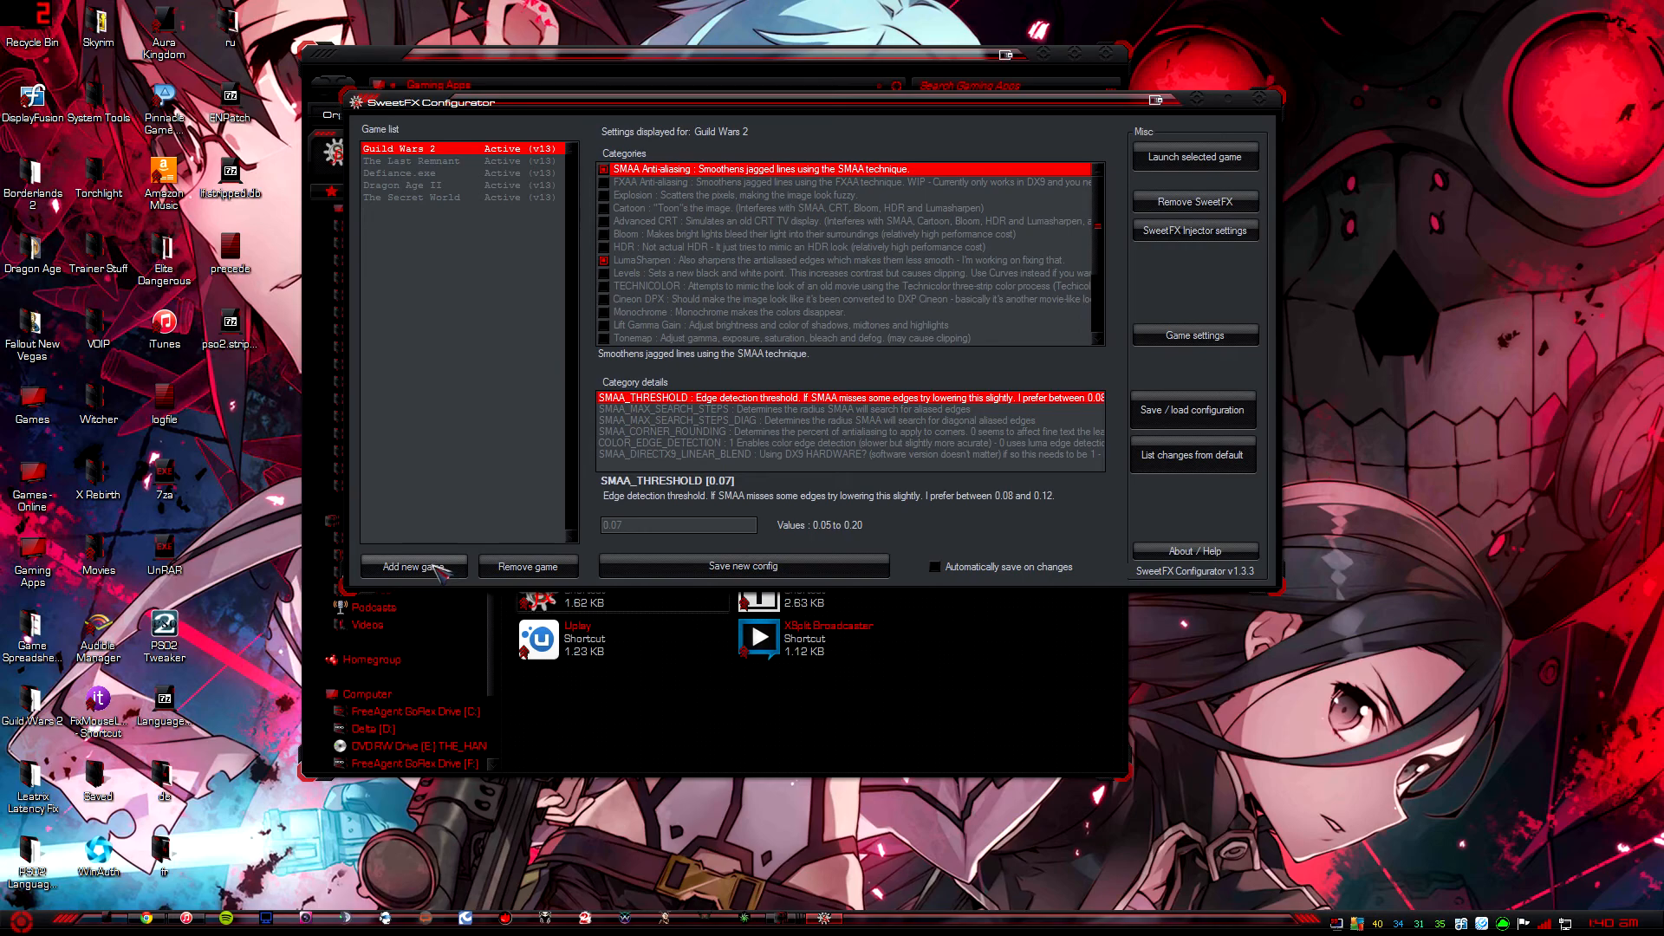
{"action": "mouse_move", "coordinate": [380, 482]}
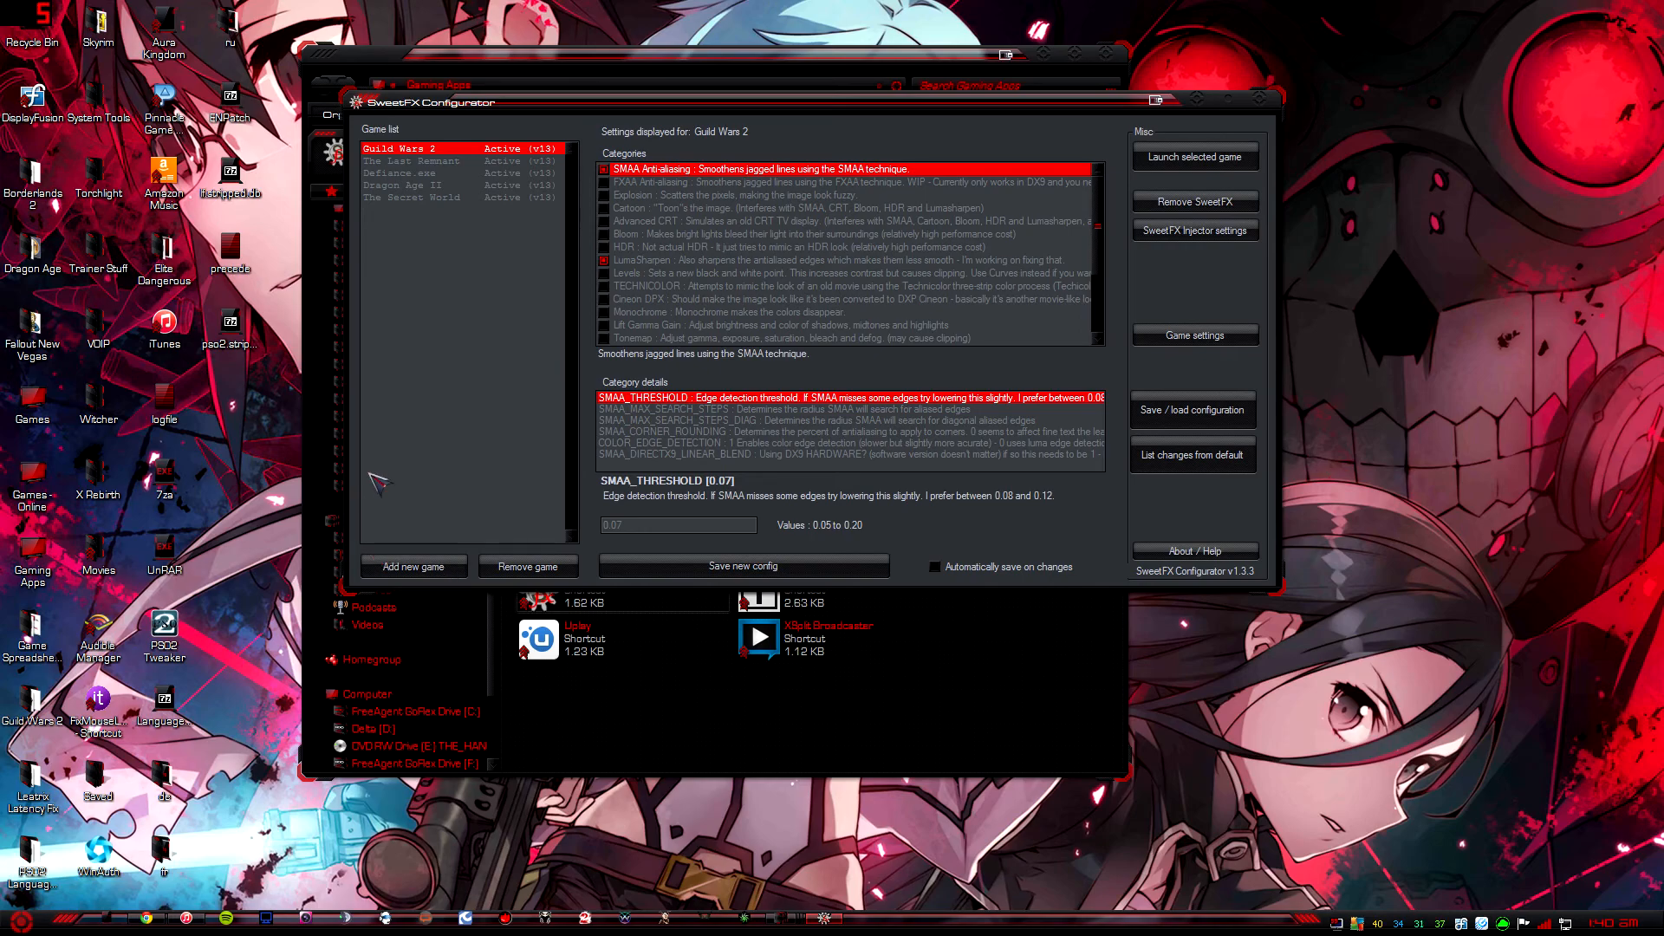
{"action": "mouse_move", "coordinate": [446, 577]}
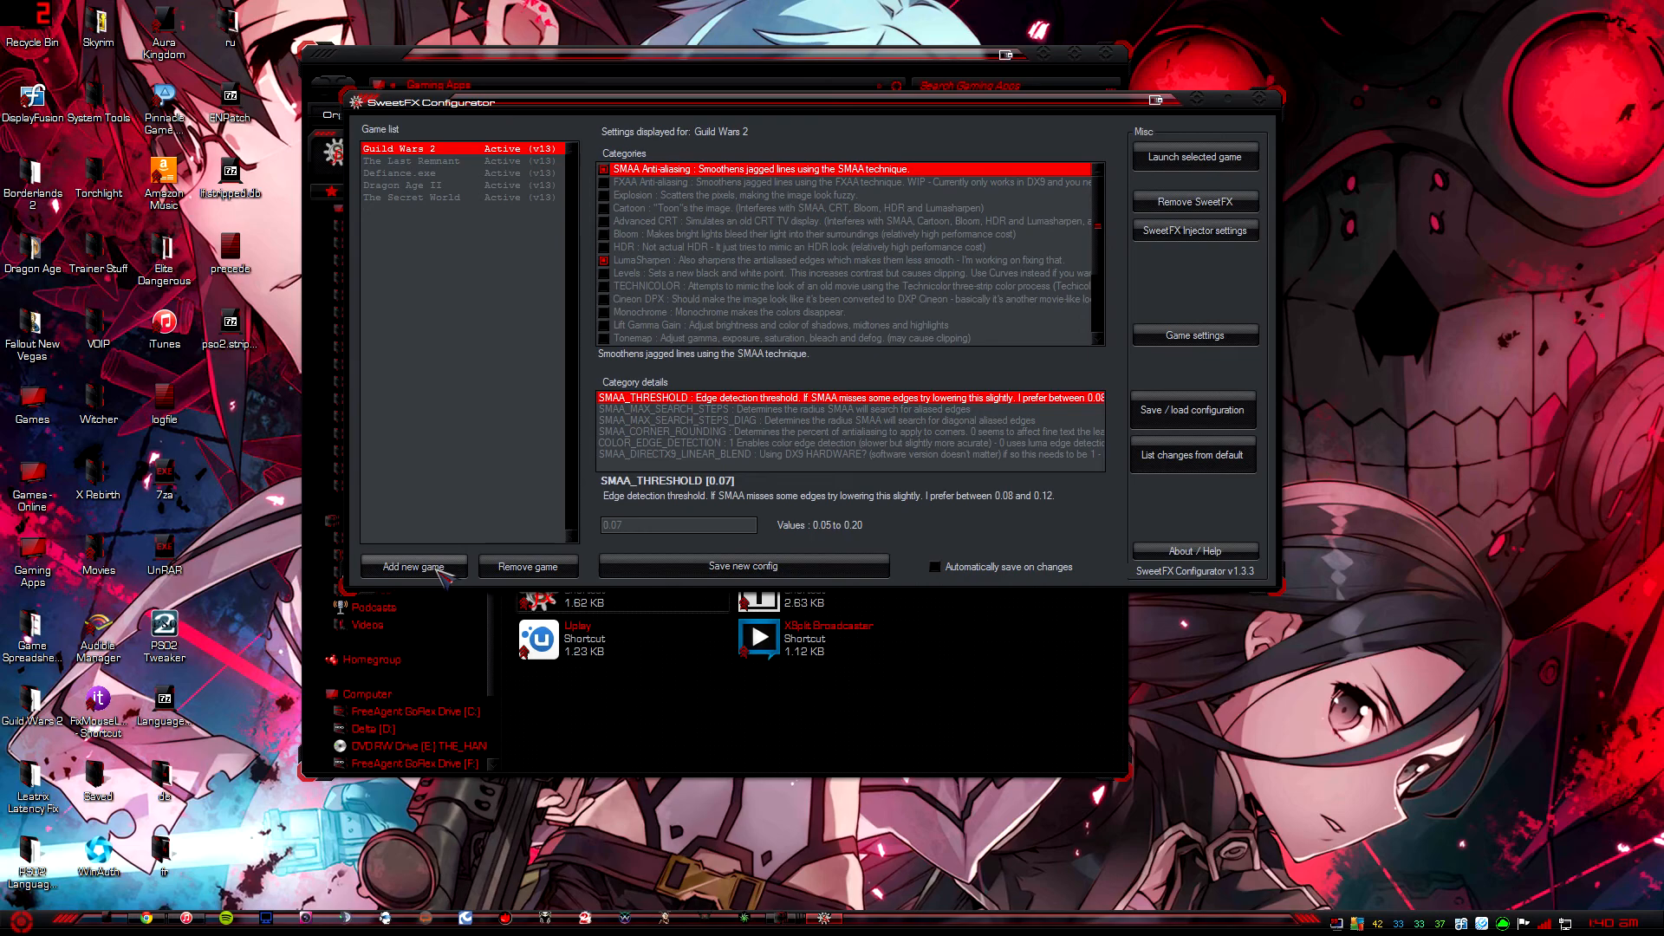
{"action": "mouse_move", "coordinate": [440, 559]}
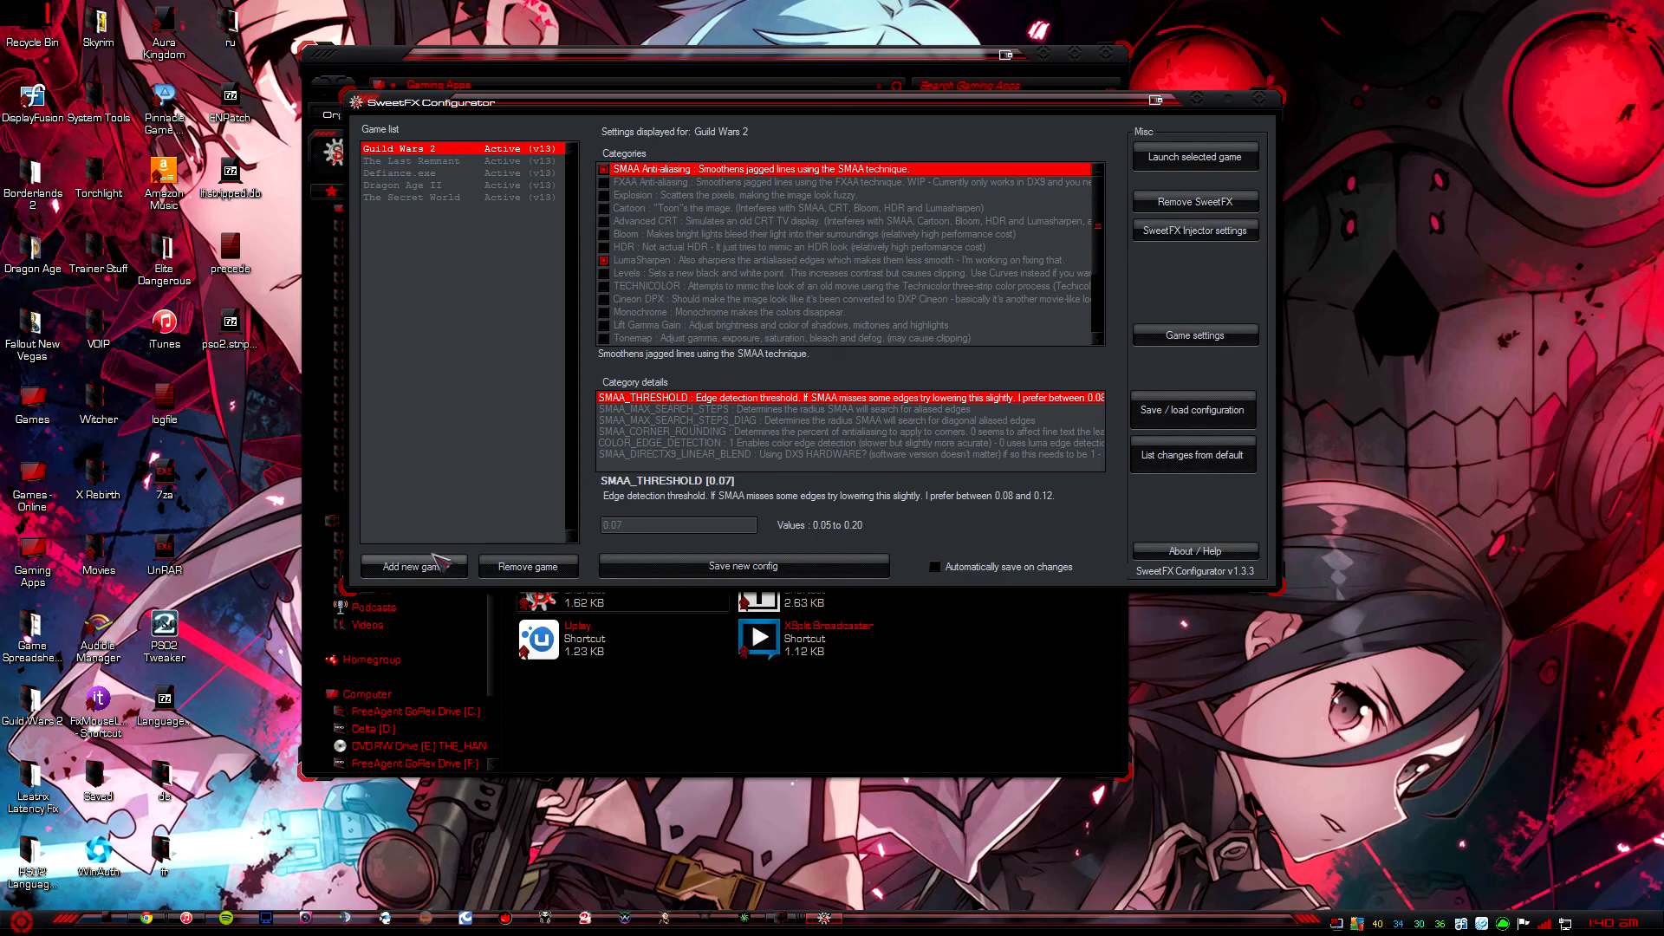
Step: Add a new game by browsing to F:\Guild Wars 2 and choosing Gw2.exe
{"action": "left_click", "coordinate": [412, 566]}
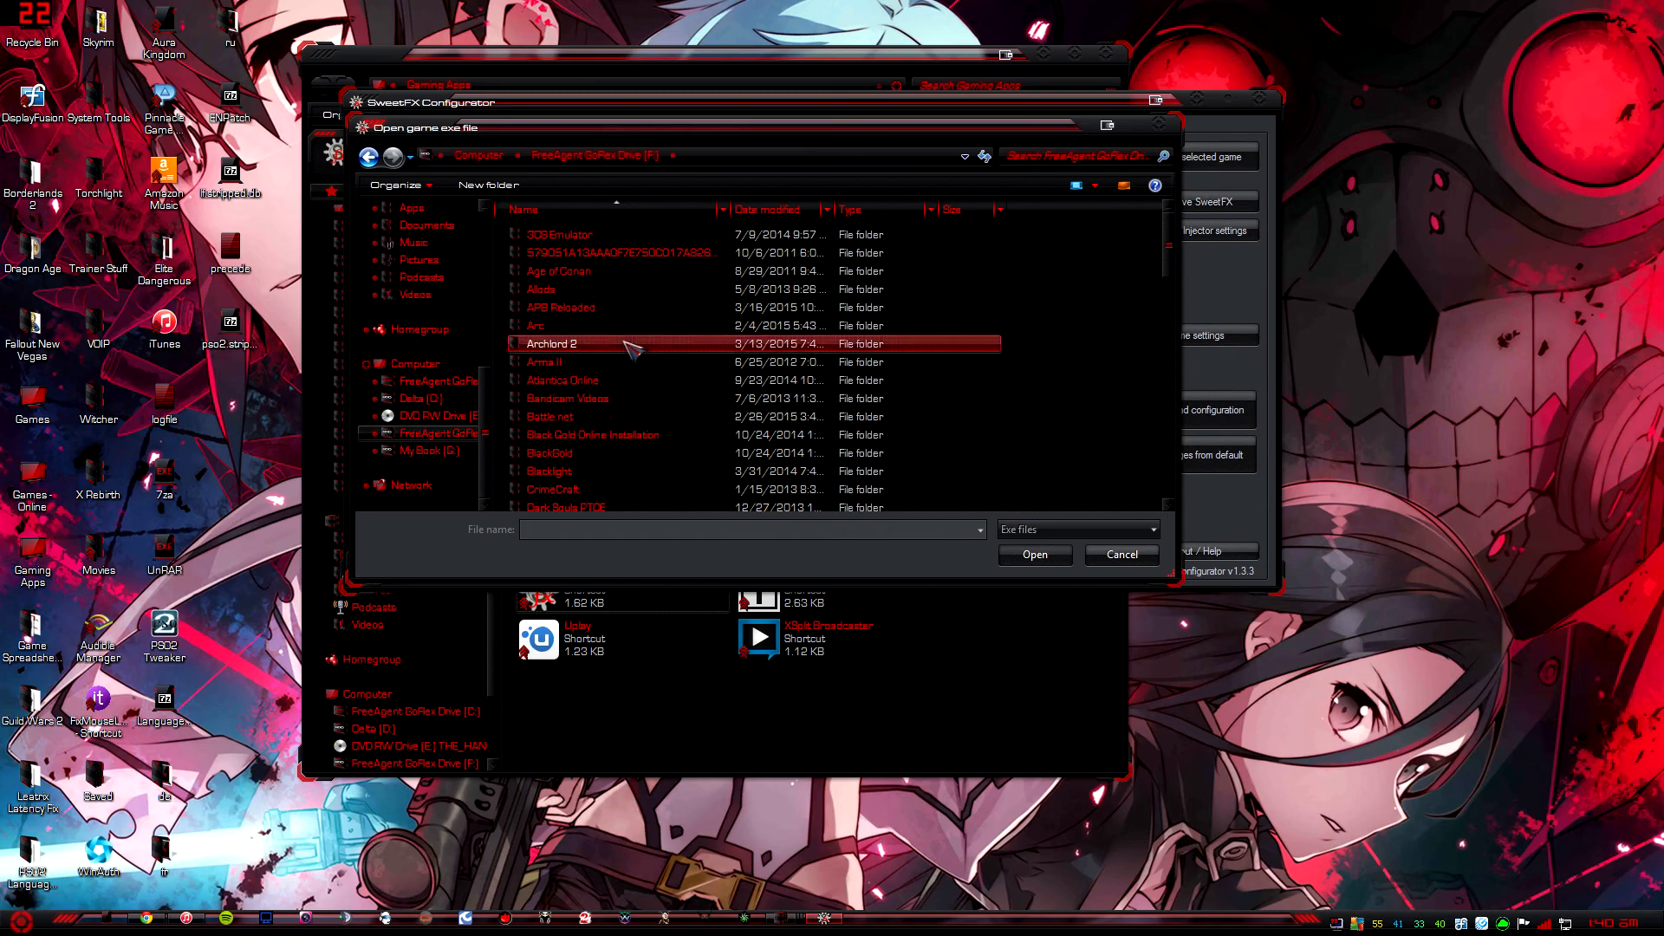
{"action": "scroll", "scroll_direction": "down", "scroll_amount": 3}
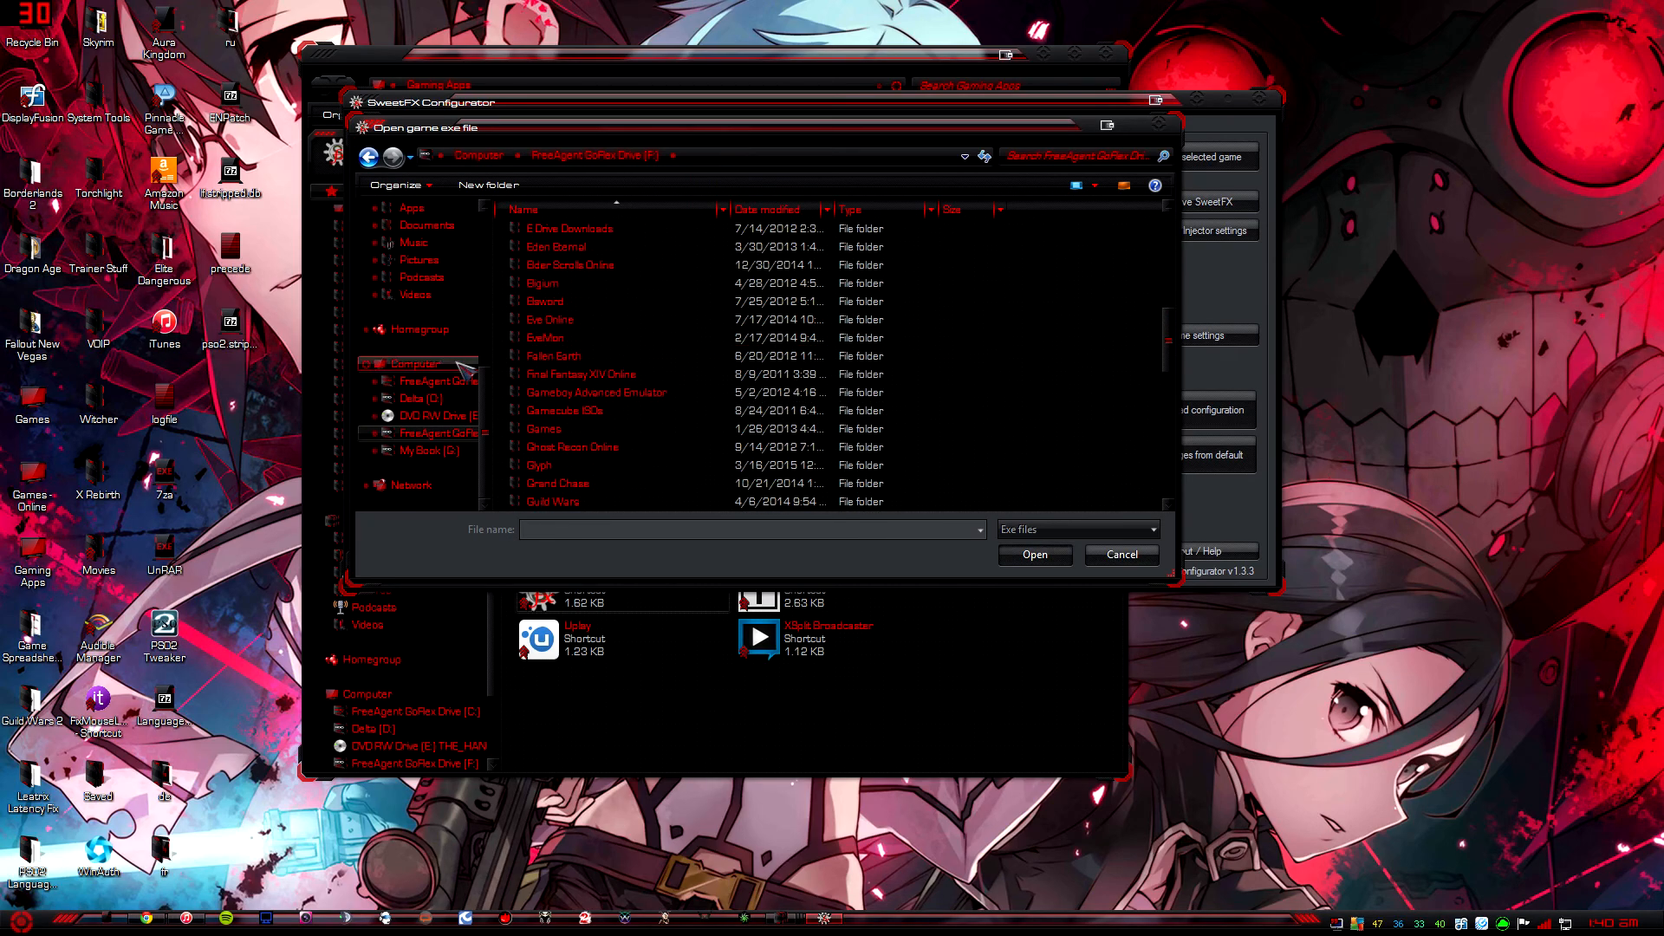
{"action": "scroll", "scroll_direction": "down", "scroll_amount": 3}
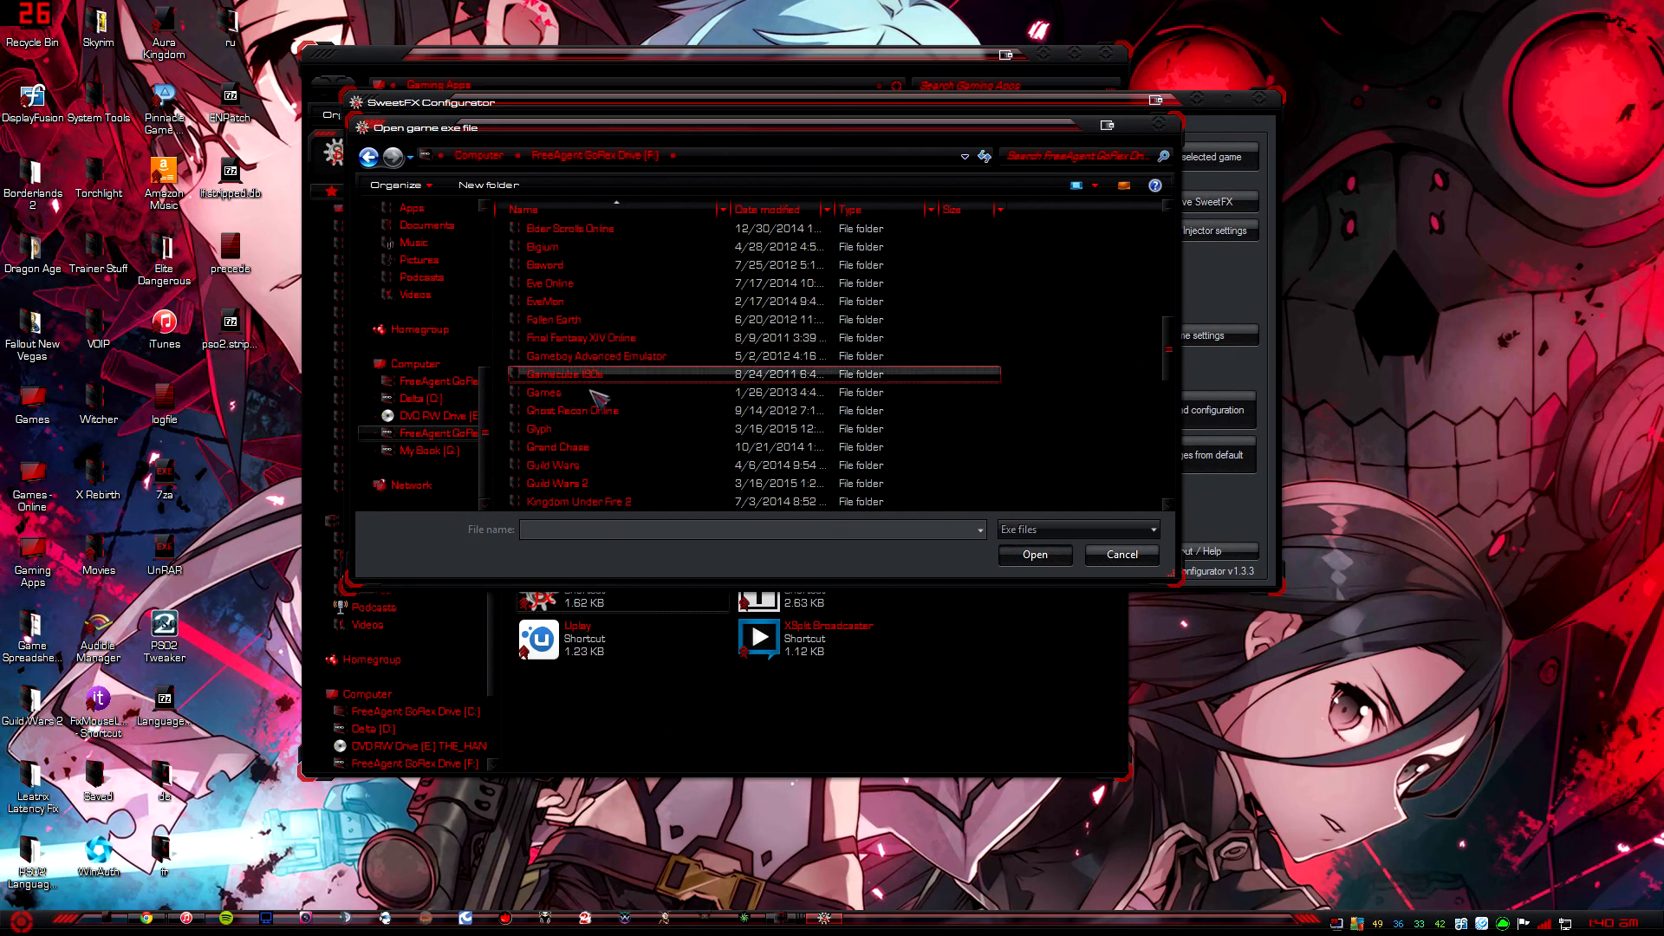
{"action": "left_click", "coordinate": [580, 337]}
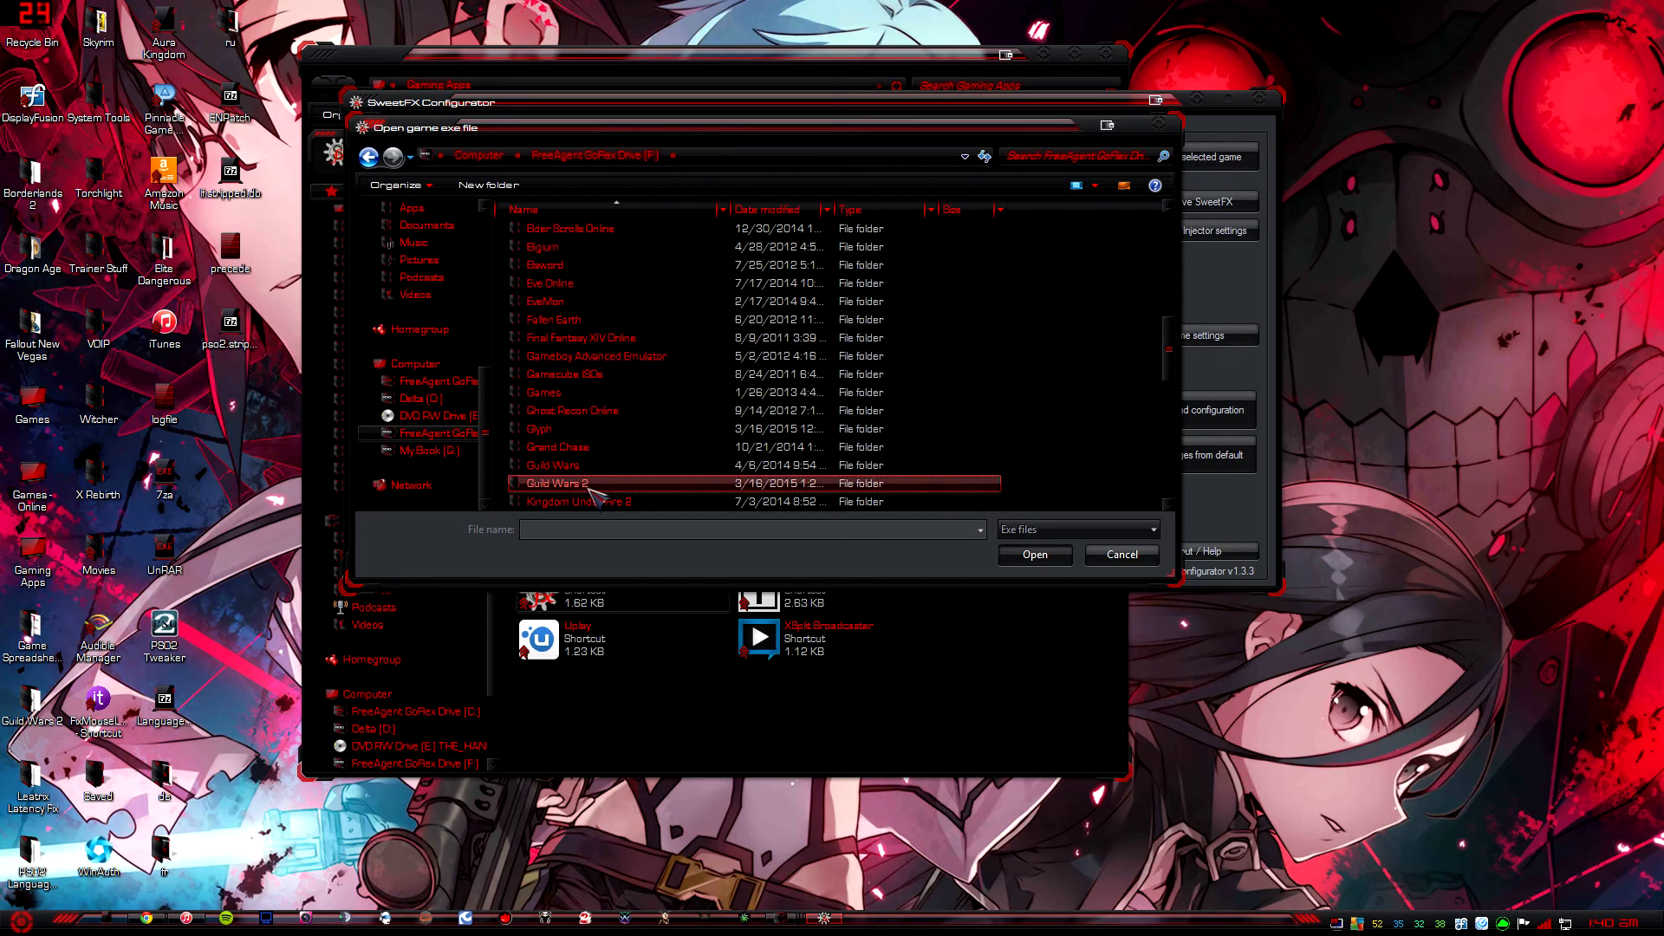
{"action": "double_click", "coordinate": [558, 483]}
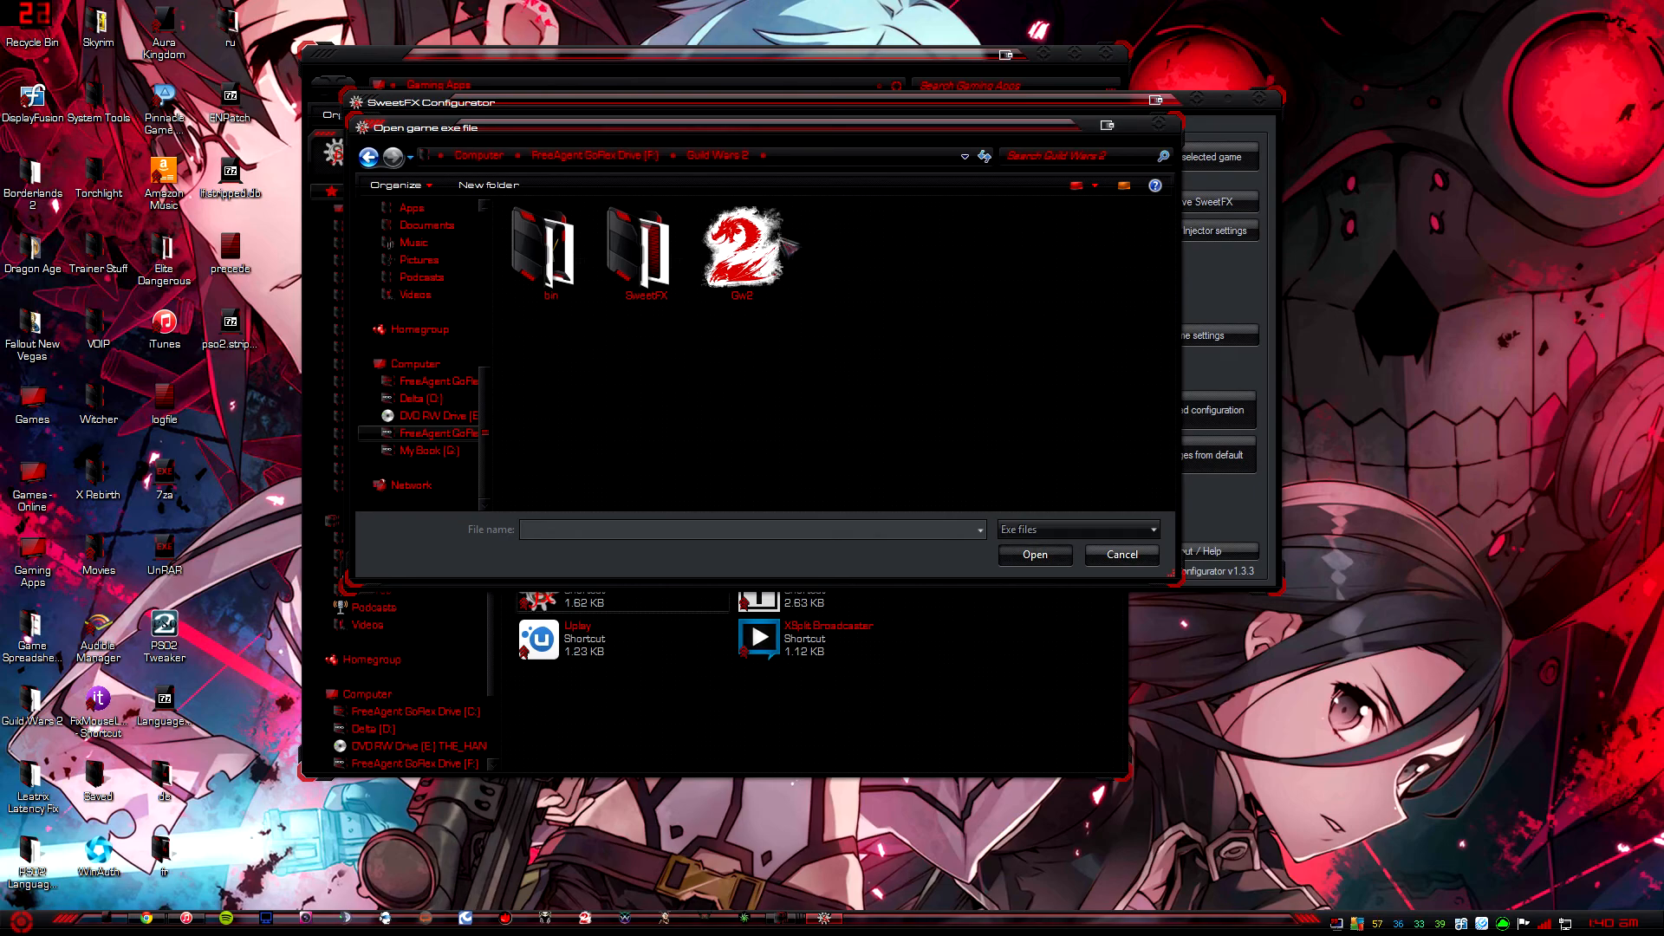
{"action": "left_click", "coordinate": [742, 252]}
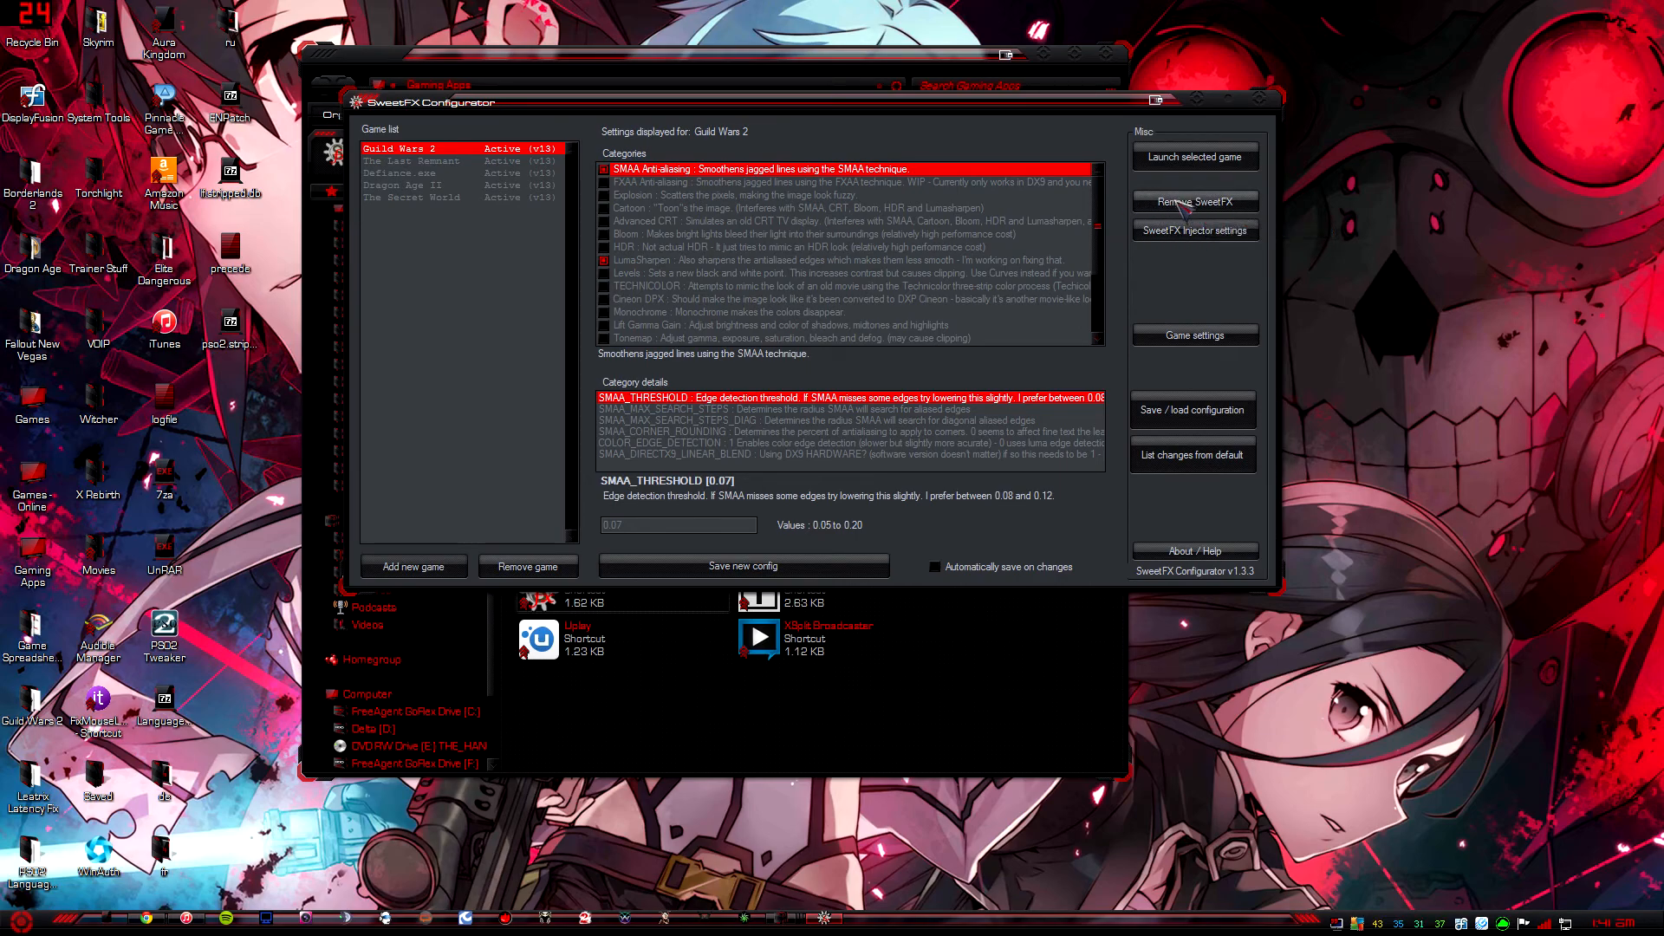
{"action": "mouse_move", "coordinate": [1194, 230]}
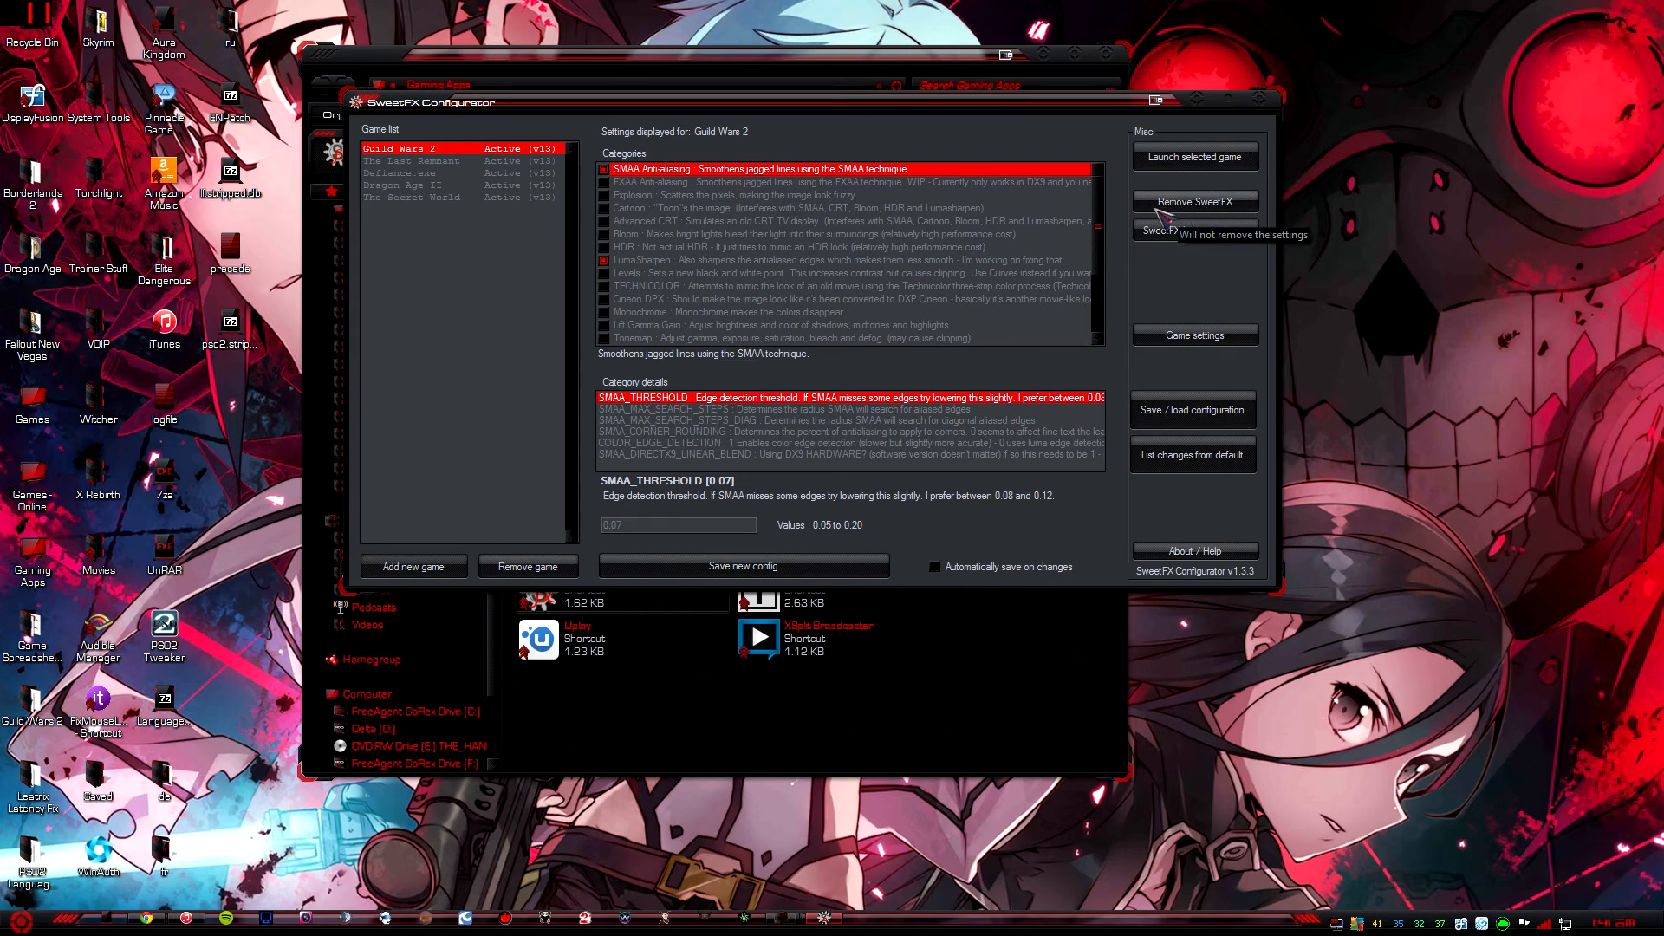
{"action": "mouse_move", "coordinate": [753, 313]}
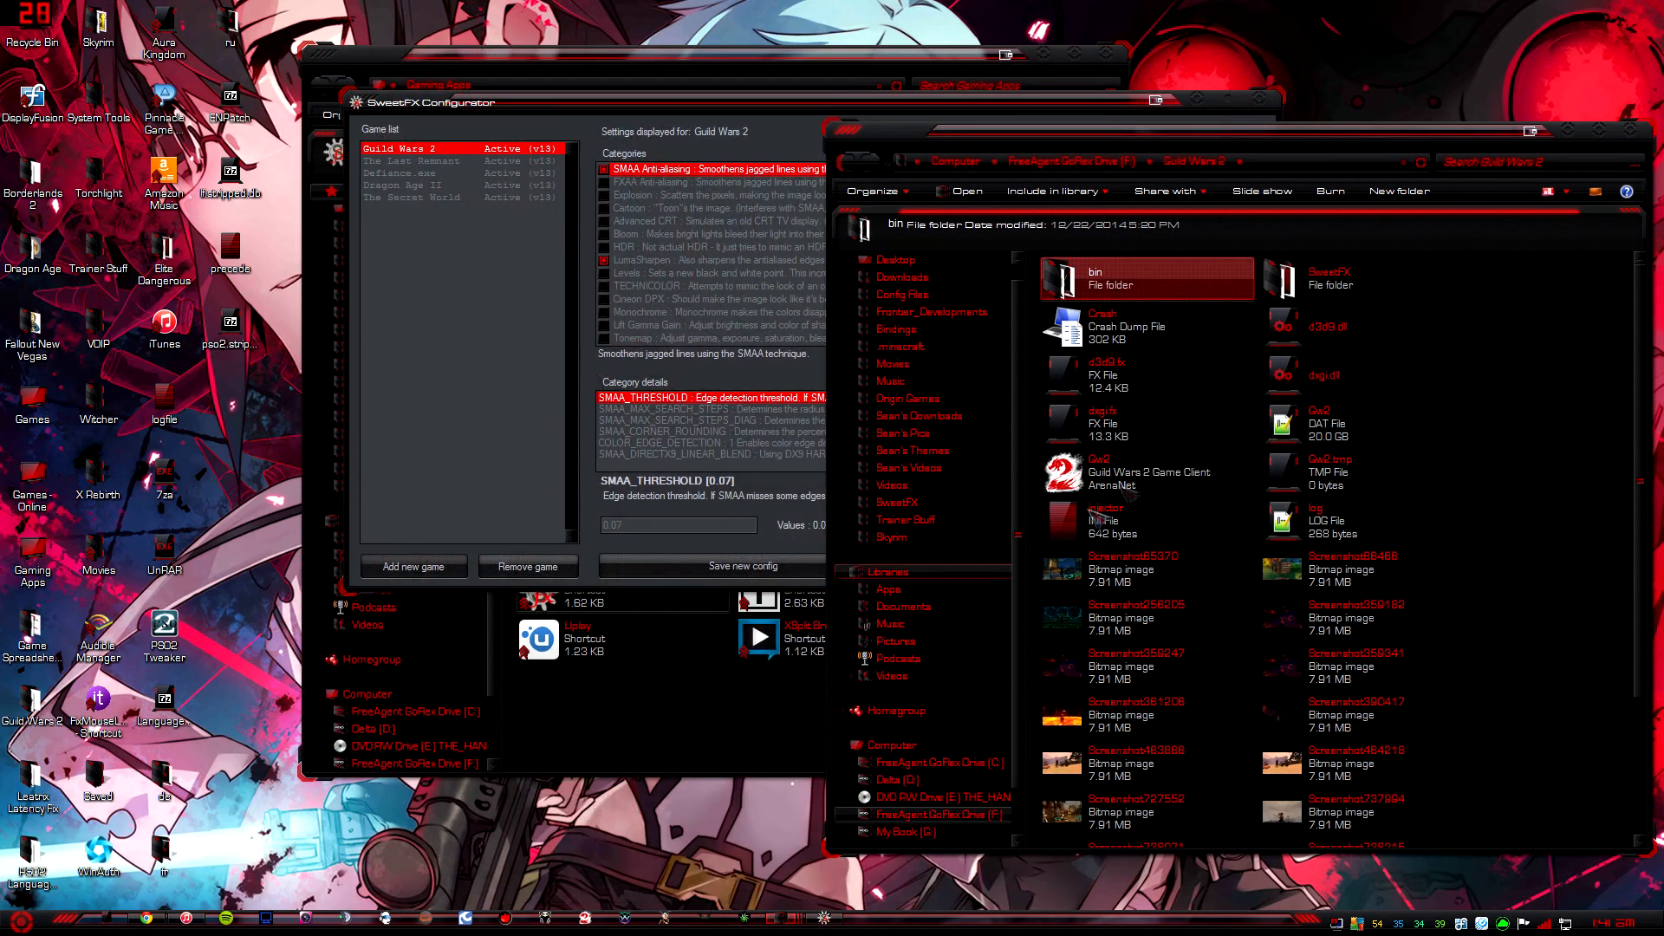
Step: Inspect the SweetFX files in the Guild Wars 2 folder, then switch to the SweetFX Settings DB tab
{"action": "left_click", "coordinate": [1358, 325]}
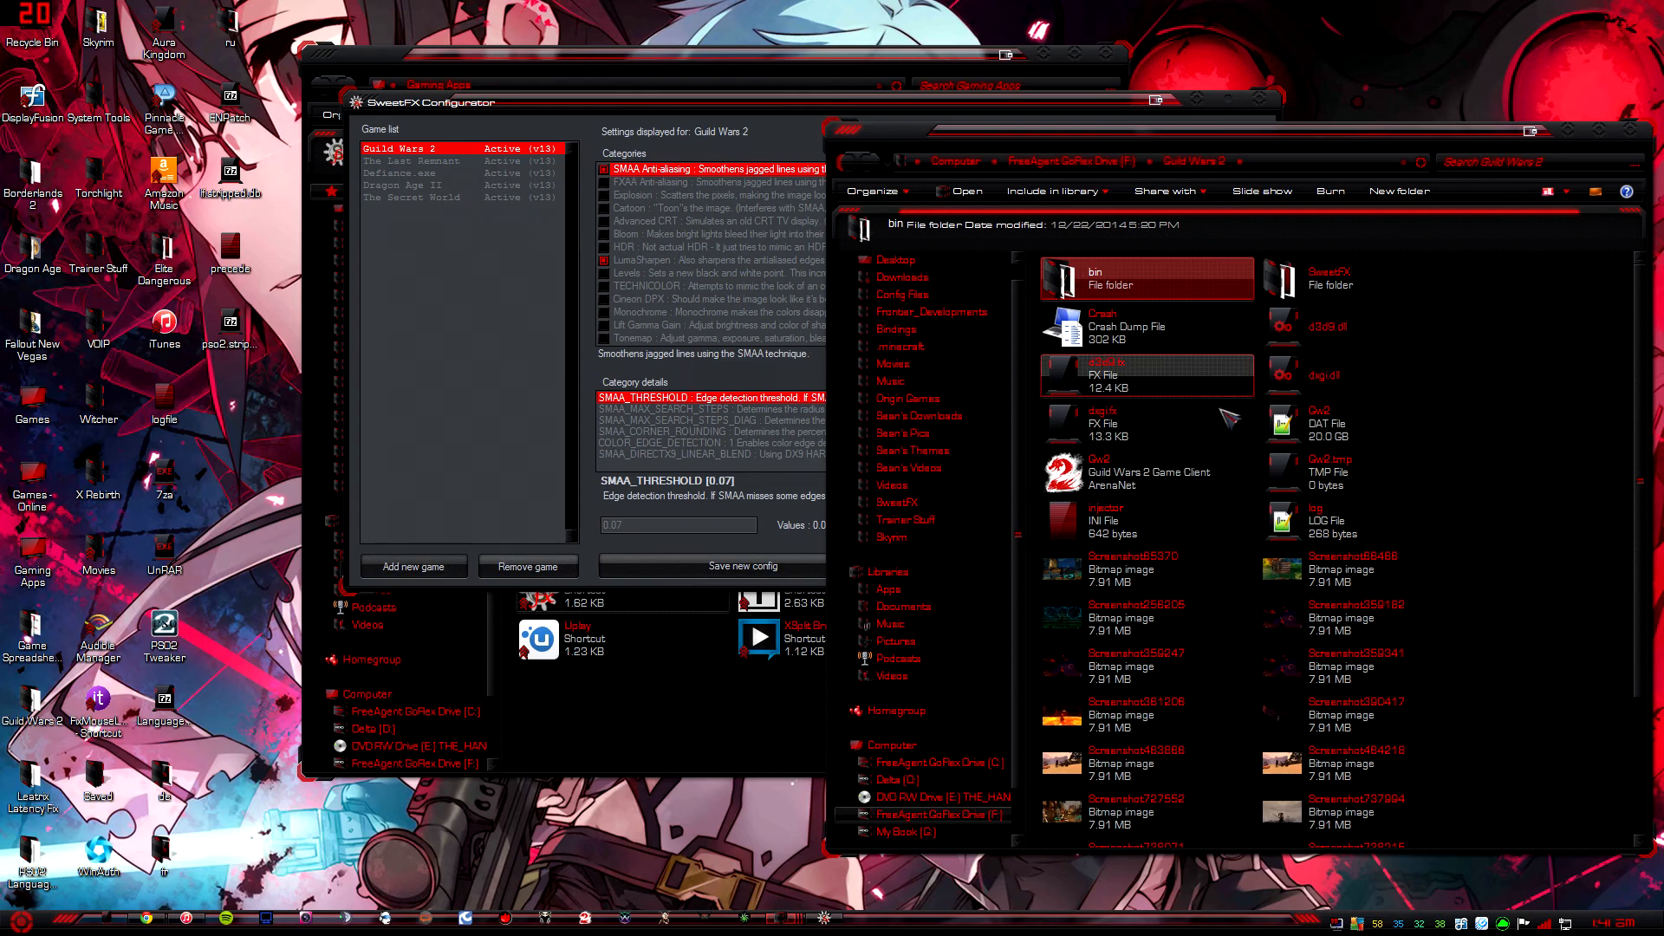
{"action": "mouse_move", "coordinate": [1146, 377]}
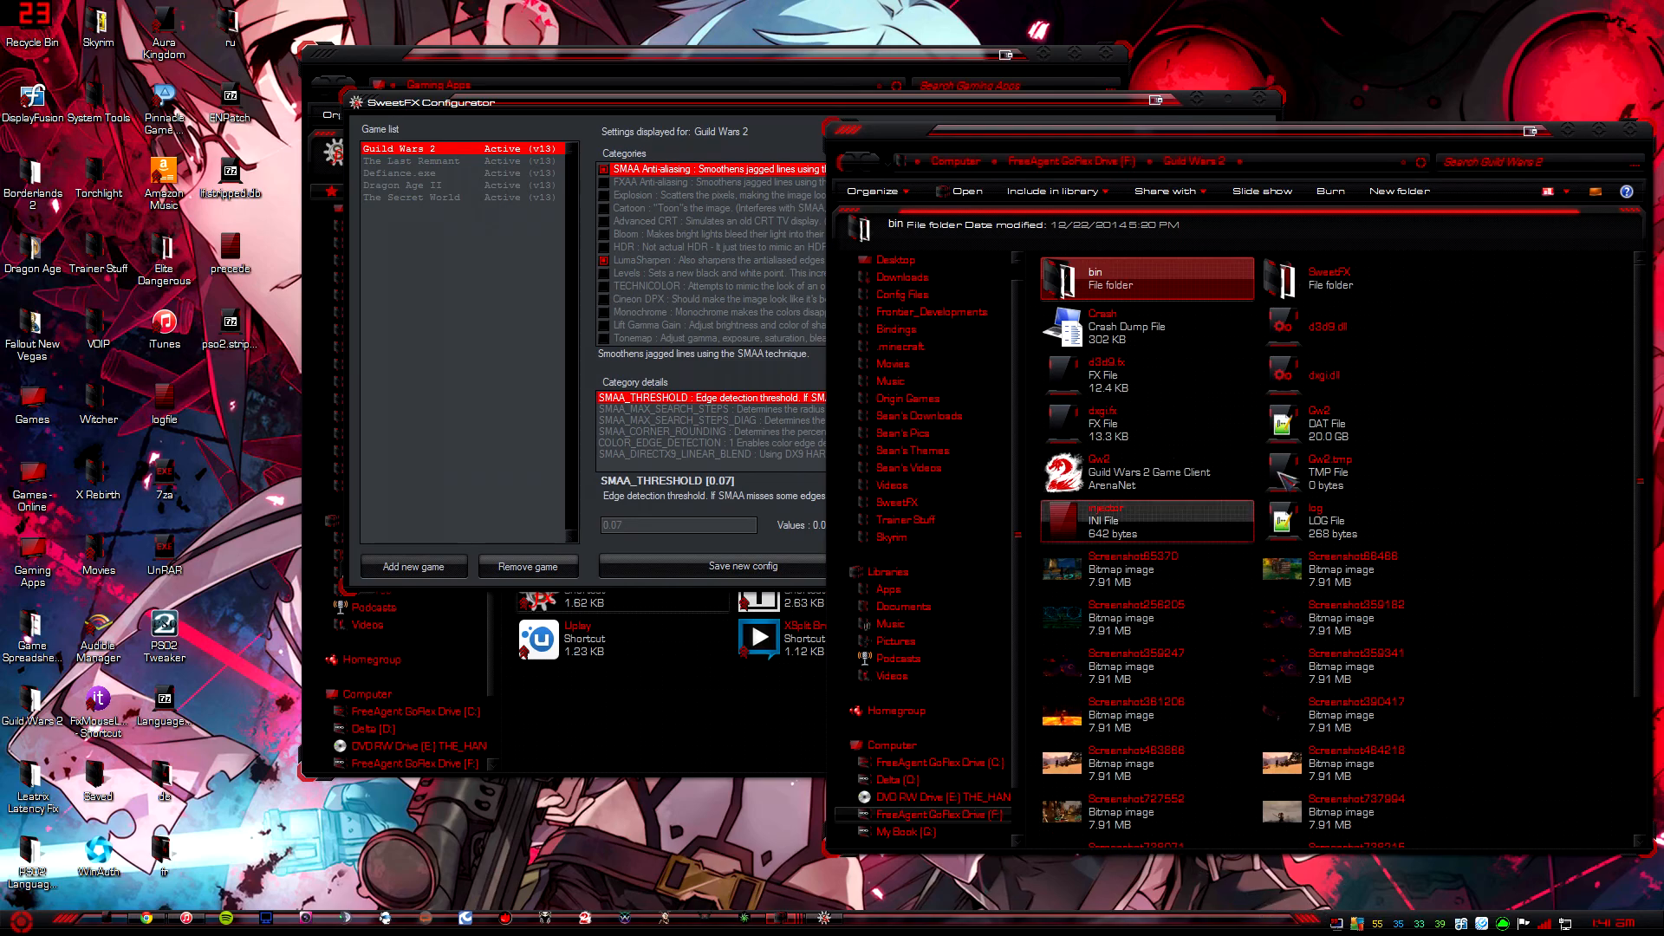
{"action": "scroll", "scroll_direction": "down", "scroll_amount": 3}
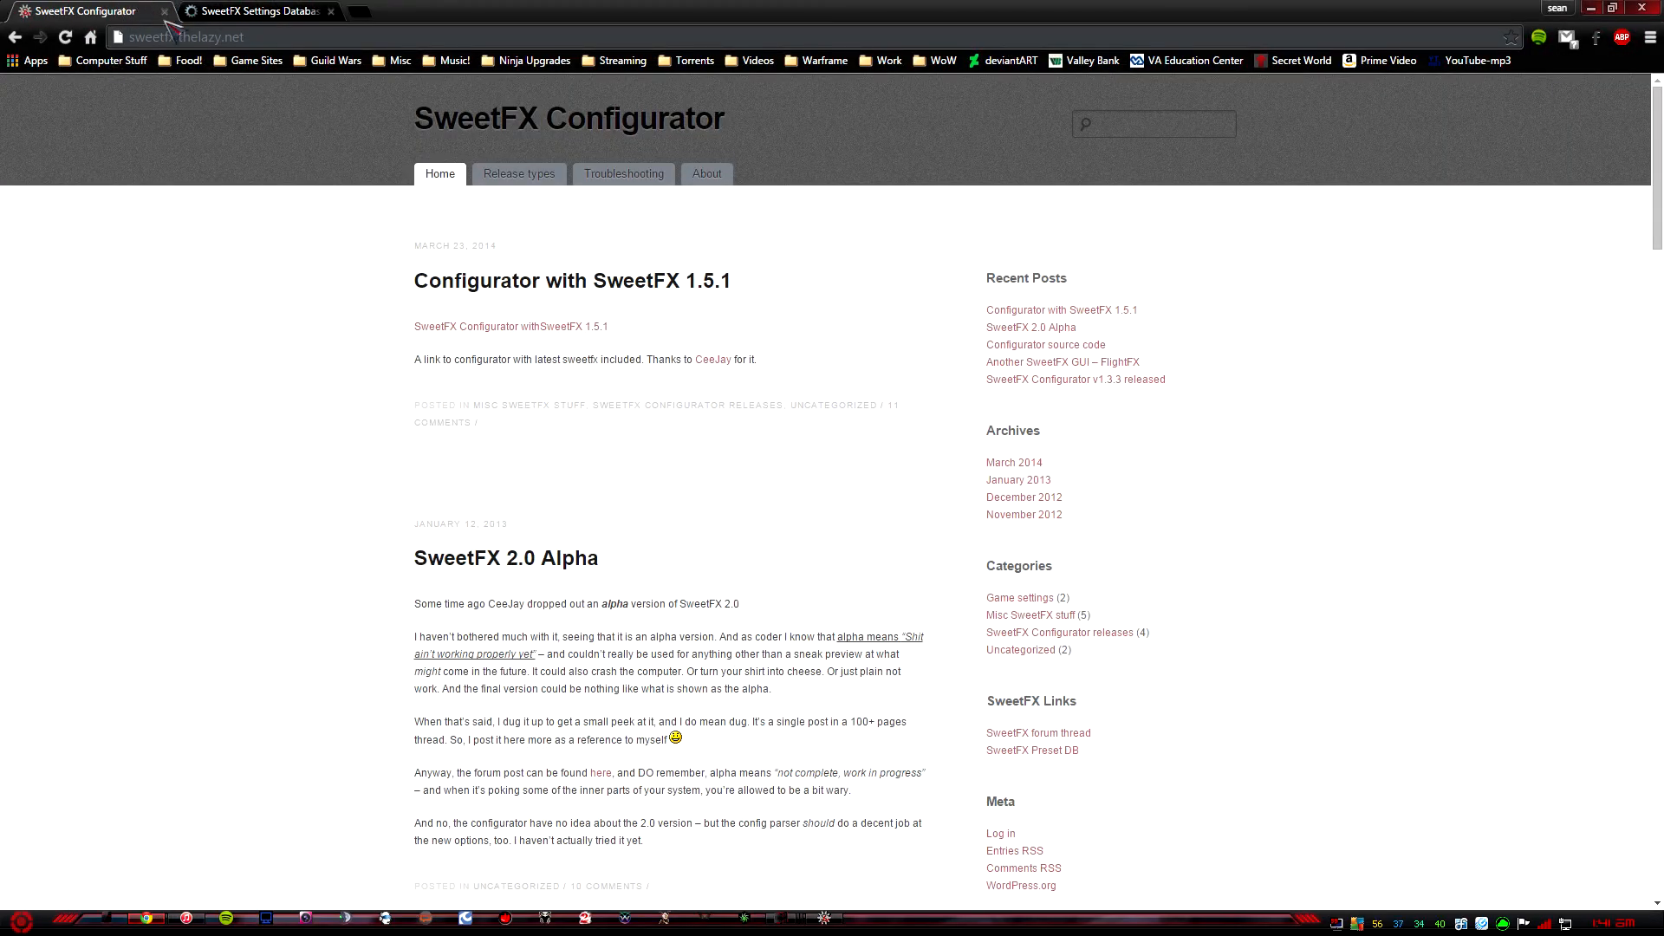
{"action": "left_click", "coordinate": [255, 10]}
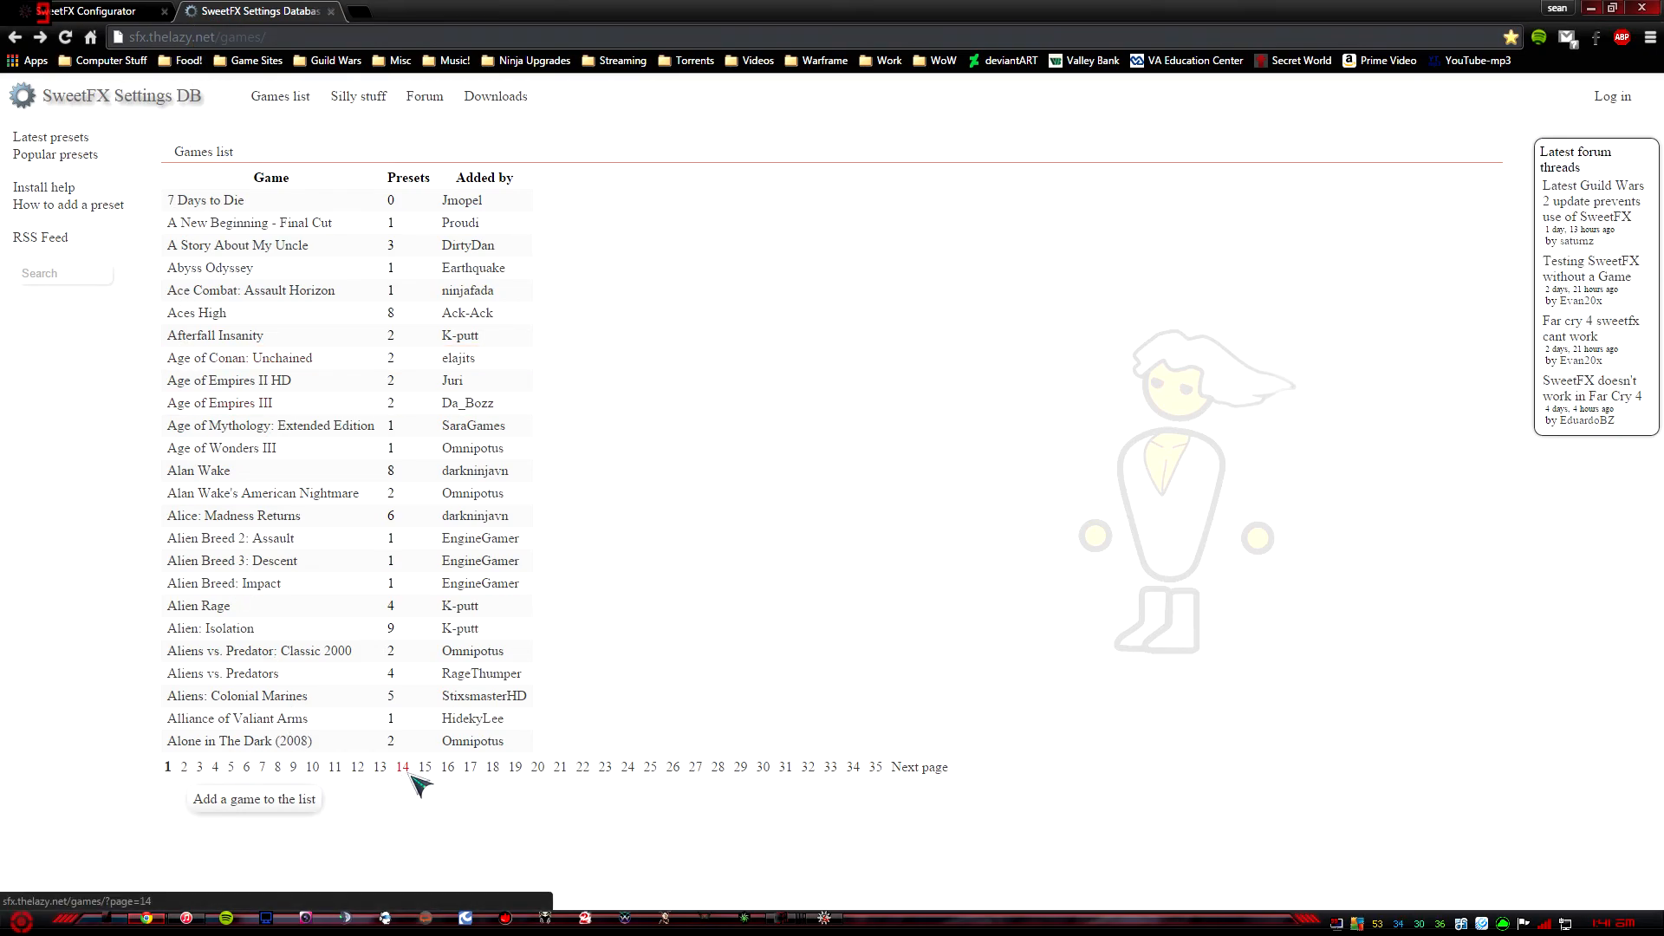
Step: Go to page 14 of the games list and open the Guild Wars 2 presets page
{"action": "left_click", "coordinate": [402, 766]}
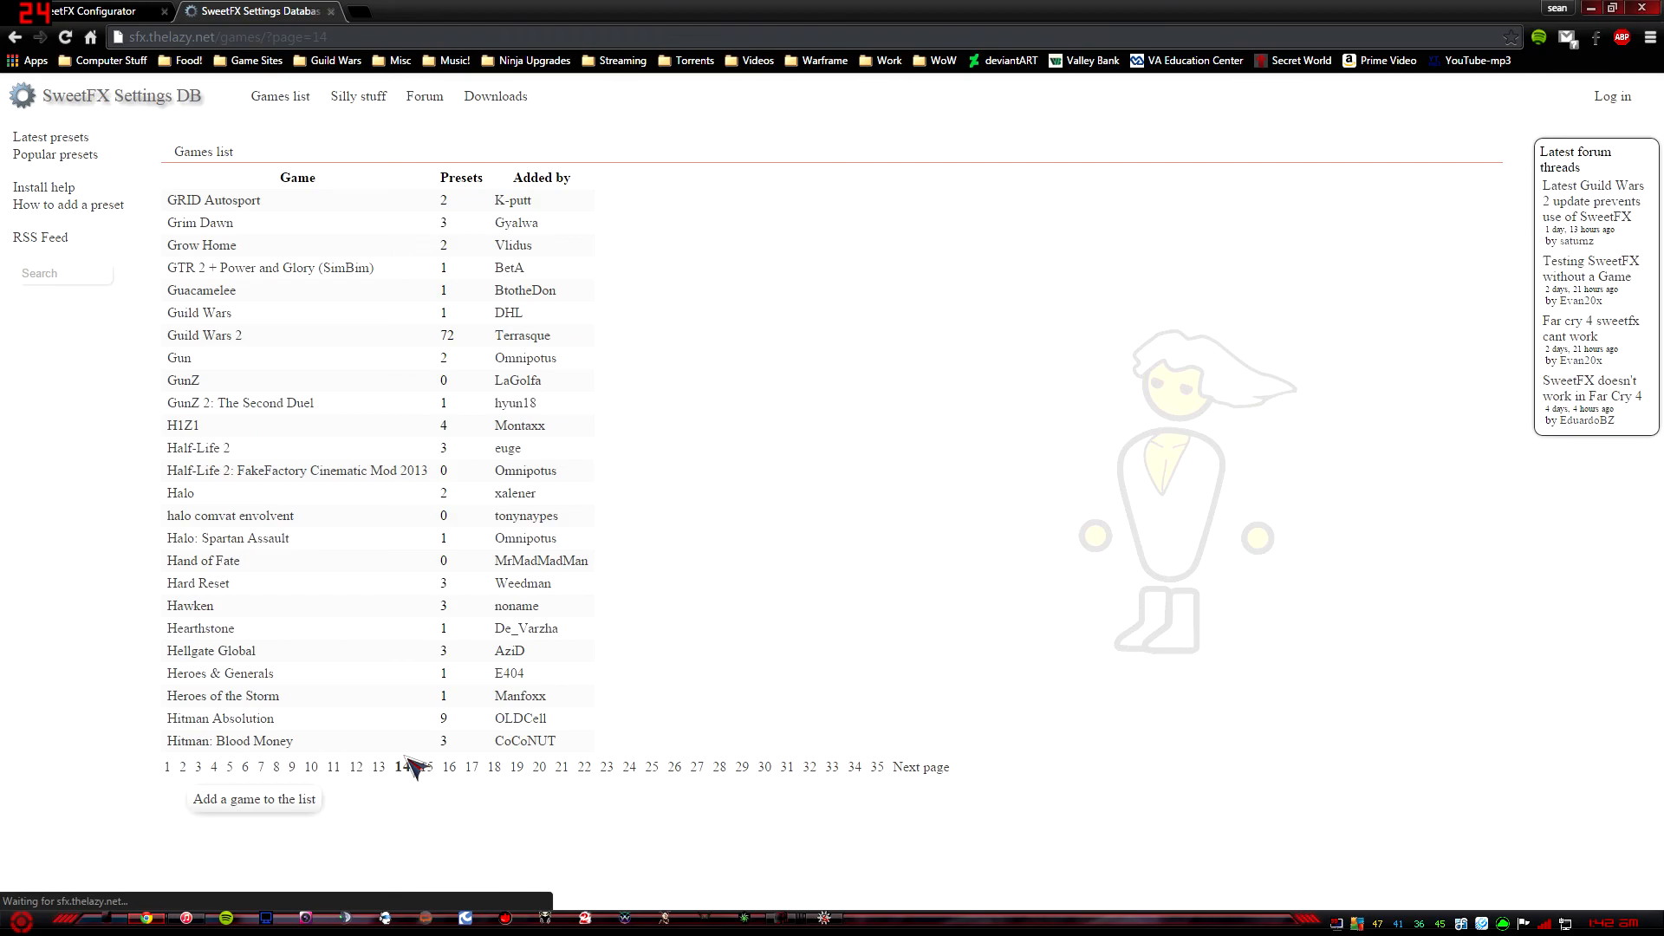
{"action": "left_click", "coordinate": [401, 766]}
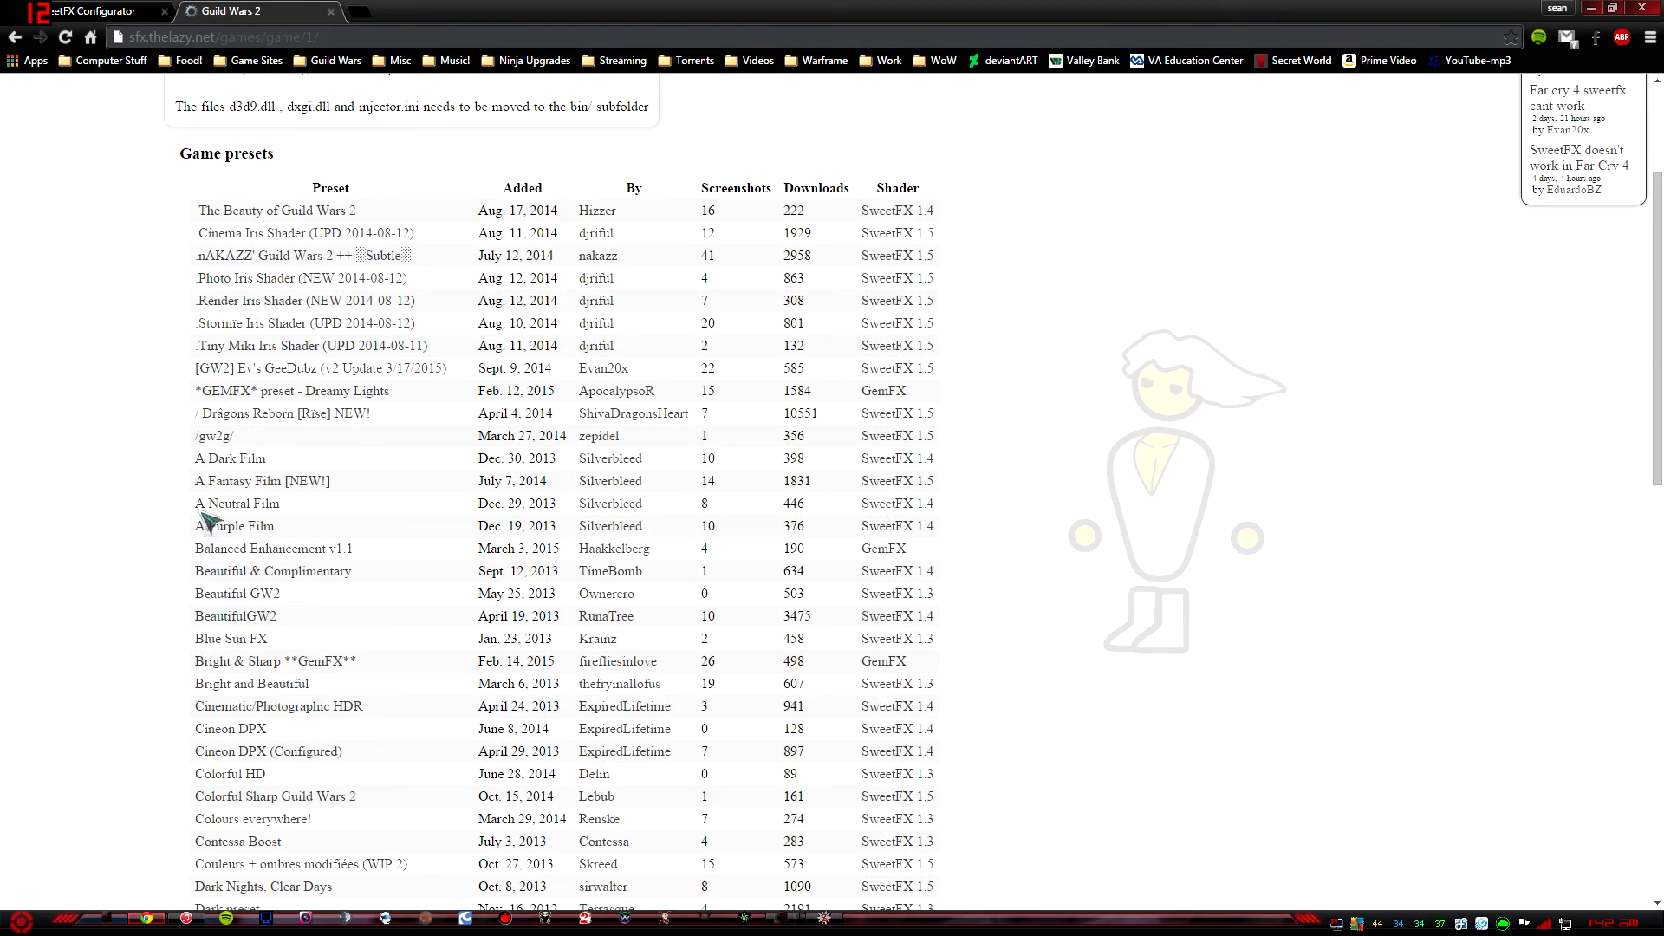
{"action": "scroll", "scroll_direction": "down", "scroll_amount": 3}
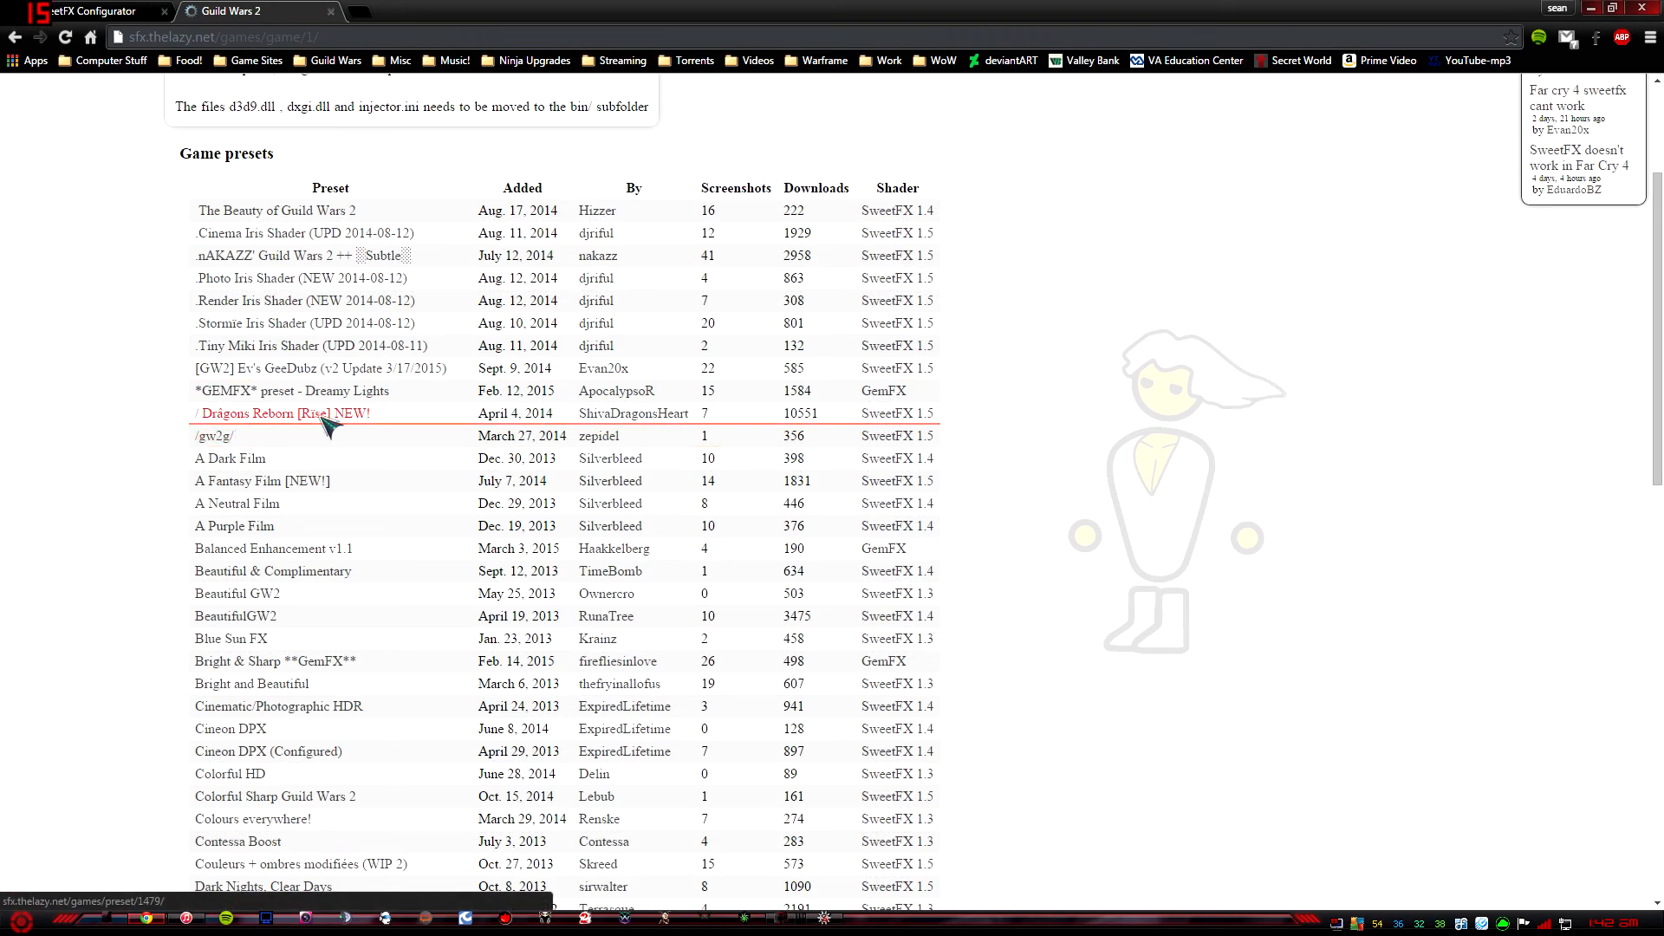
Step: Open the Dragons Reborn [Rïse] NEW! preset page and view one of its screenshots
{"action": "left_click", "coordinate": [281, 413]}
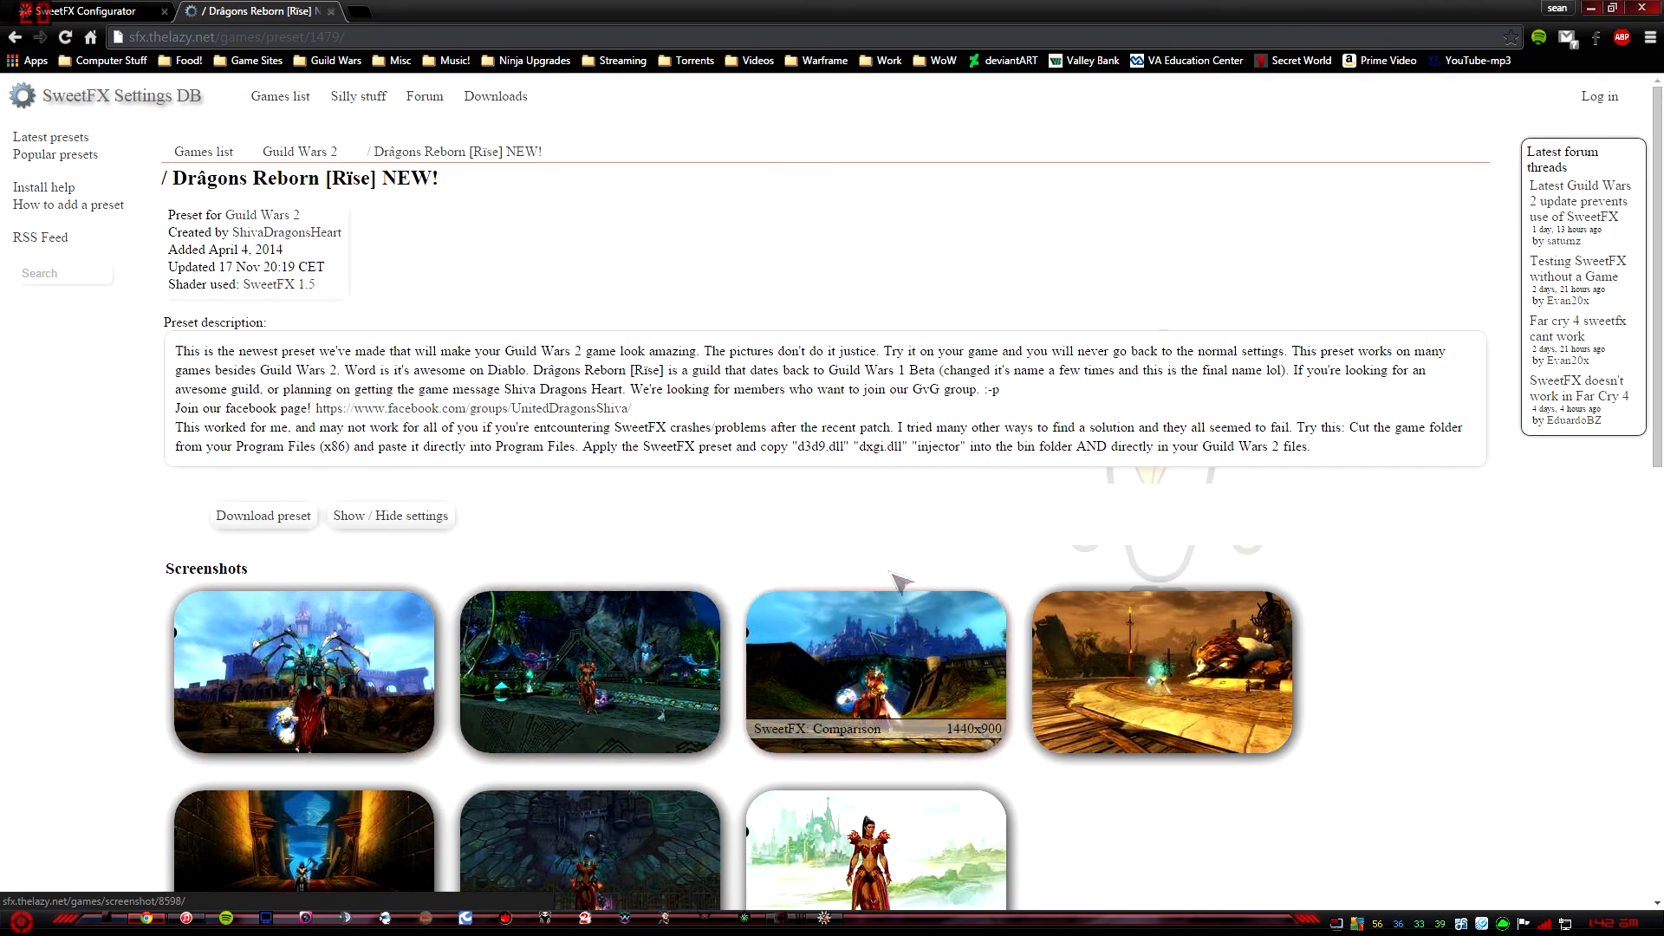
{"action": "scroll", "scroll_direction": "down", "scroll_amount": 3}
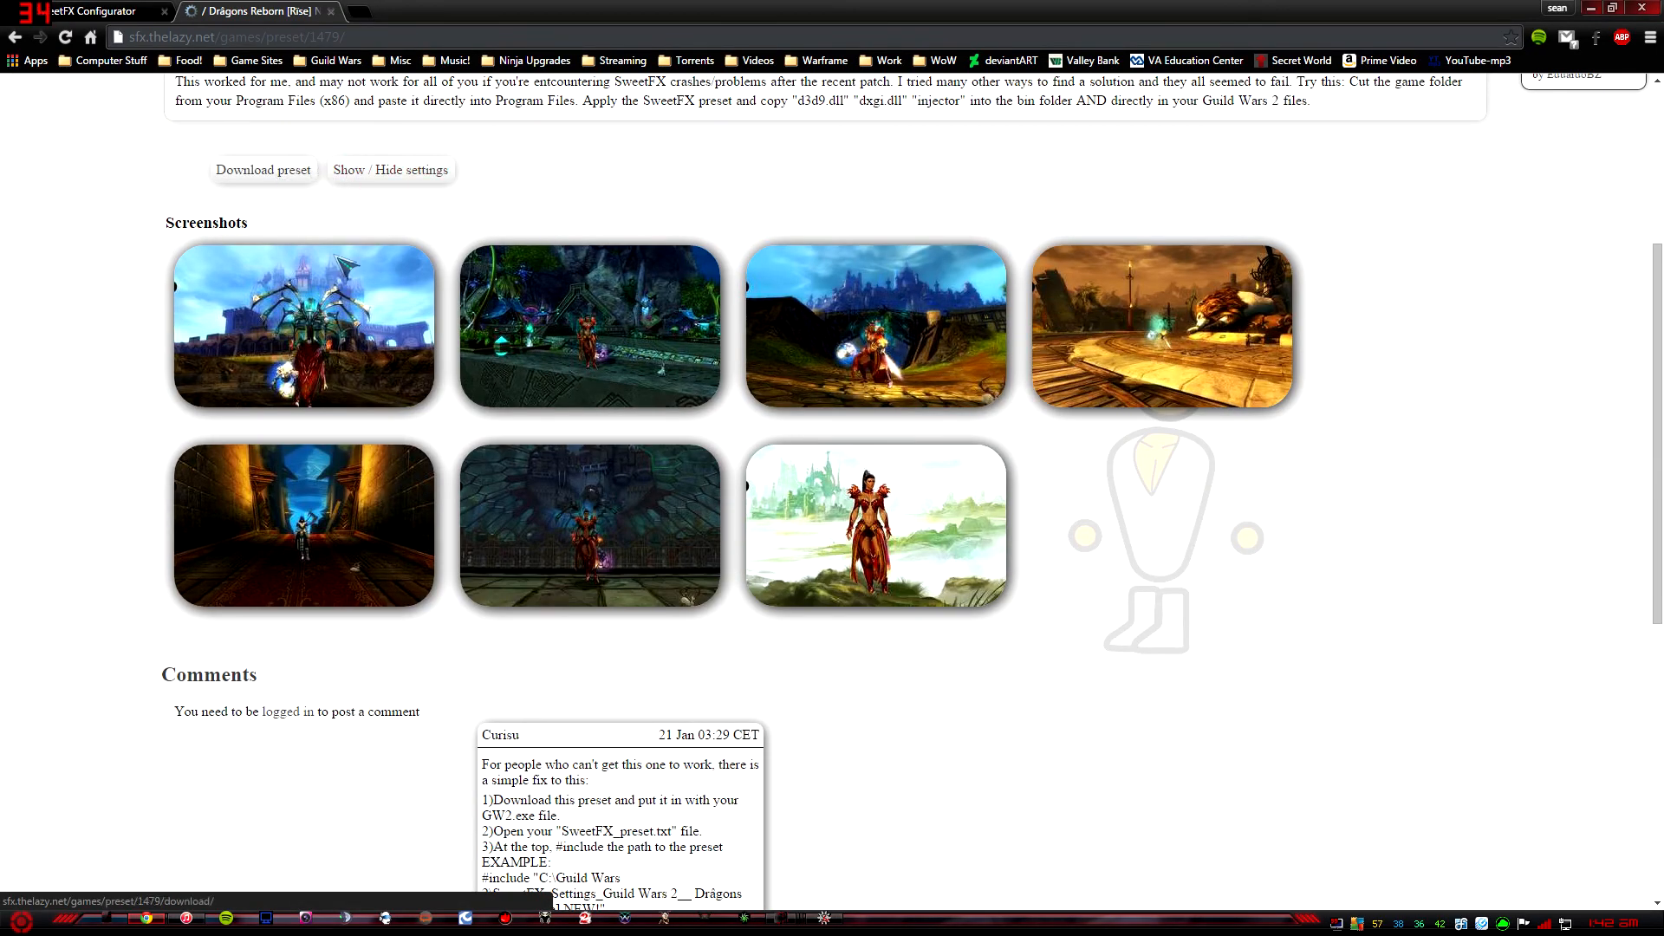
{"action": "mouse_move", "coordinate": [302, 525]}
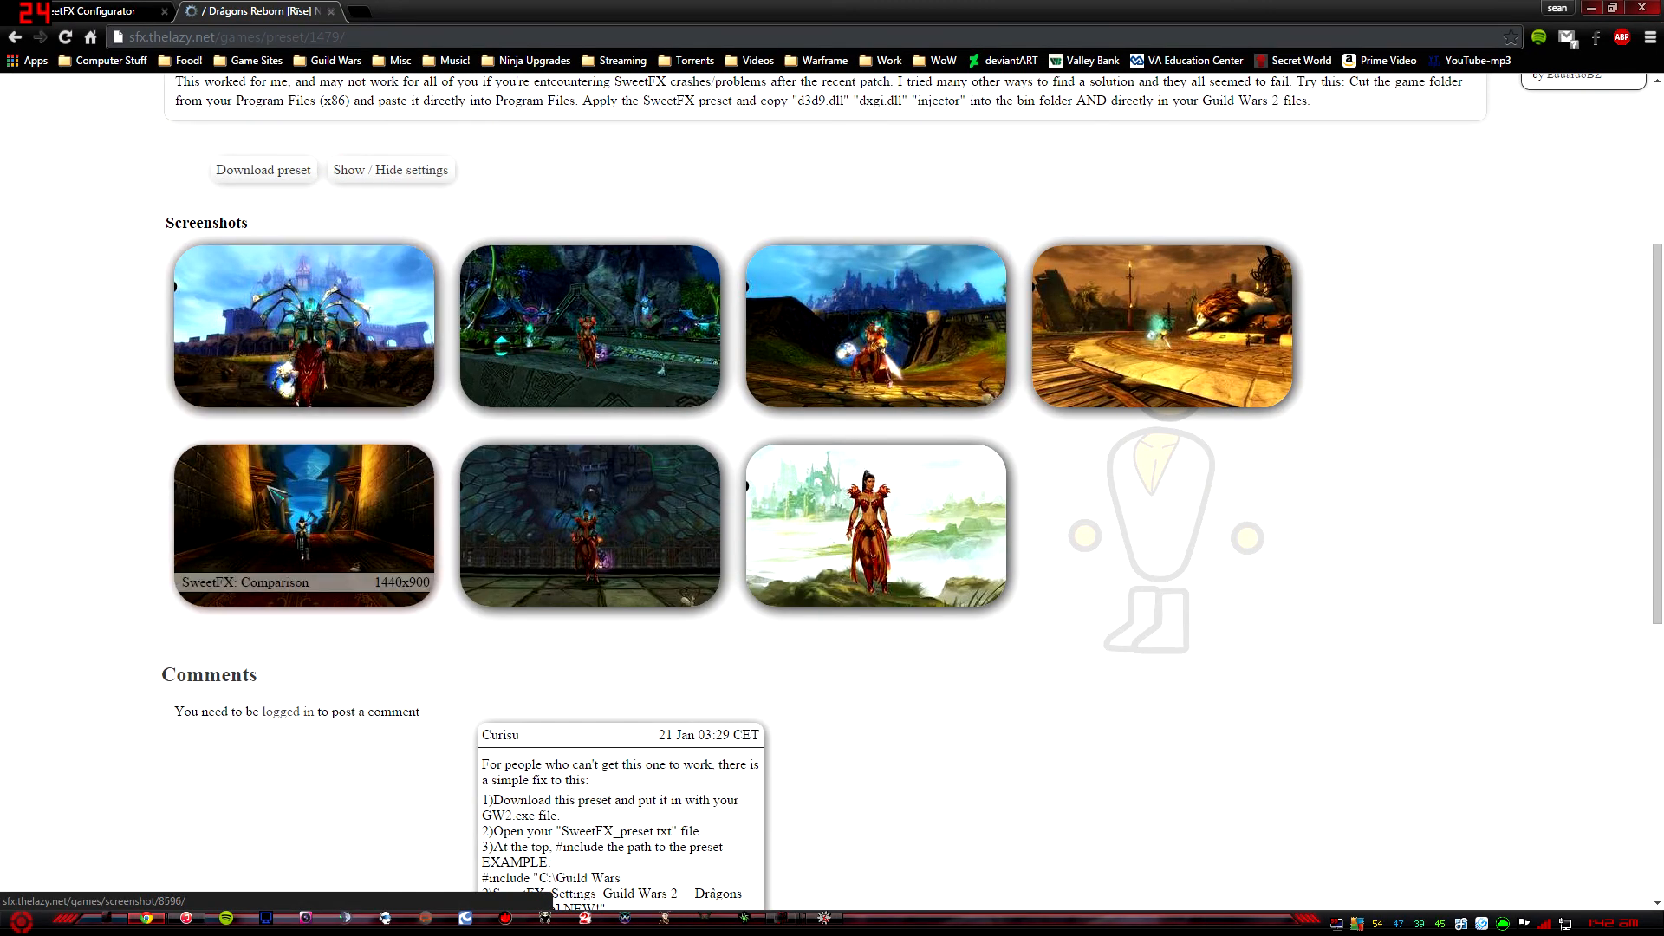
{"action": "left_click", "coordinate": [303, 525]}
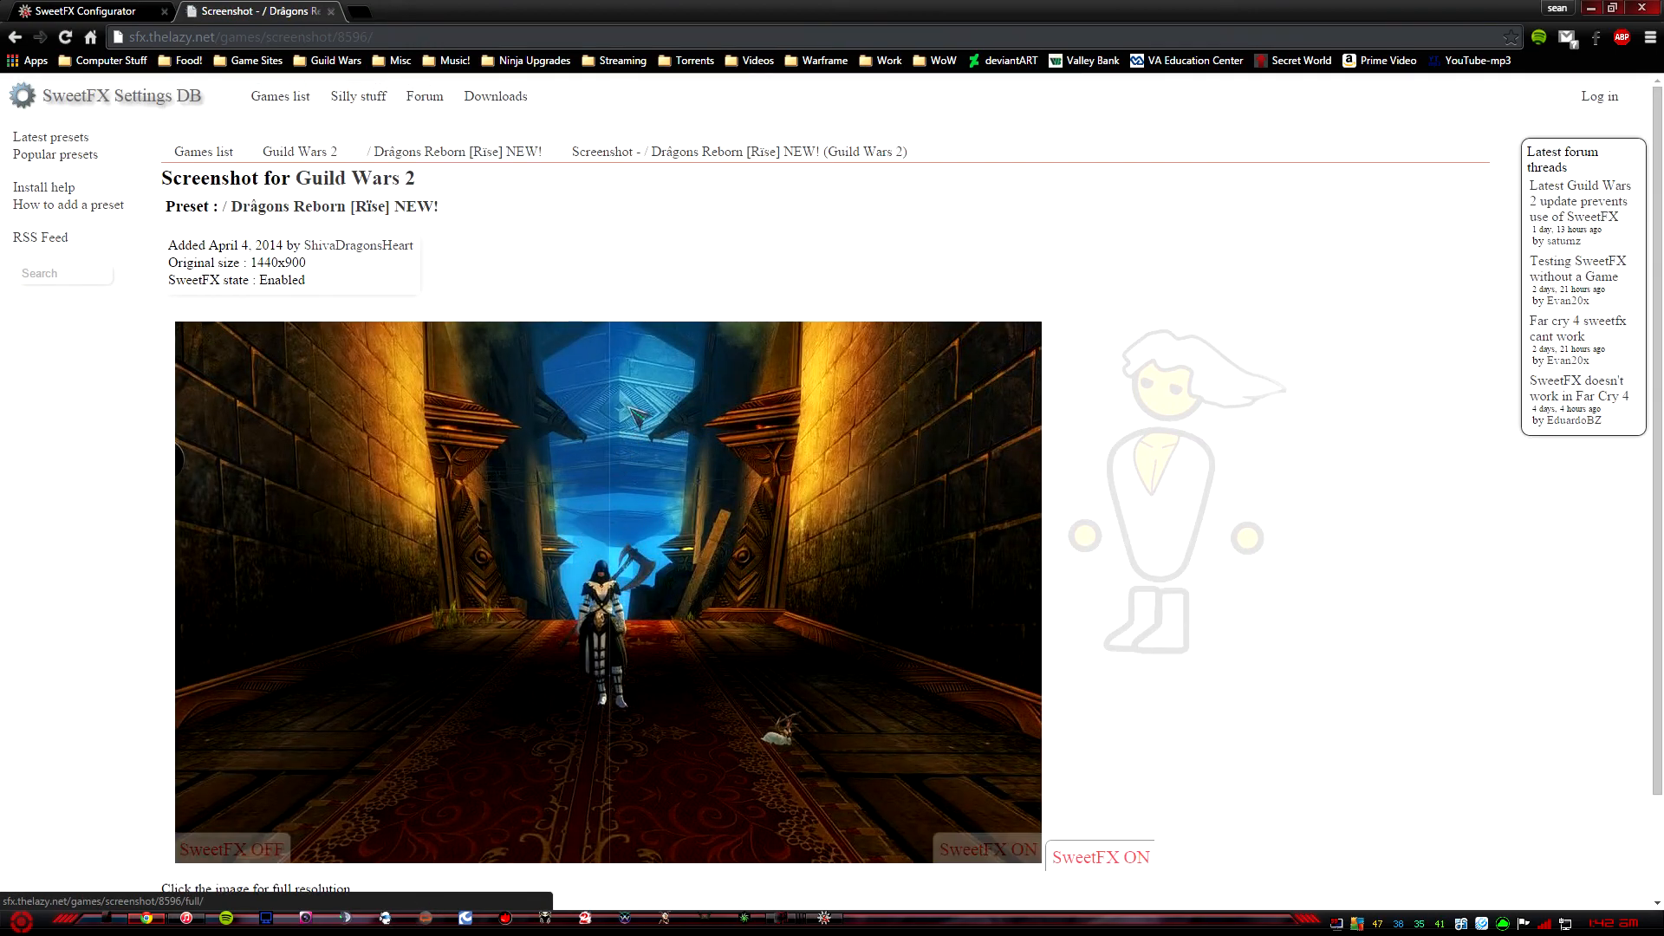
{"action": "scroll", "scroll_direction": "down", "scroll_amount": 3}
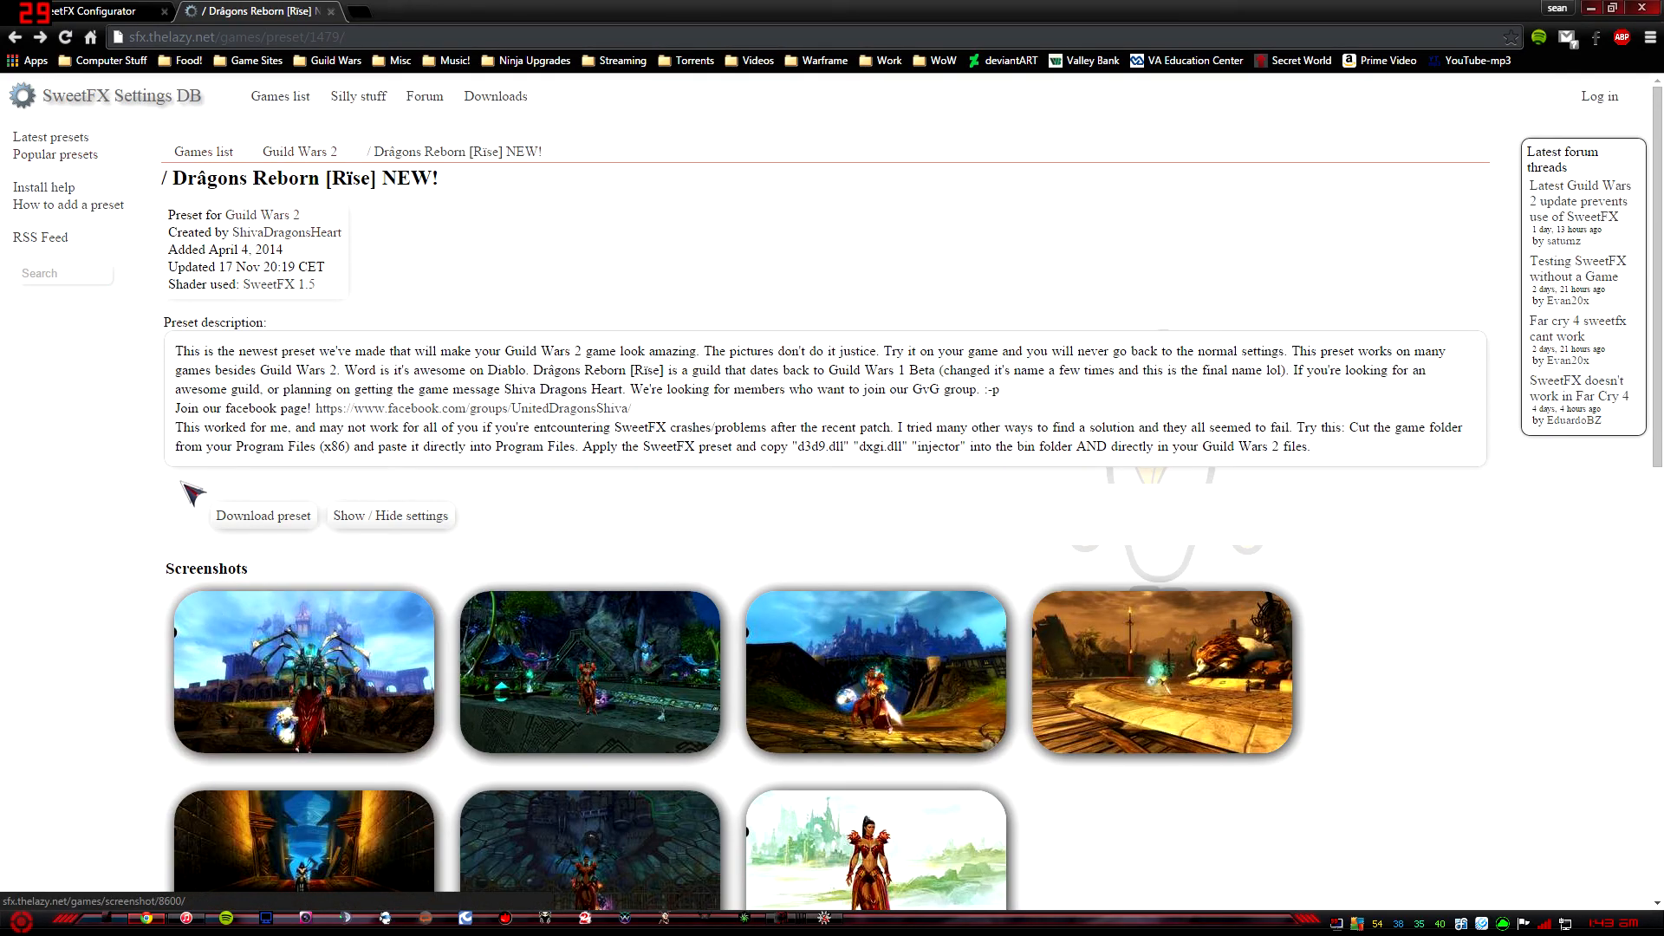
Step: Download the Dragons Reborn preset file and save it to the Downloads folder
{"action": "left_click", "coordinate": [262, 515]}
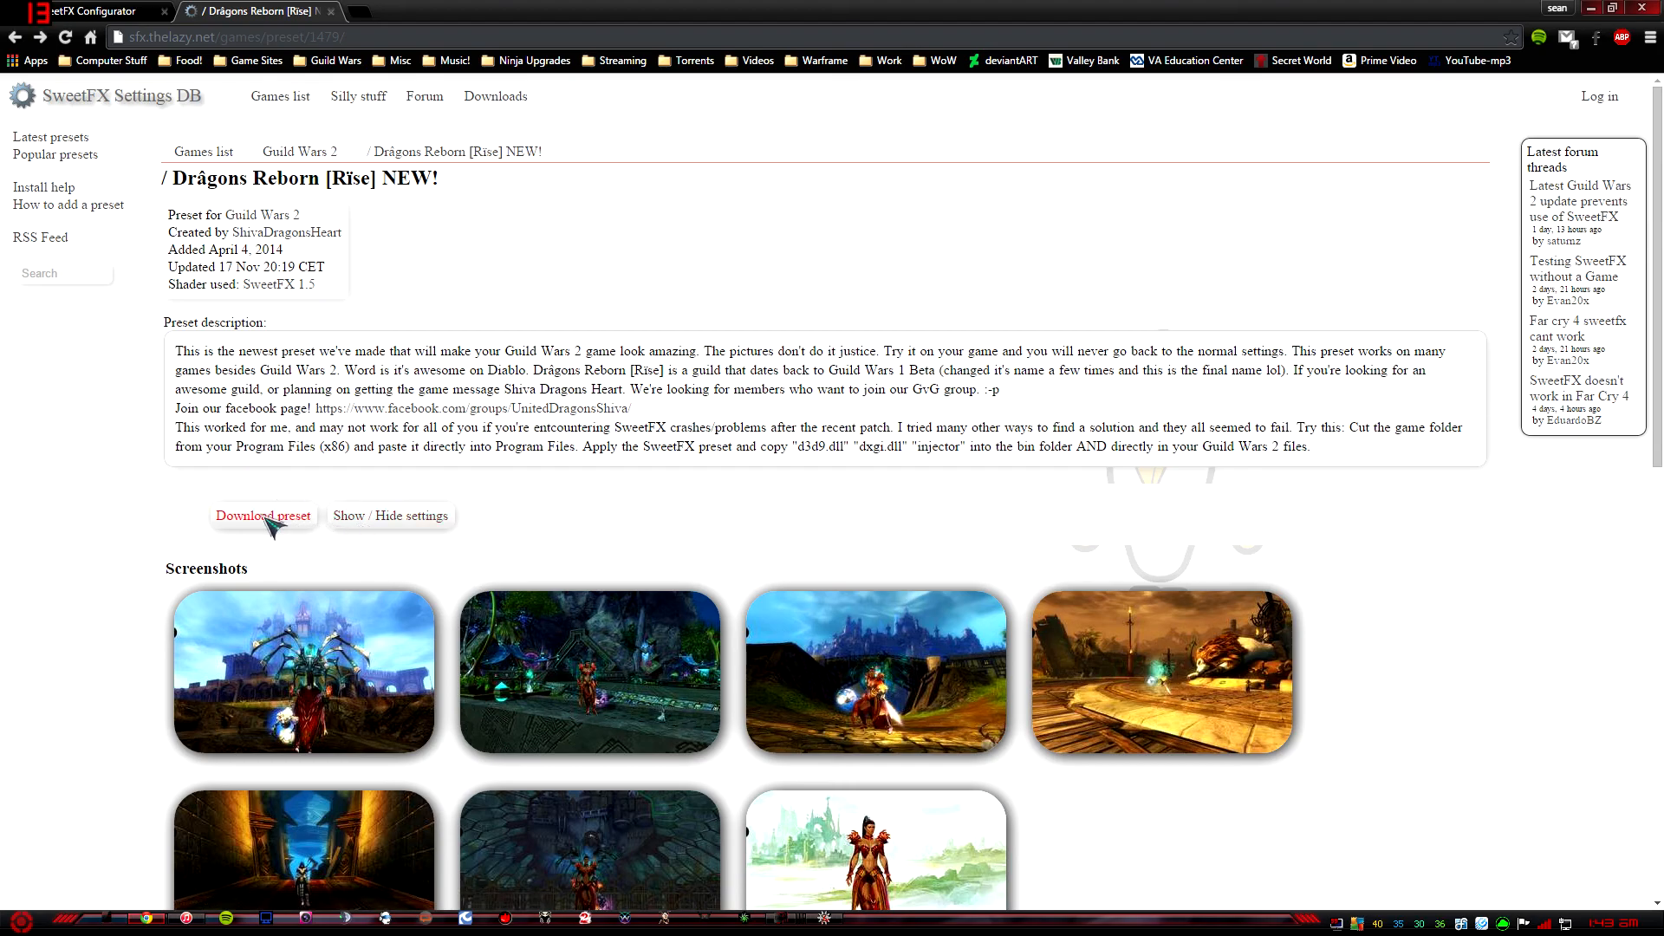
{"action": "left_click", "coordinate": [261, 515]}
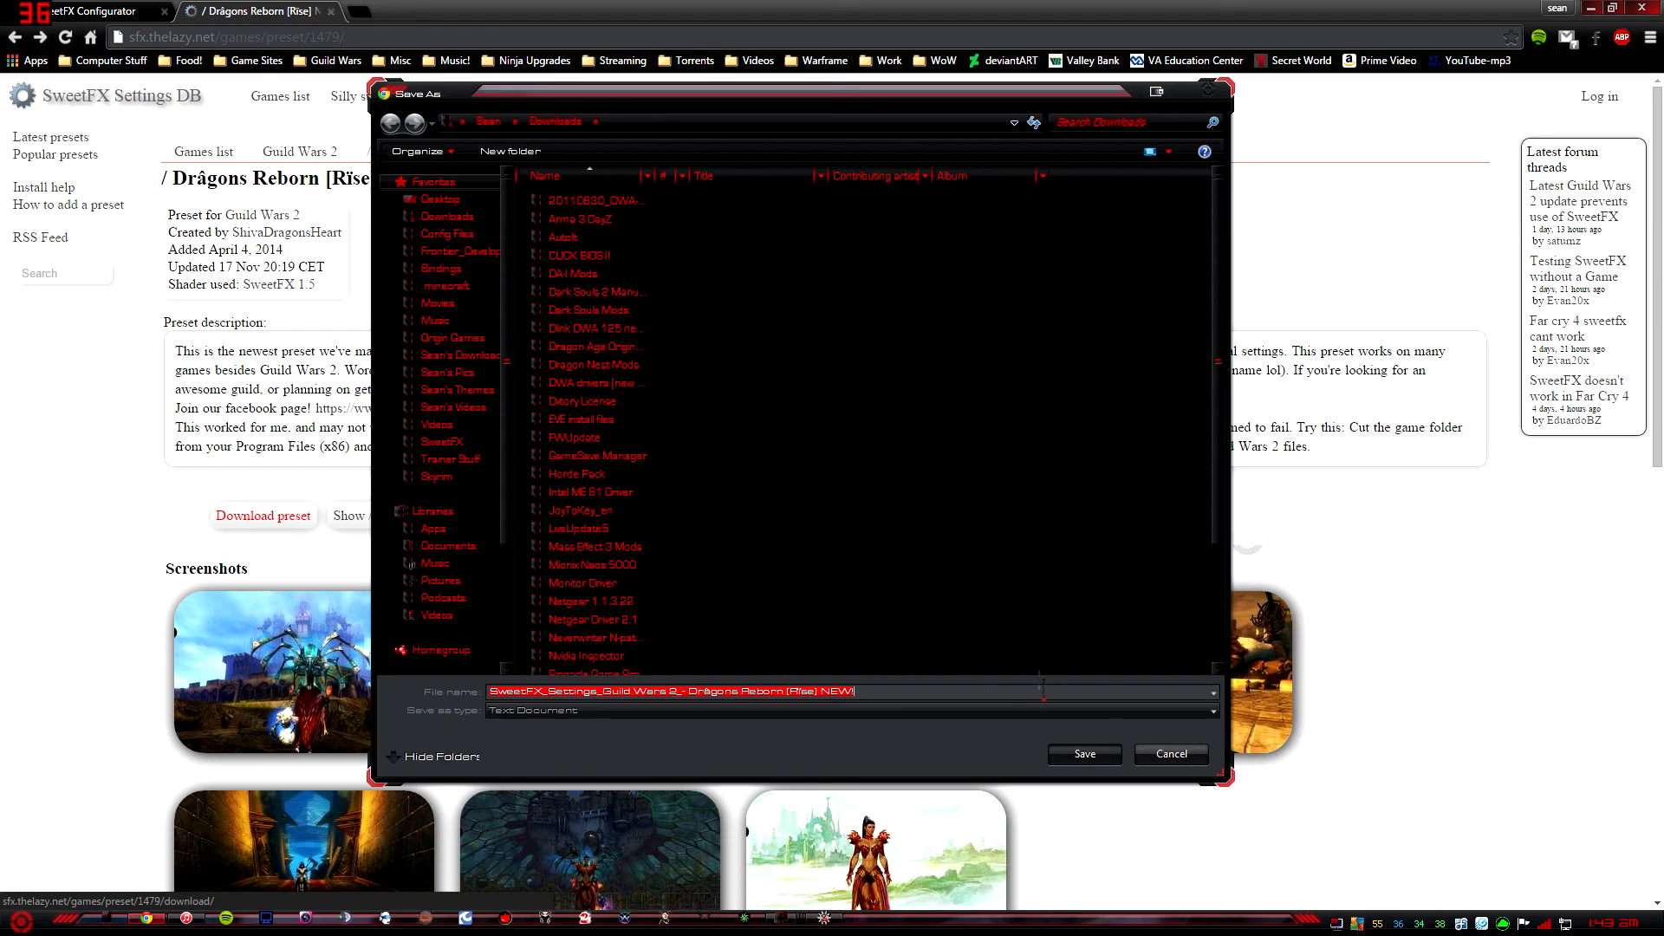
{"action": "left_click", "coordinate": [1082, 759]}
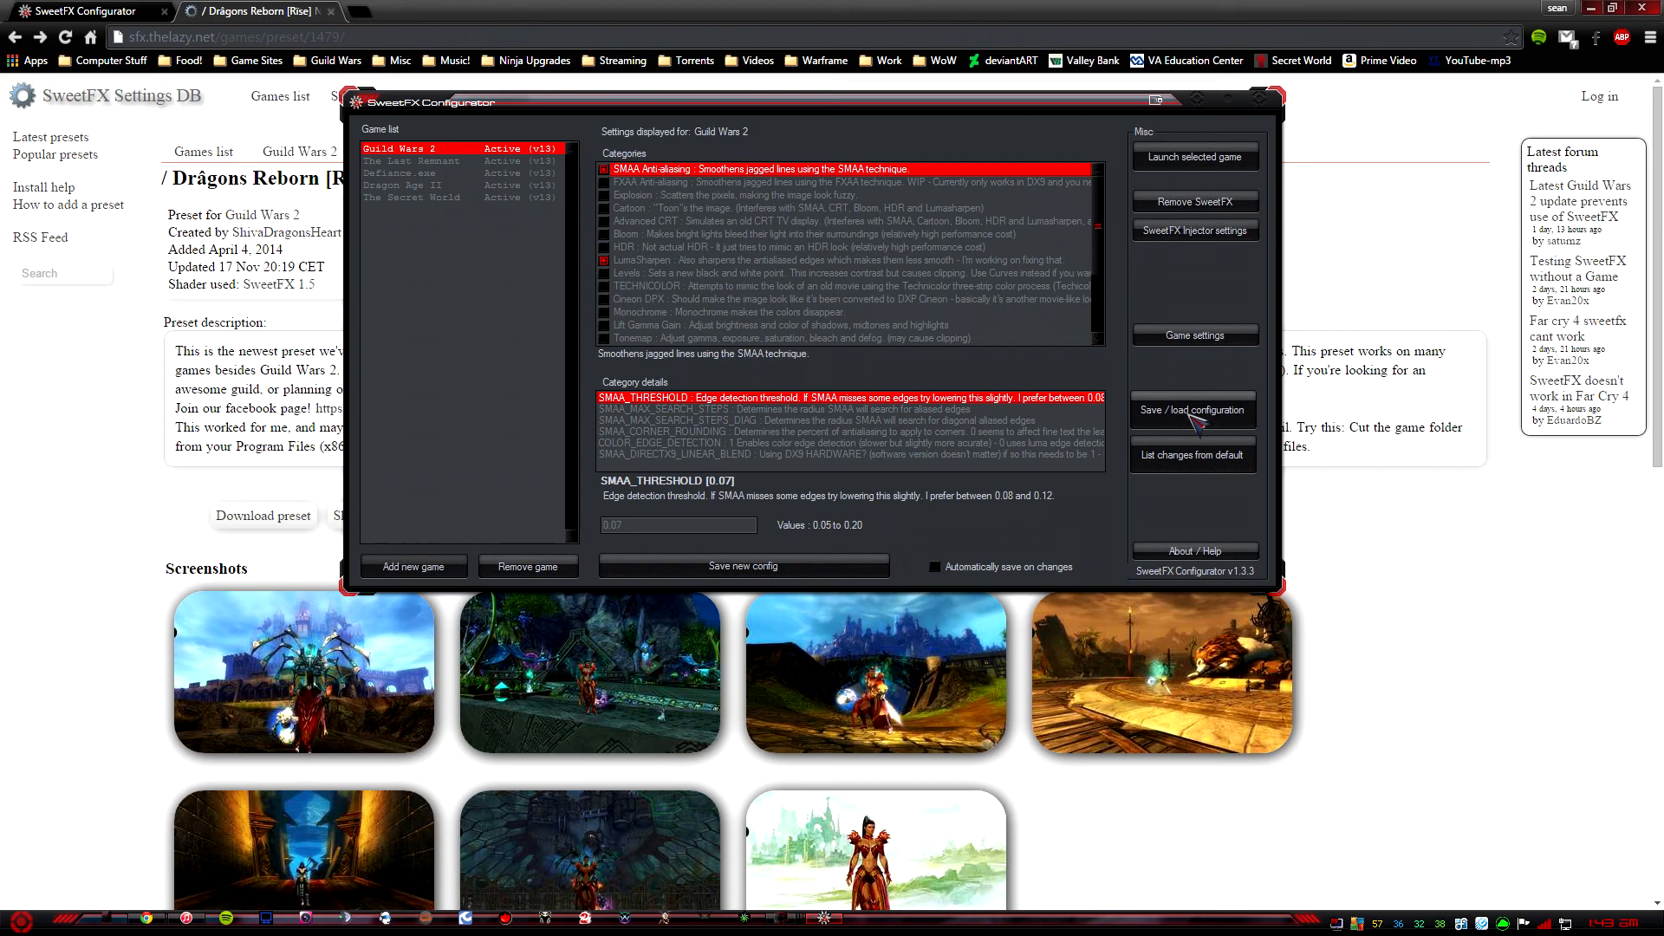
Step: Open the Guild Wars 2 preset manager and browse the SweetFX Presets folder for a preset to import
{"action": "left_click", "coordinate": [1192, 411]}
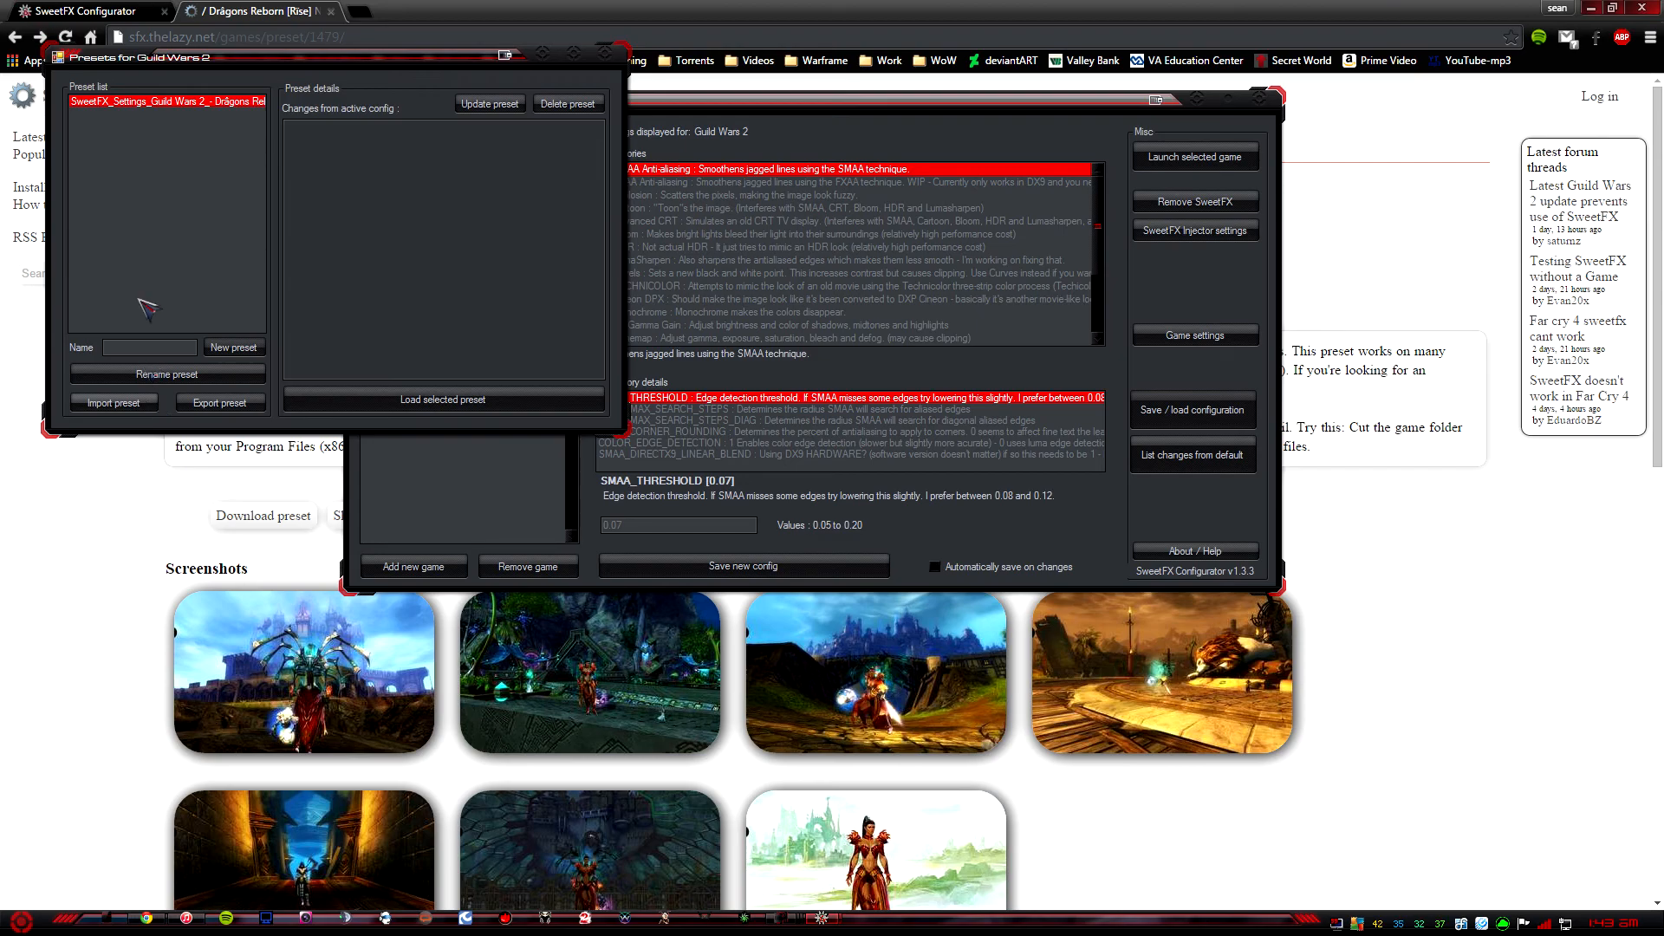
{"action": "mouse_move", "coordinate": [127, 445]}
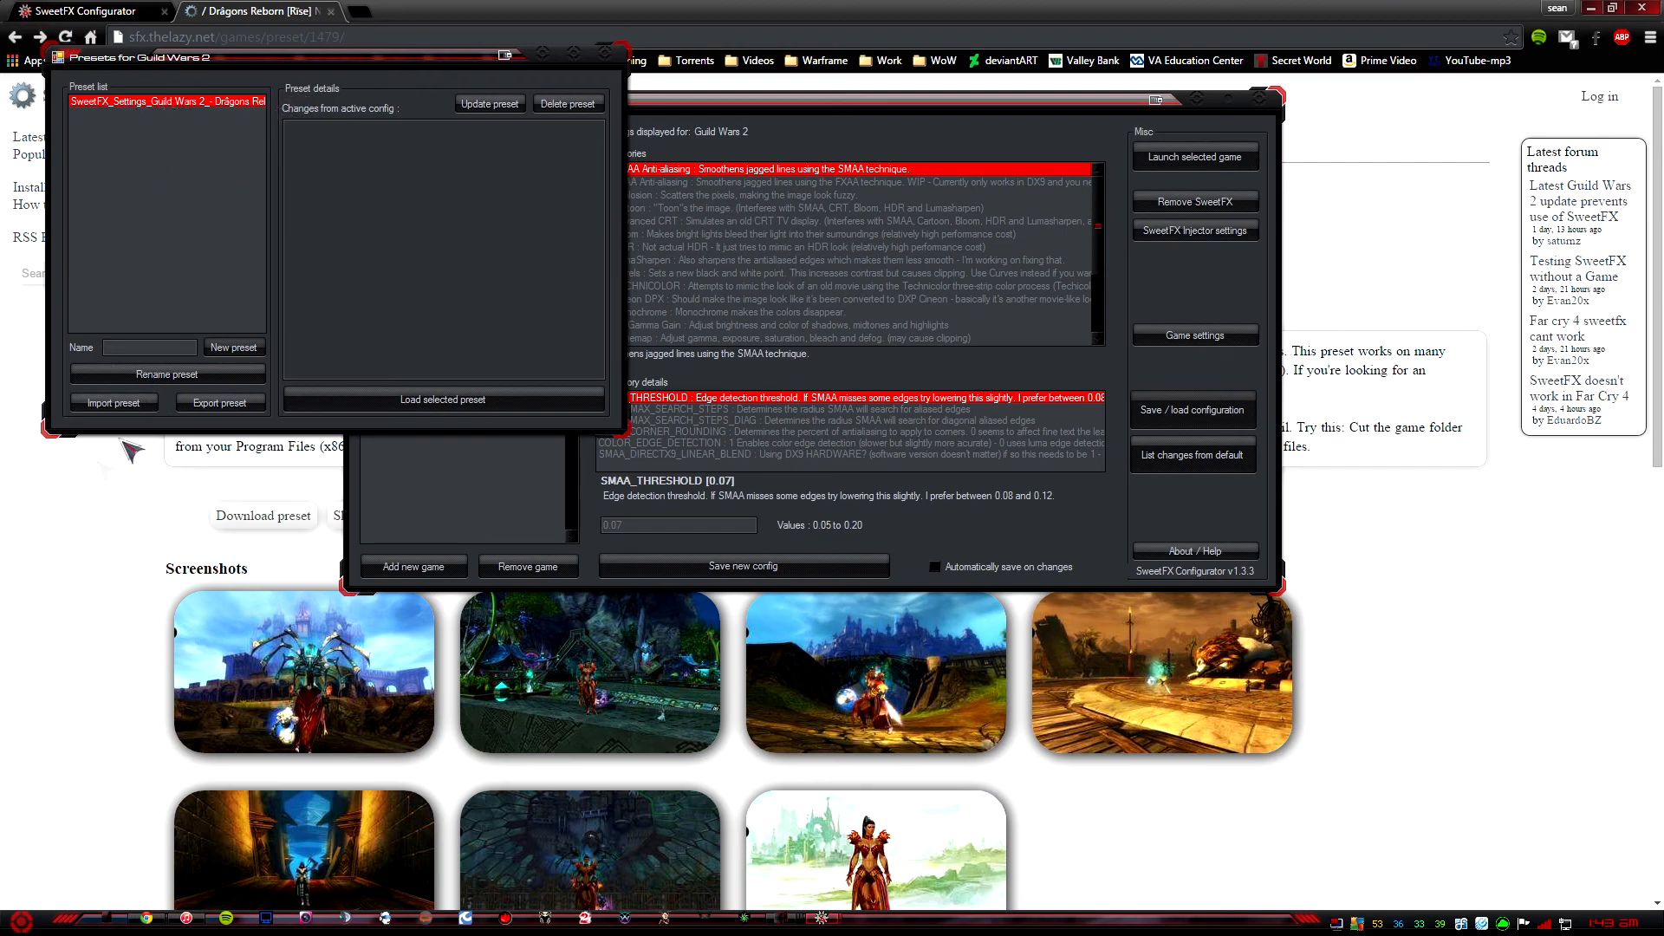
{"action": "left_click", "coordinate": [111, 401]}
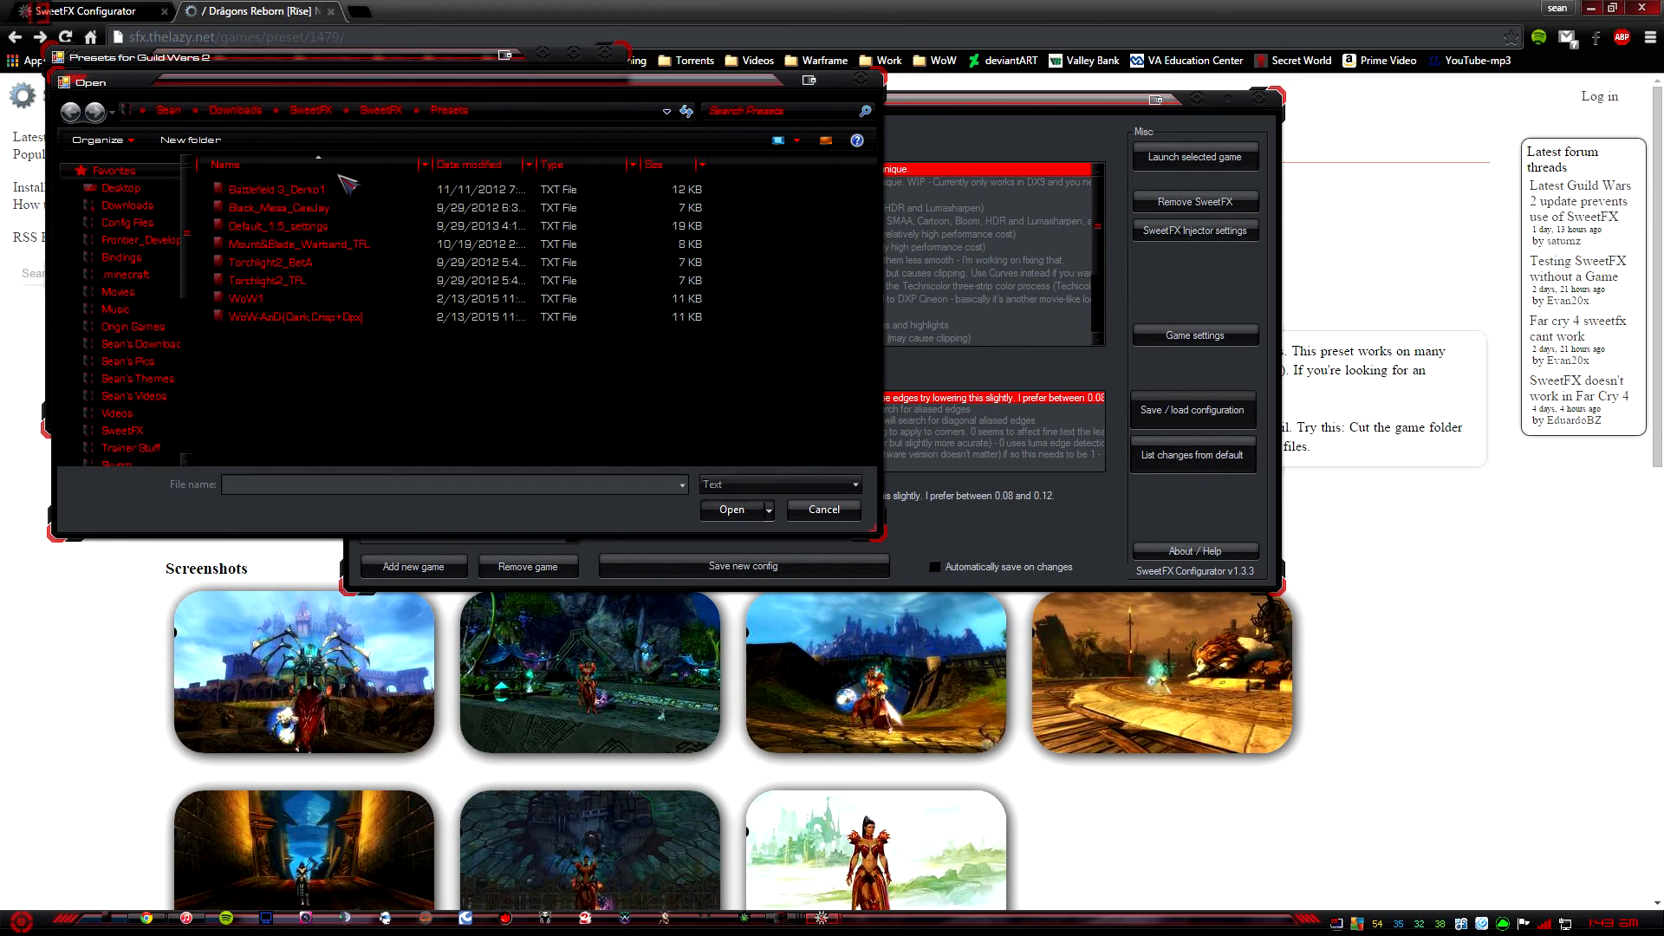
{"action": "left_click", "coordinate": [297, 243]}
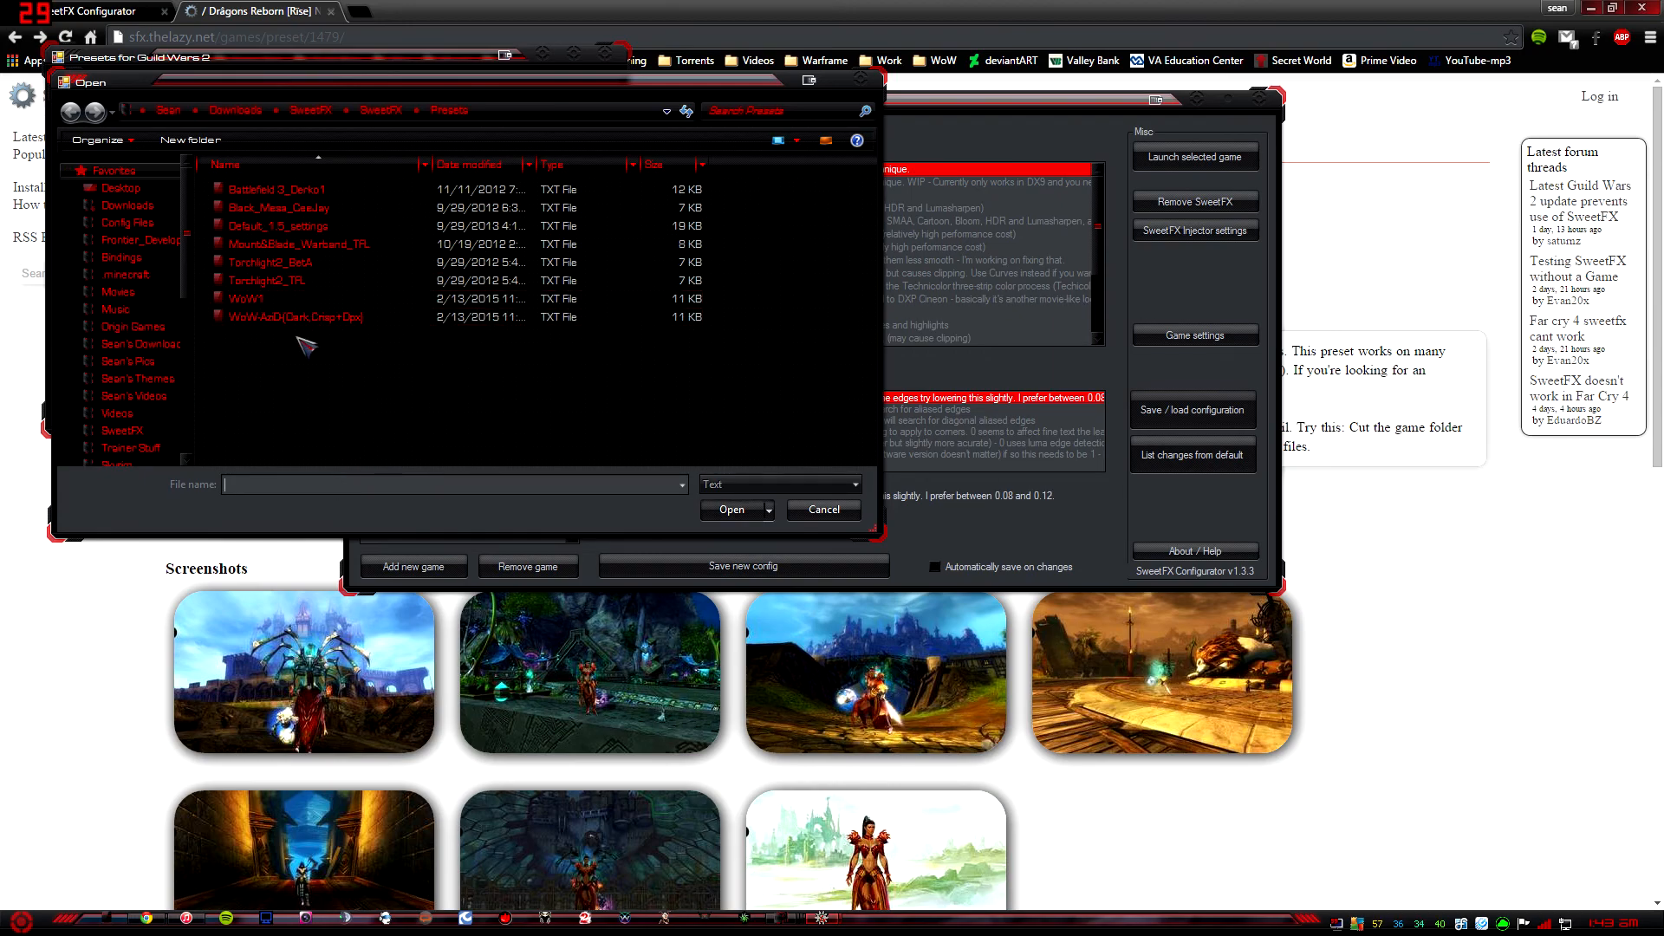
{"action": "mouse_move", "coordinate": [748, 510]}
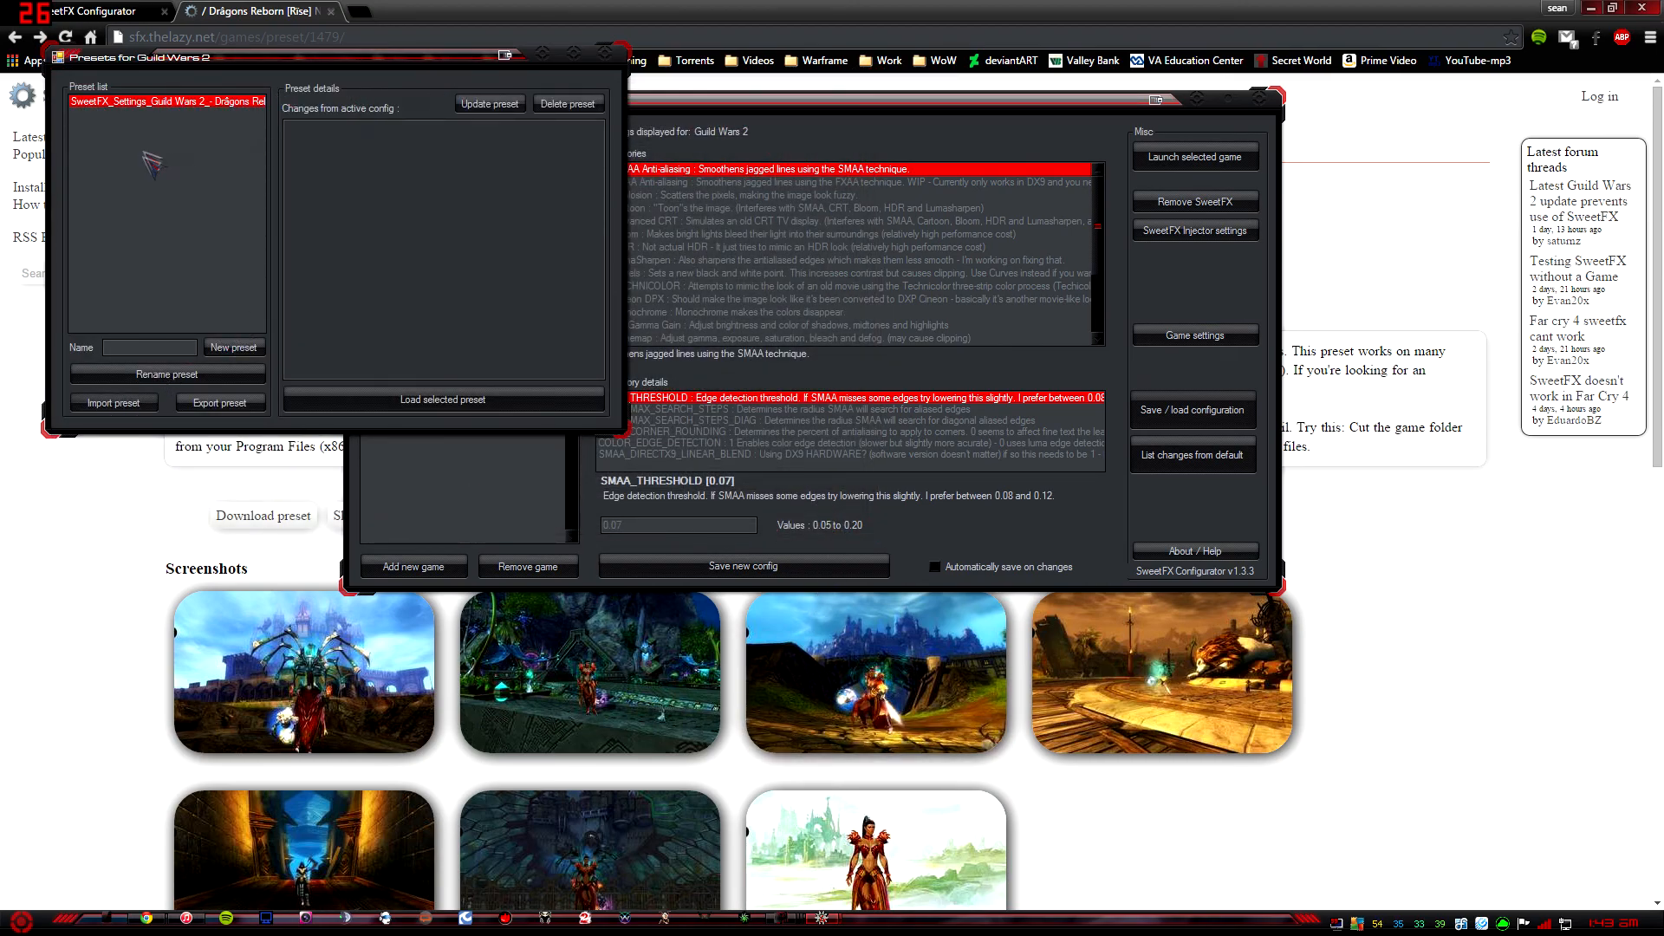
{"action": "mouse_move", "coordinate": [154, 340]}
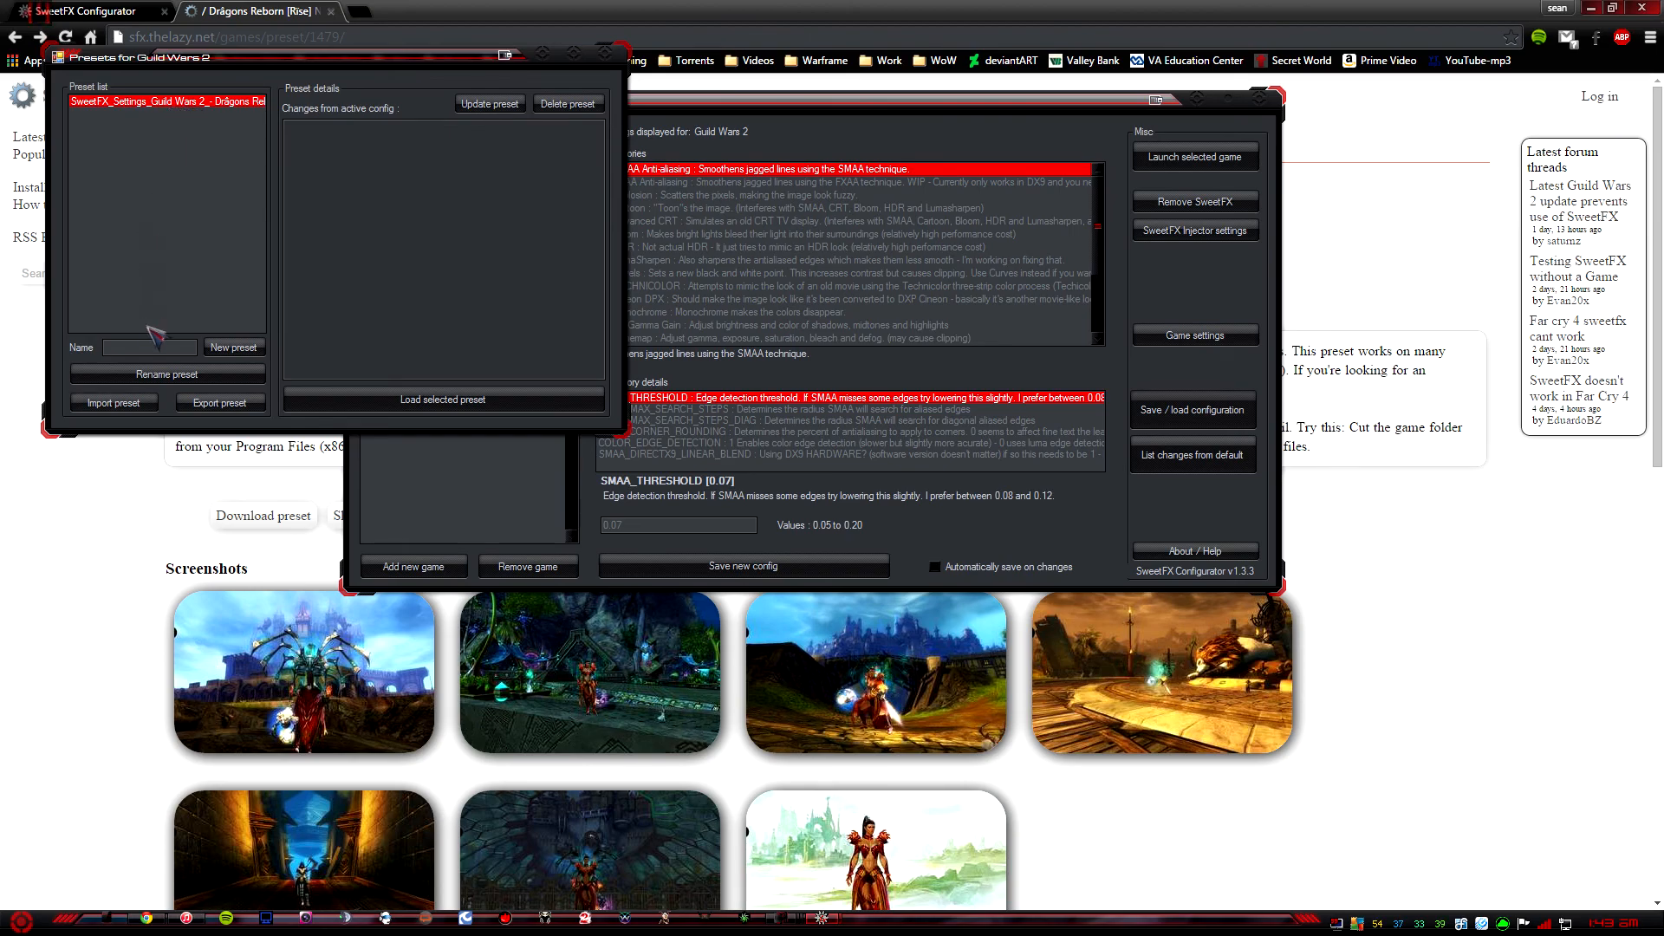
{"action": "mouse_move", "coordinate": [167, 321]}
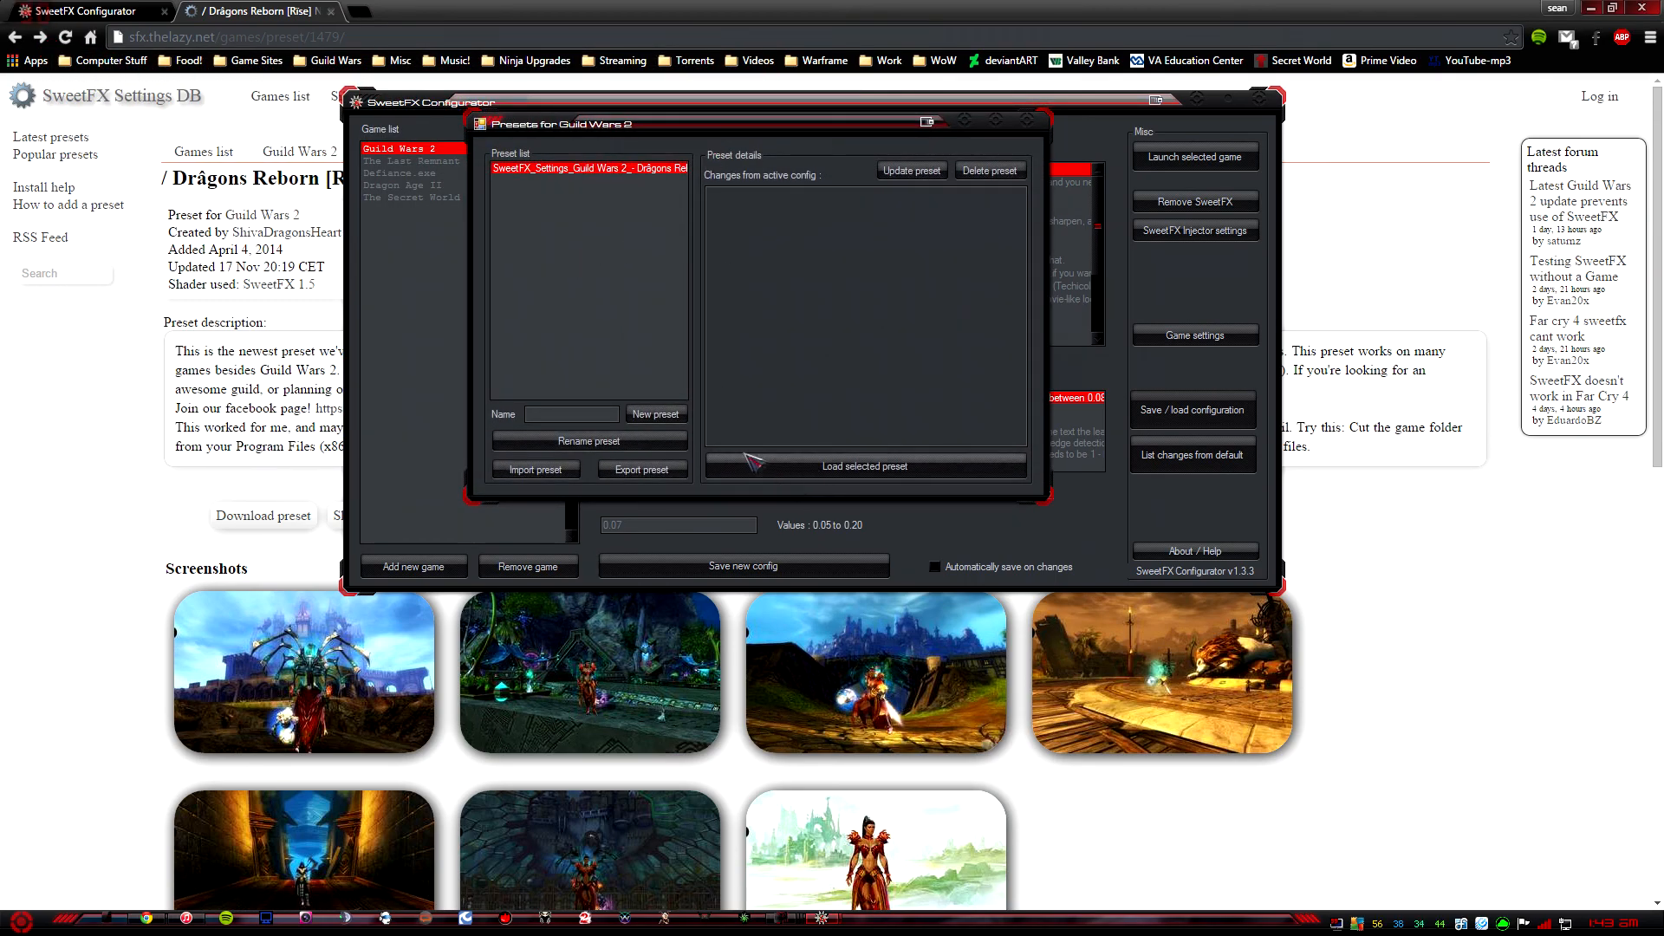
{"action": "mouse_move", "coordinate": [880, 478]}
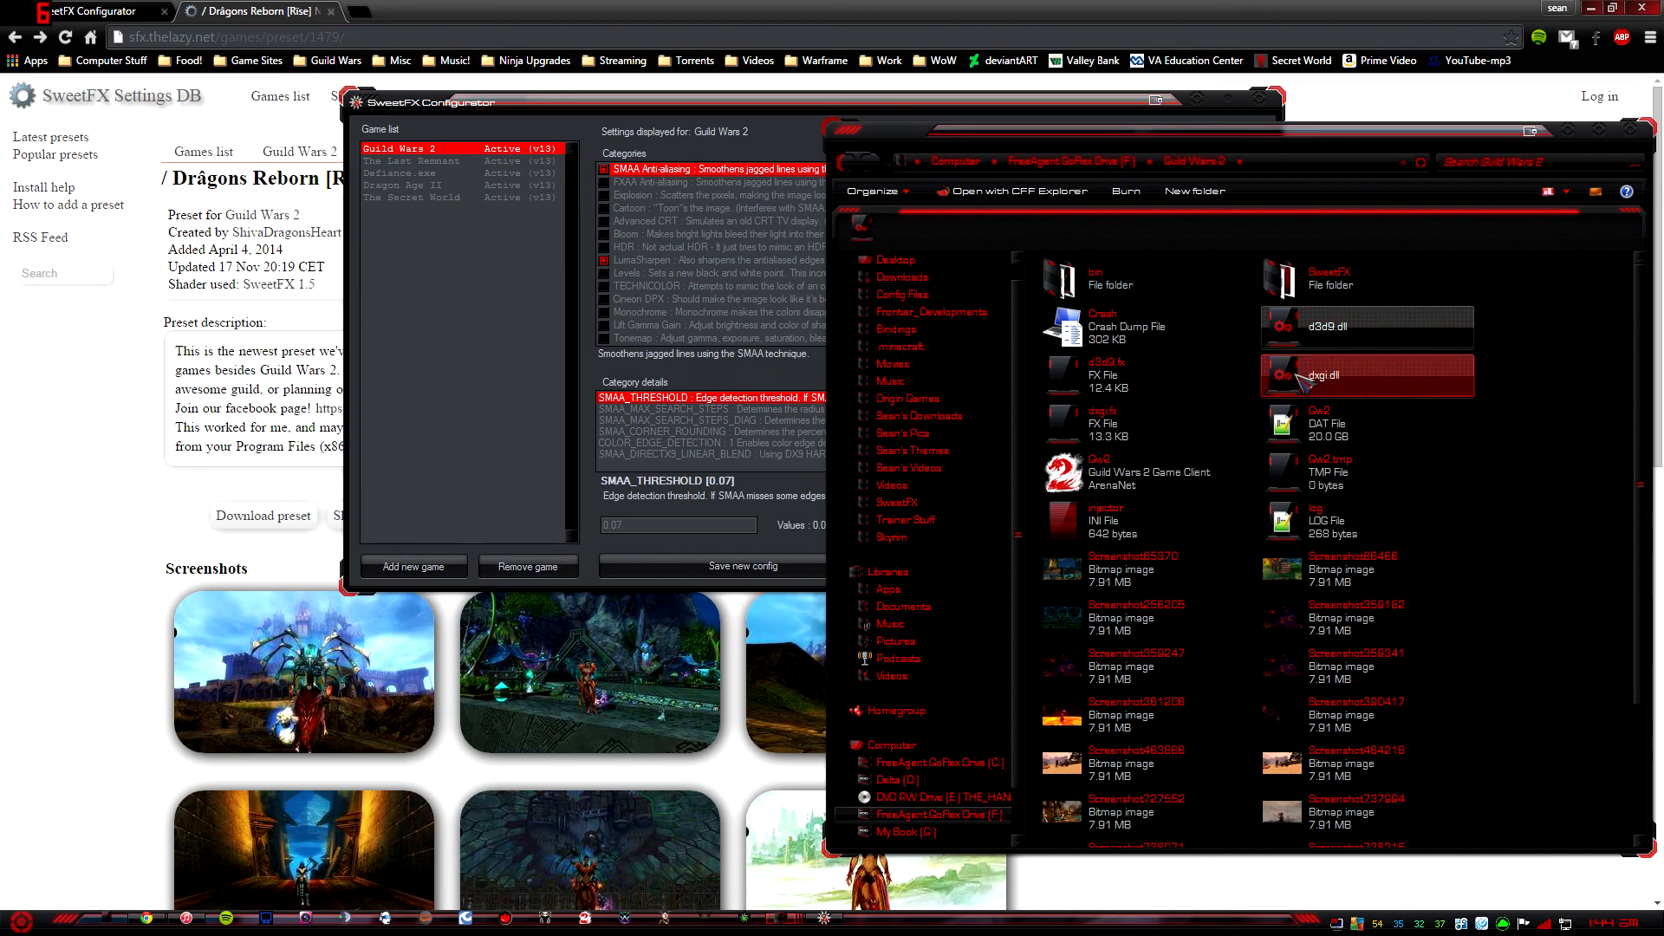
Step: Copy d3d9.dll and dxgi.dll into the Guild Wars 2 bin folder, then close the window
{"action": "left_click", "coordinate": [1367, 327]}
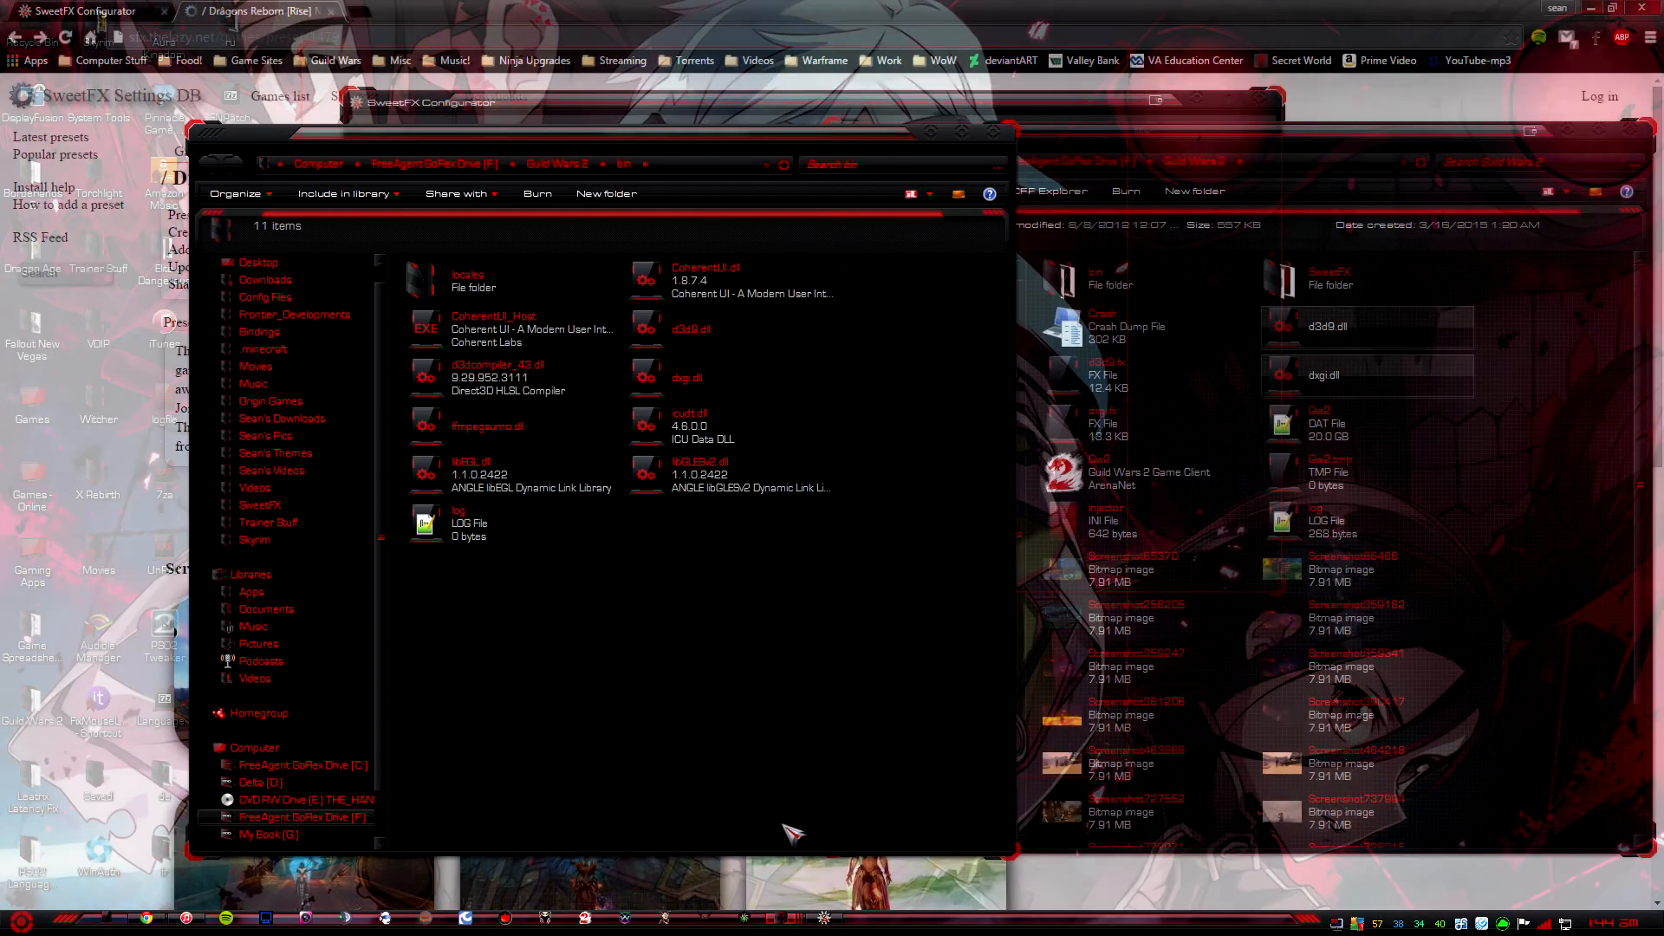
{"action": "left_click", "coordinate": [458, 523]}
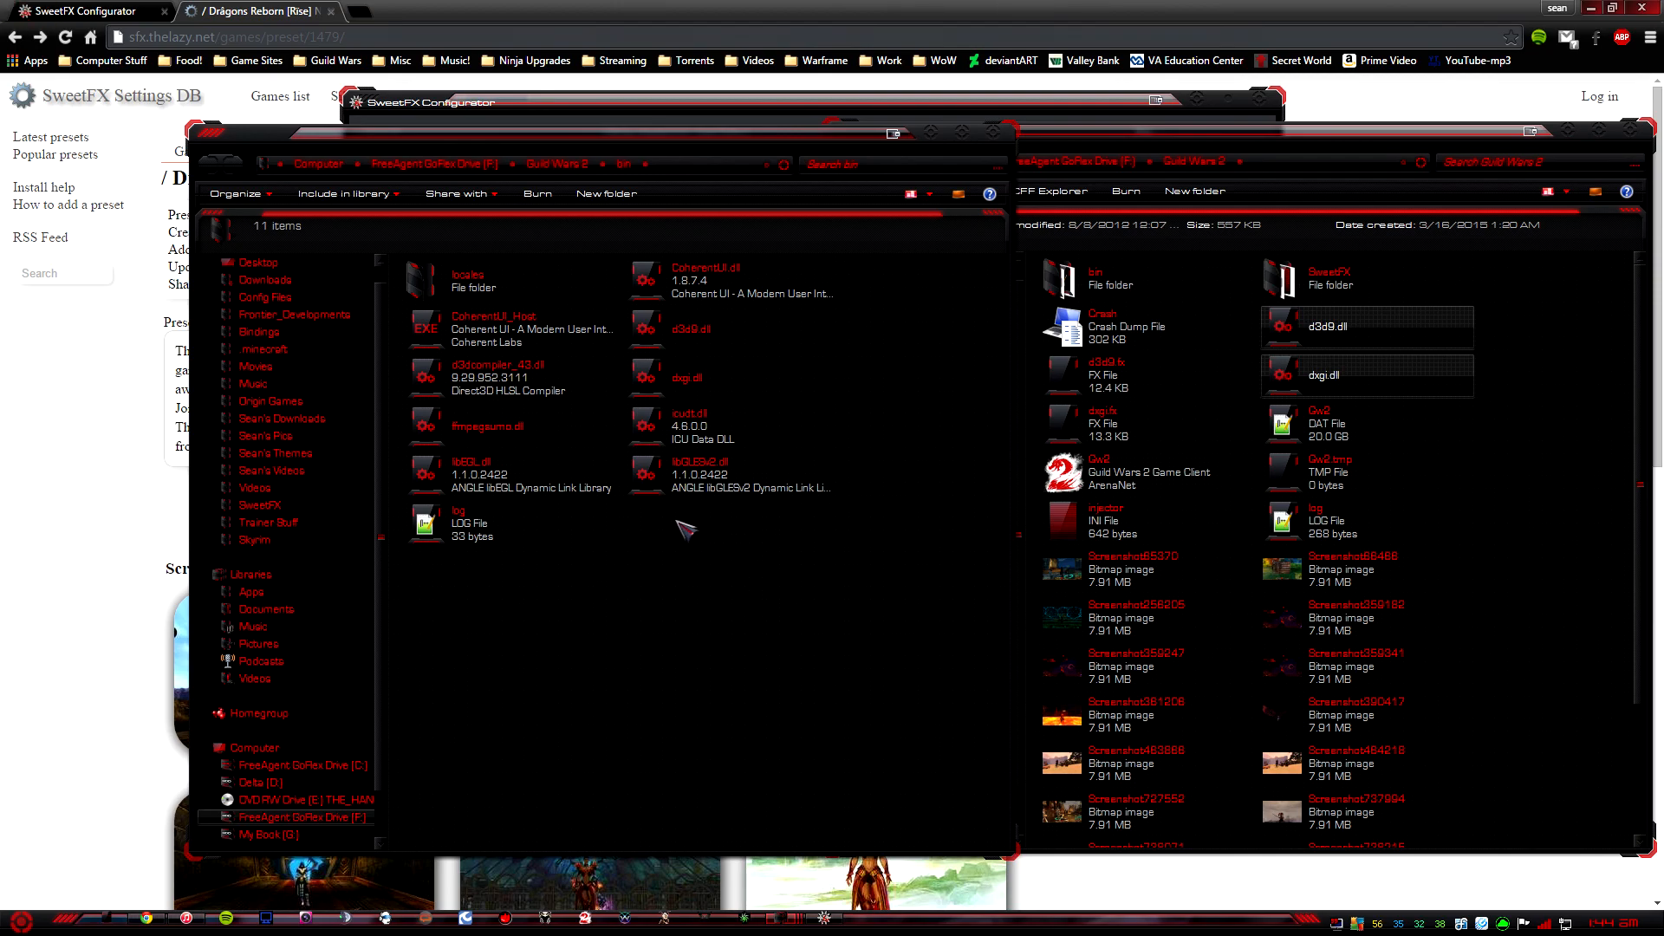
{"action": "right_click", "coordinate": [686, 528]}
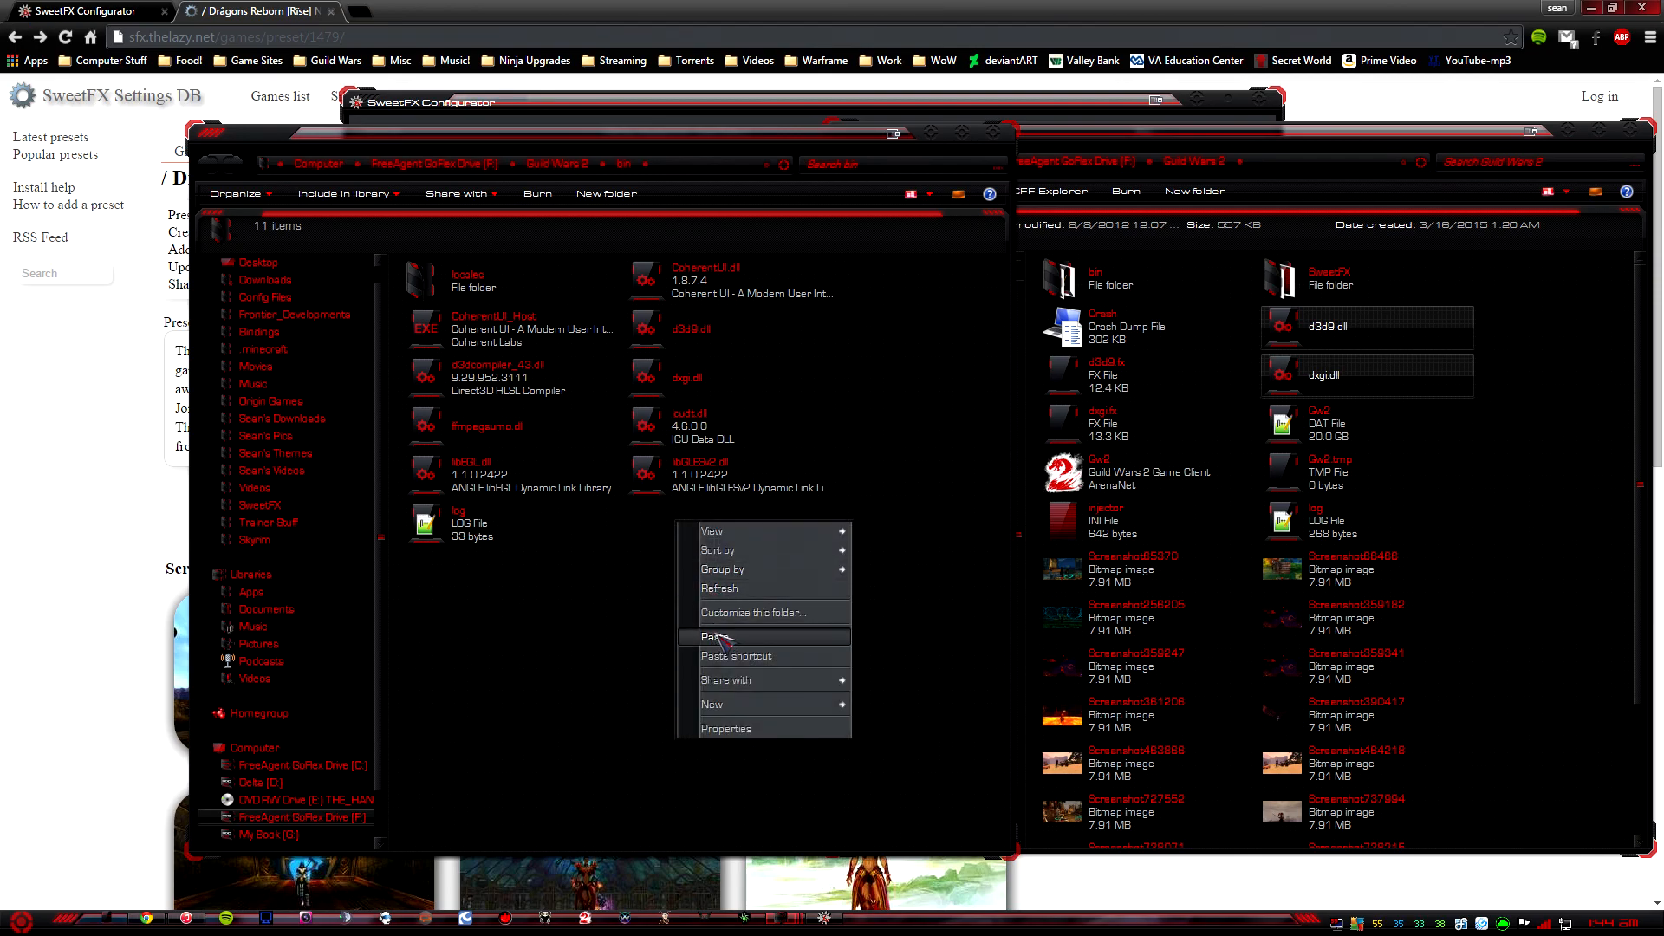
{"action": "left_click", "coordinate": [710, 637]}
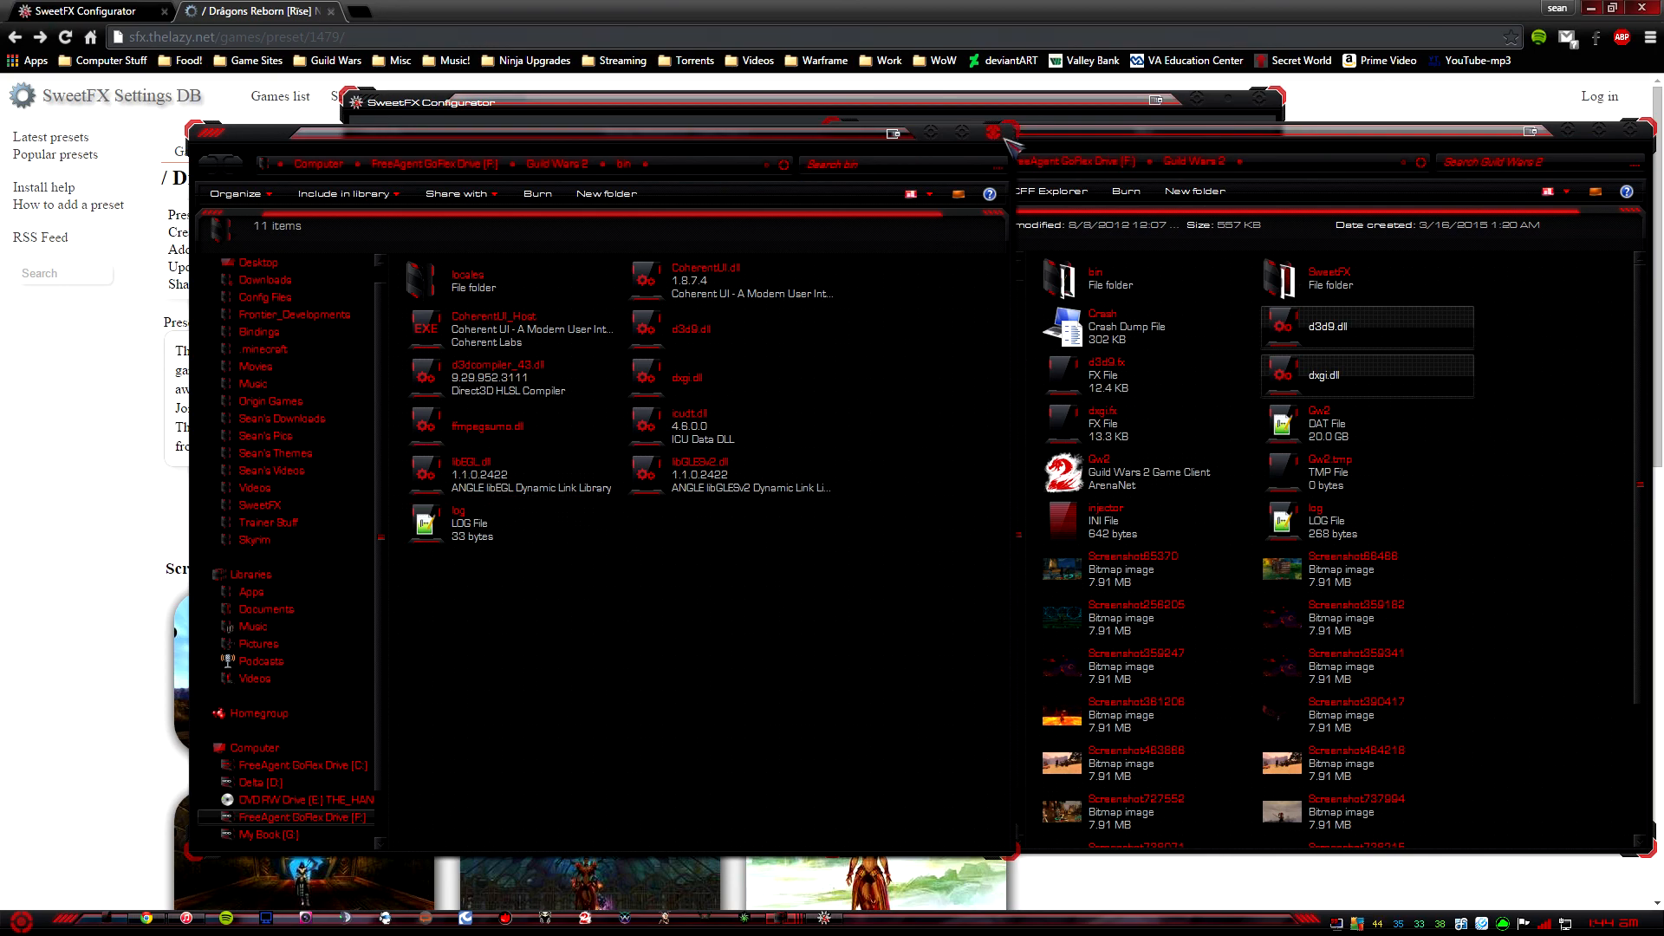
{"action": "left_click", "coordinate": [730, 378]}
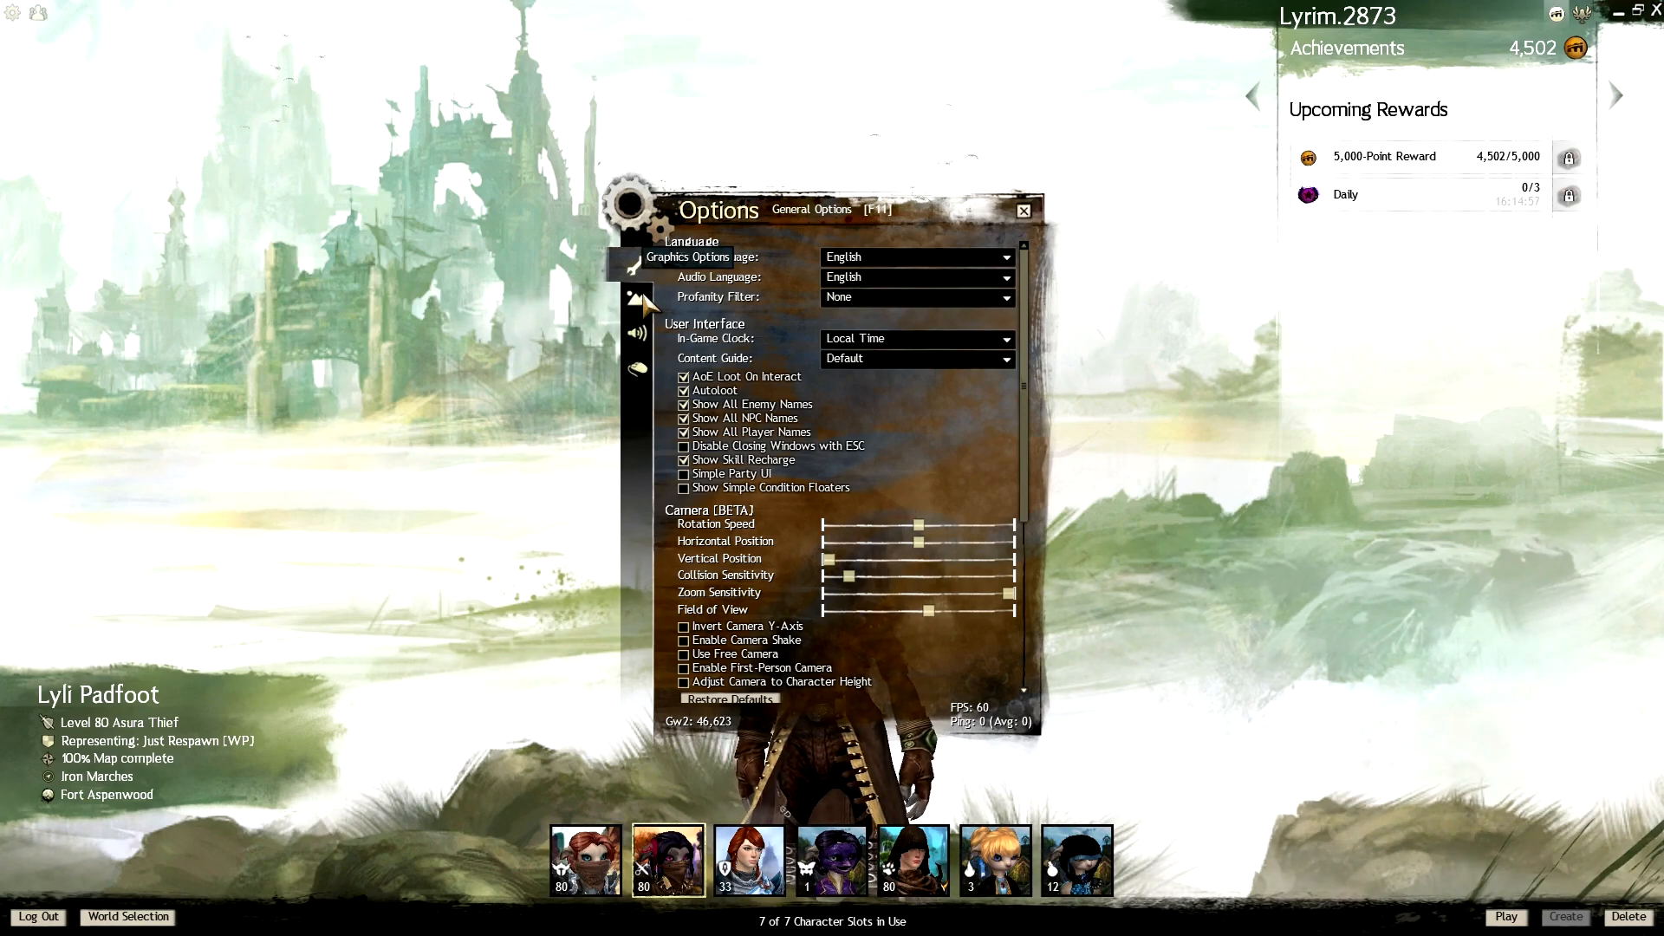
Step: Check Guild Wars 2 graphics settings show antialiasing None and postprocessing off, then close Options
{"action": "left_click", "coordinate": [637, 298]}
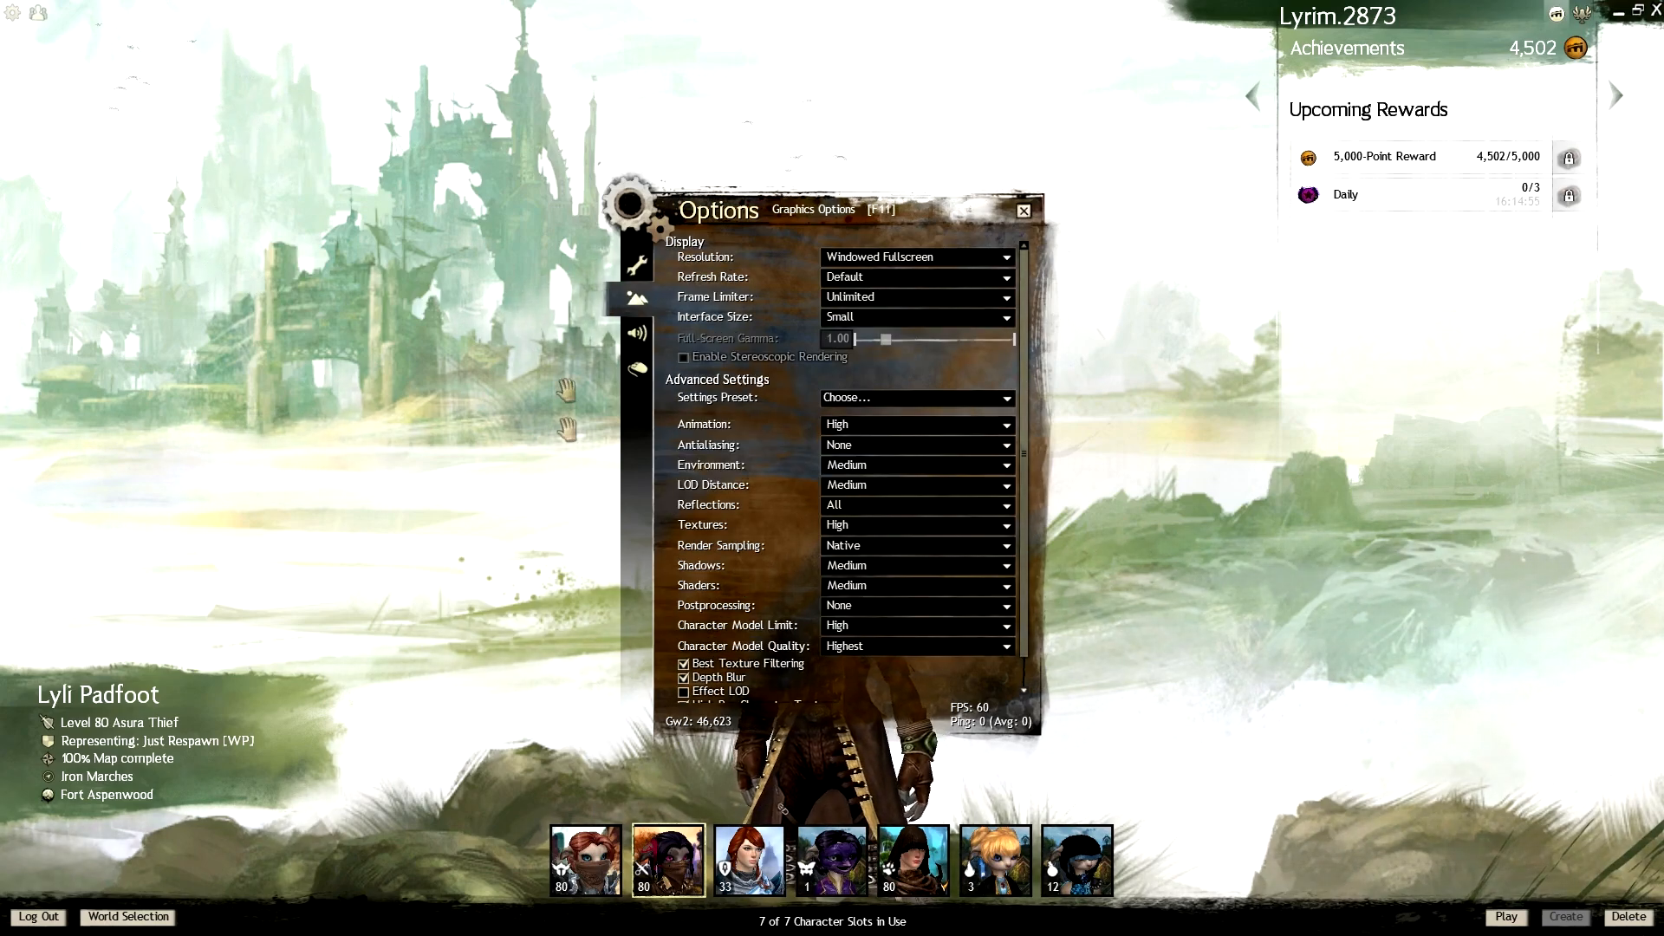
{"action": "scroll", "scroll_direction": "down", "scroll_amount": 3}
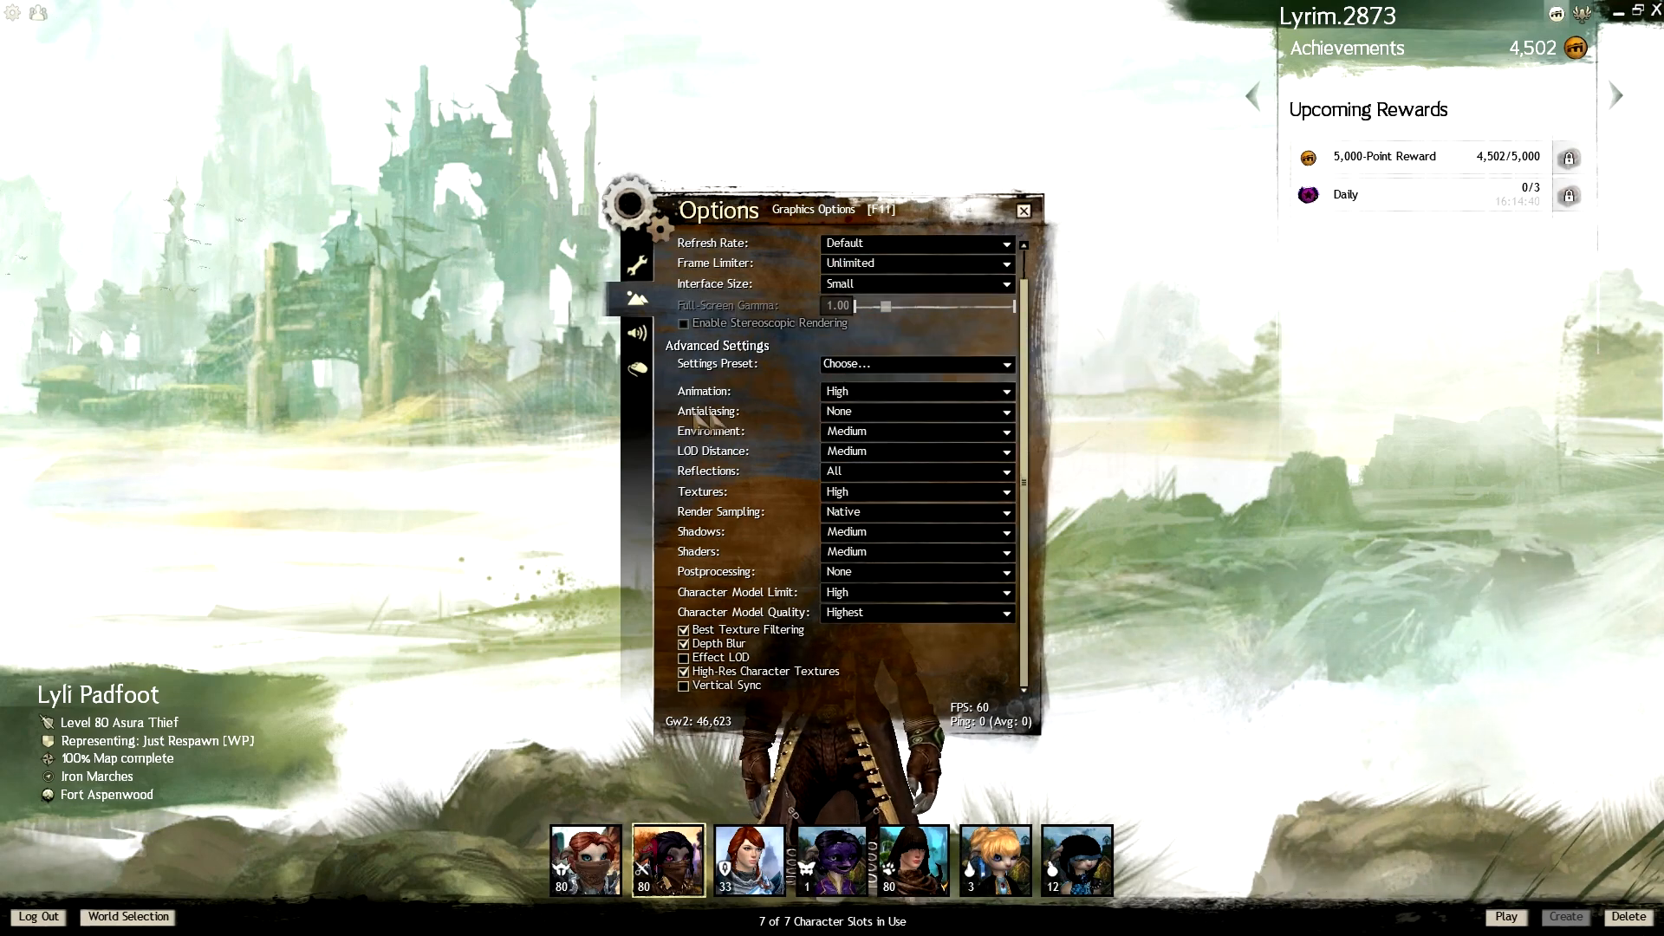
{"action": "mouse_move", "coordinate": [881, 410]}
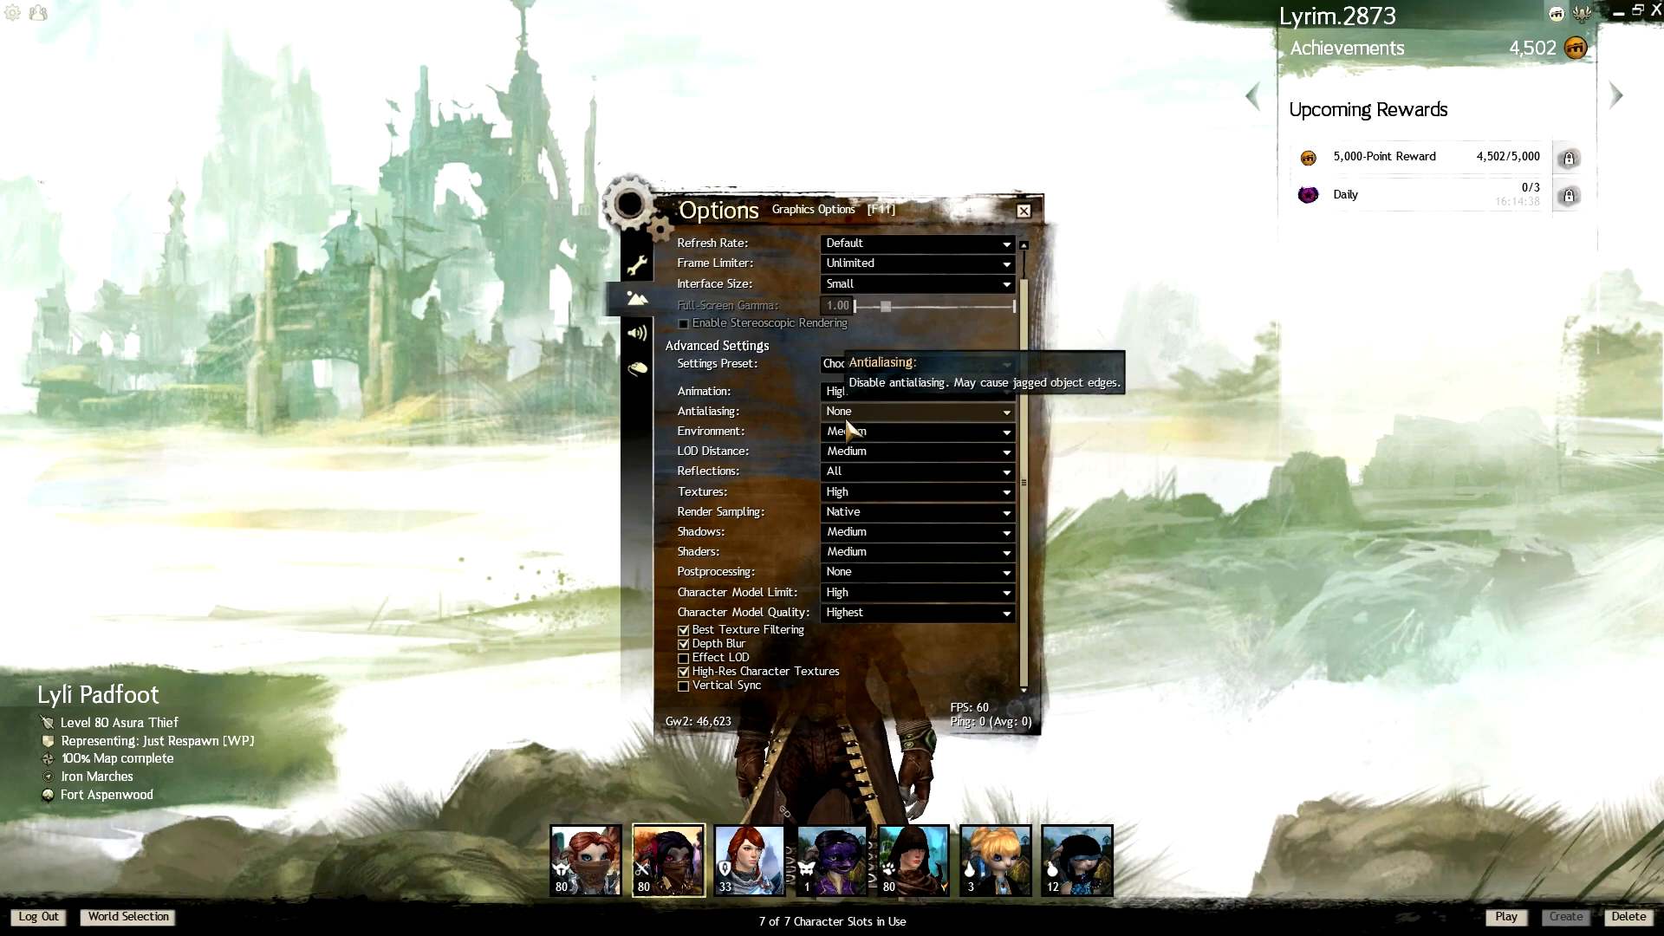
{"action": "left_click", "coordinate": [1022, 210]}
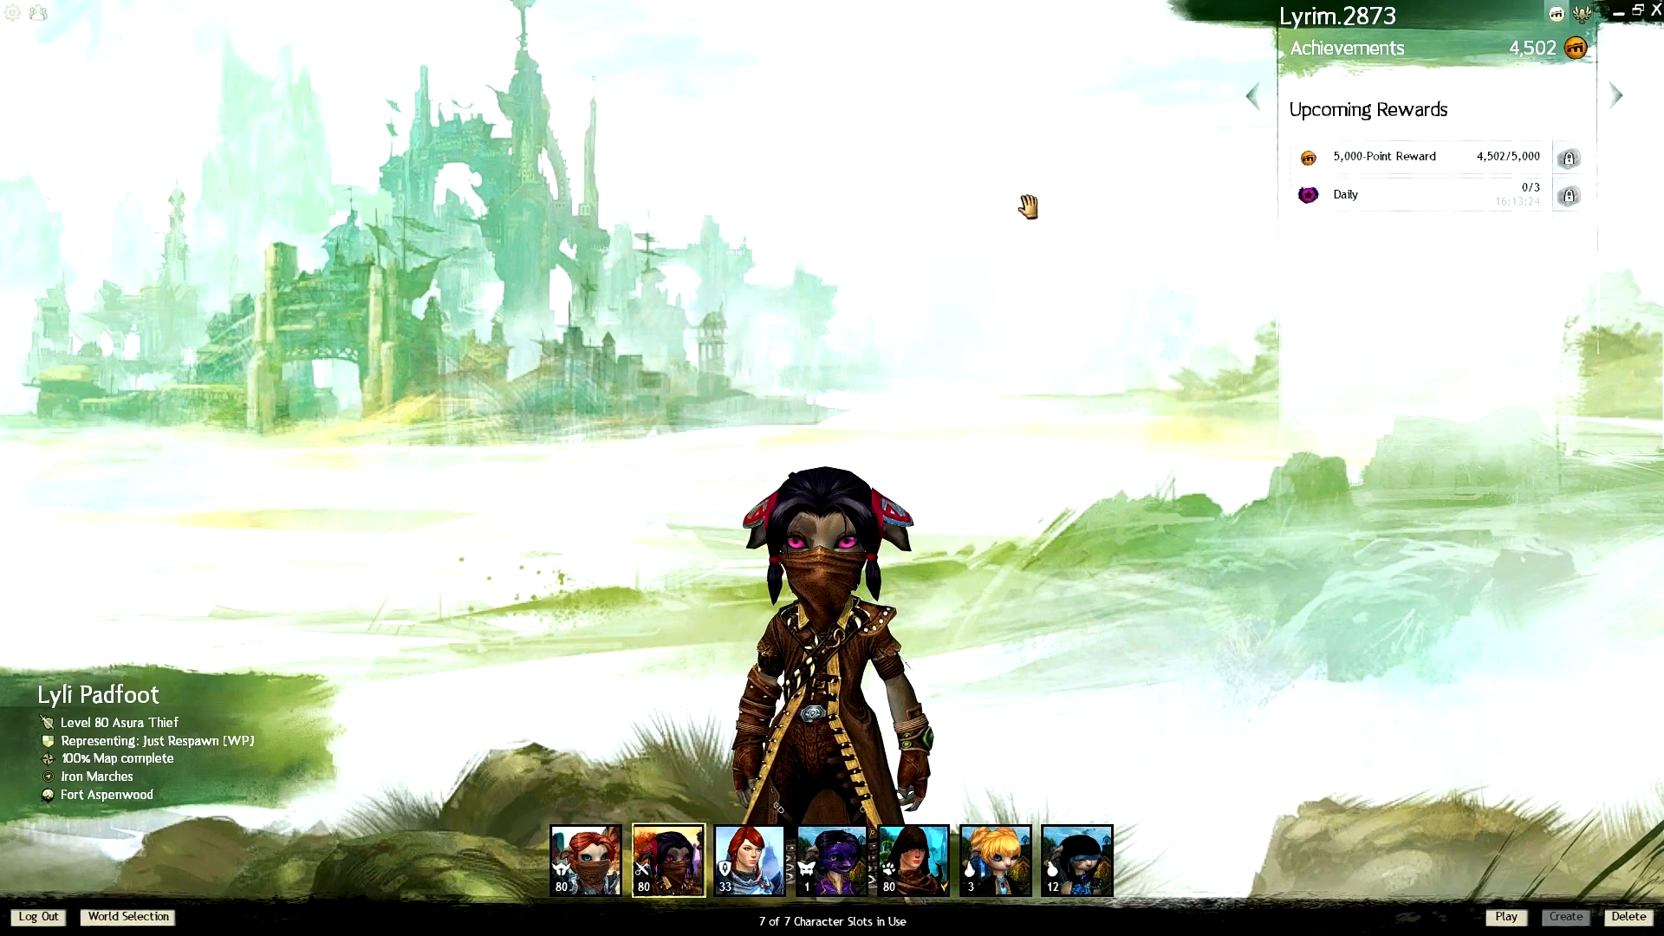